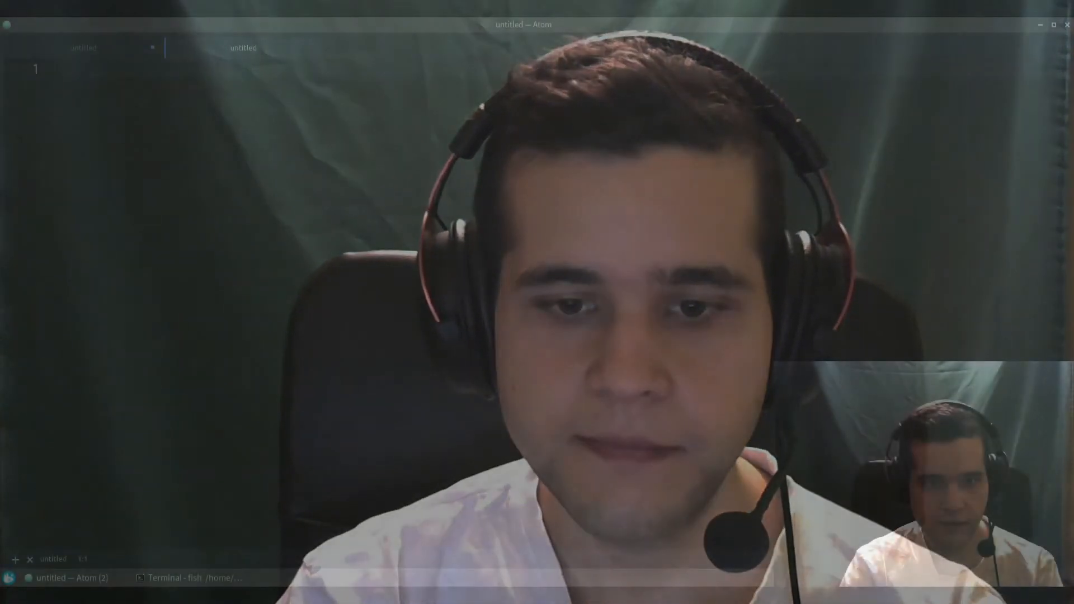
# Name the new class FirewallRule and move into its empty body.
pyautogui.press('Return')
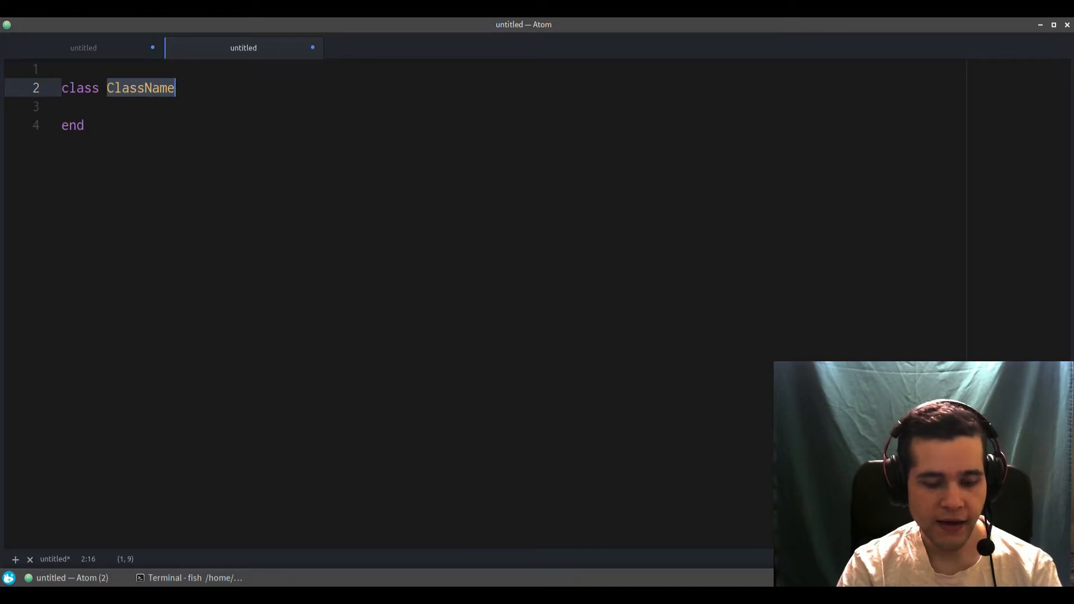
pyautogui.write('Fir')
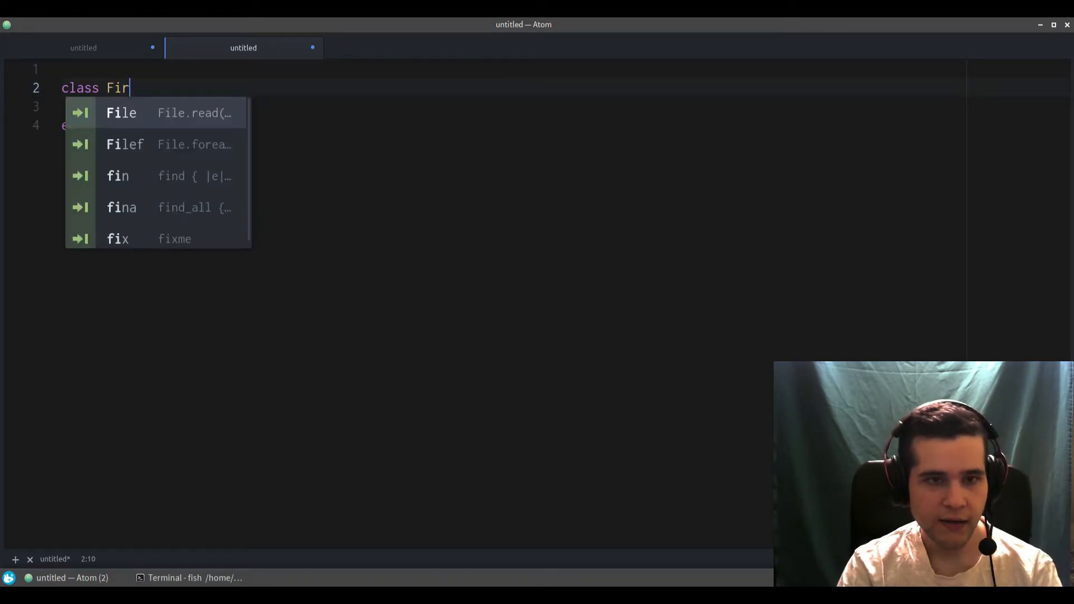
pyautogui.write('ewall')
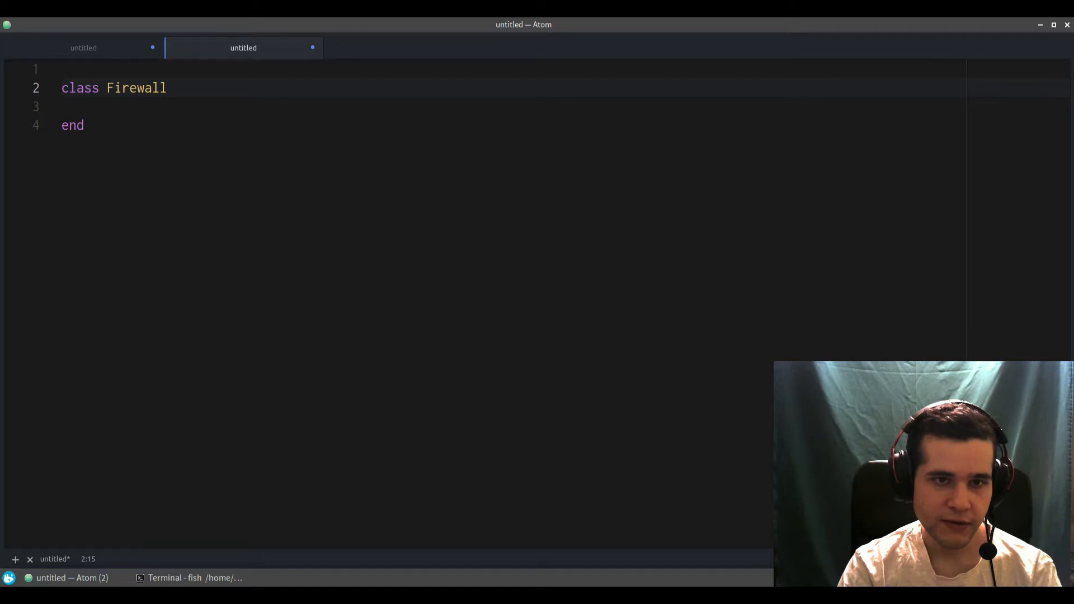
pyautogui.write('Rule')
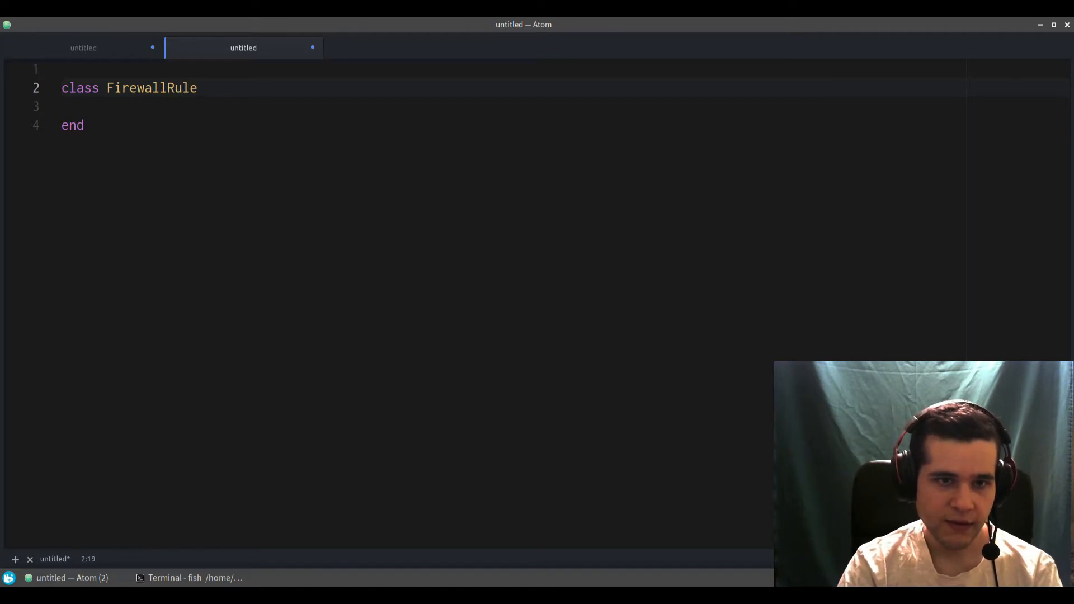
pyautogui.press('Return')
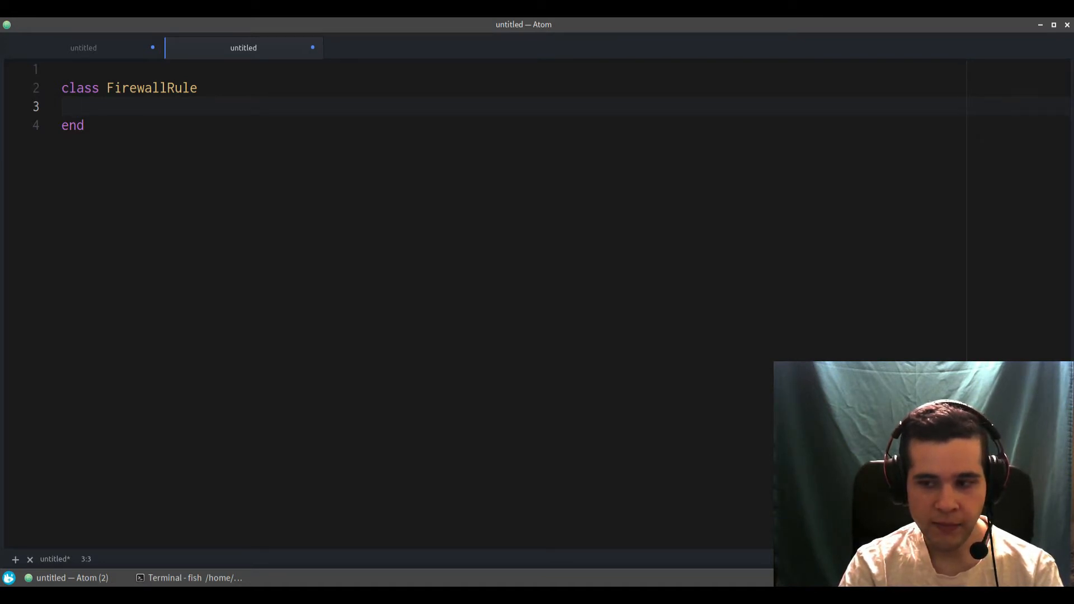
pyautogui.write('def method_name')
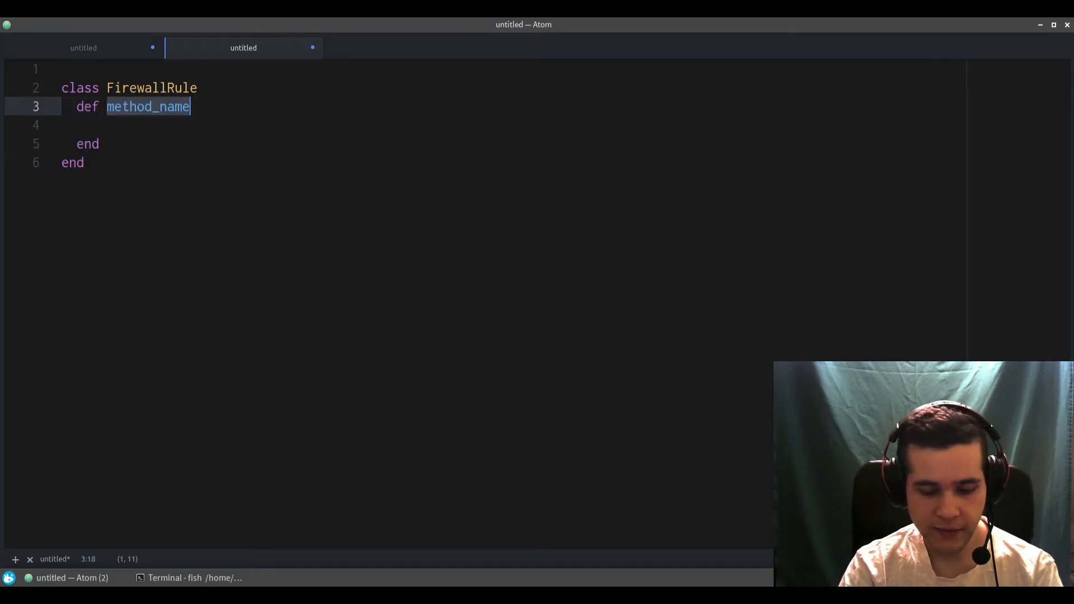
pyautogui.write('dest')
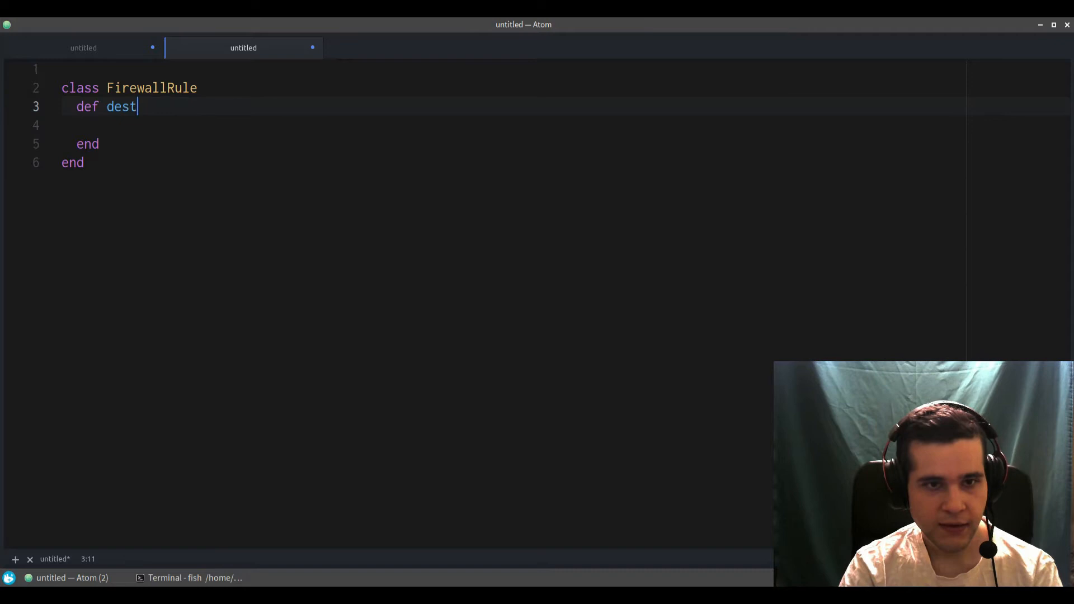
pyautogui.write('ination')
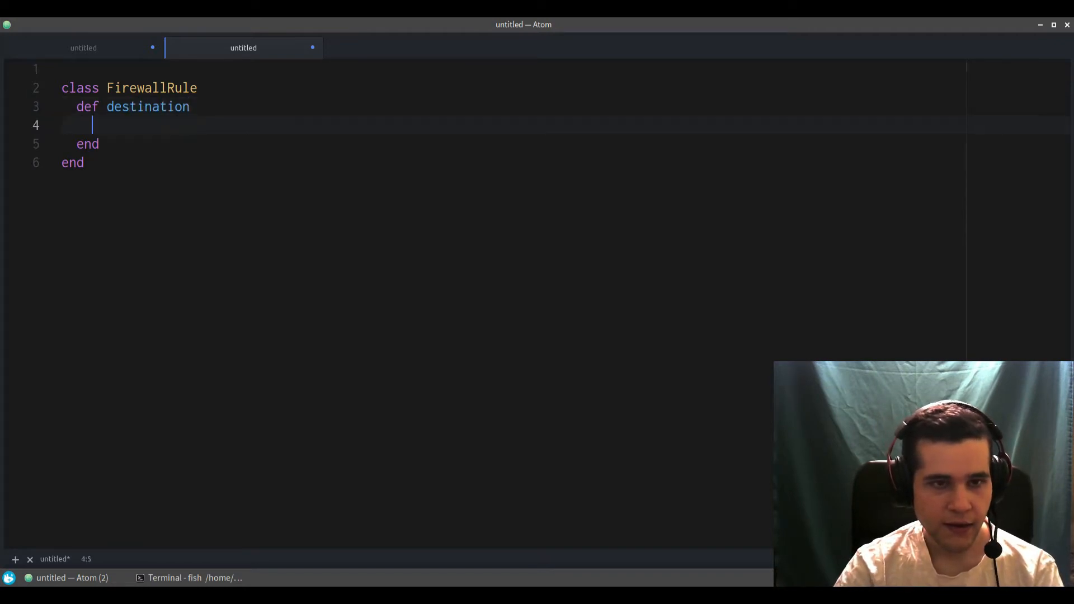
pyautogui.write('@destination =')
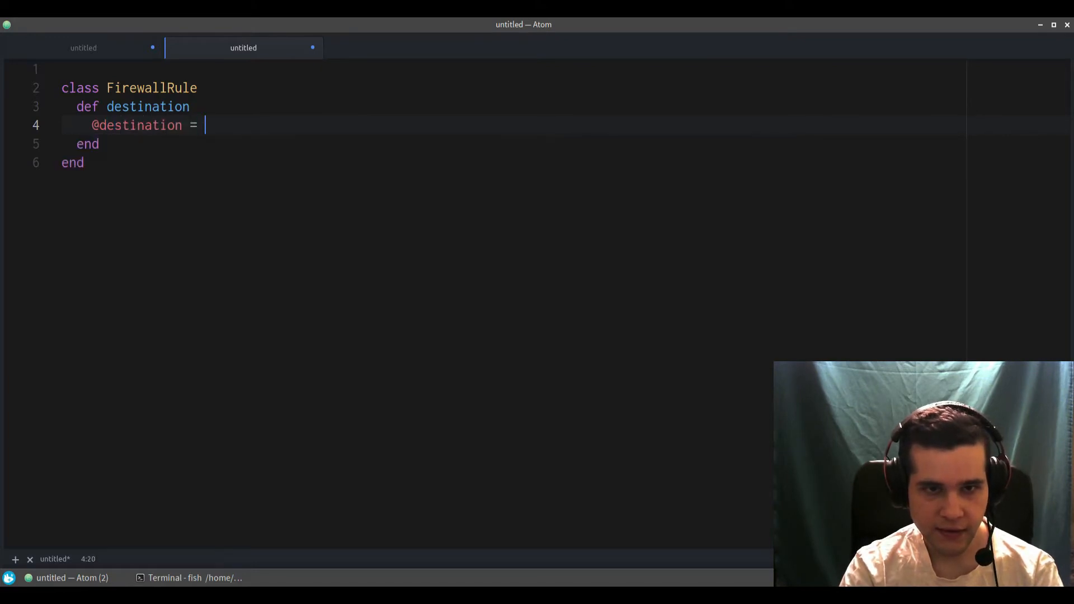
pyautogui.write('destination')
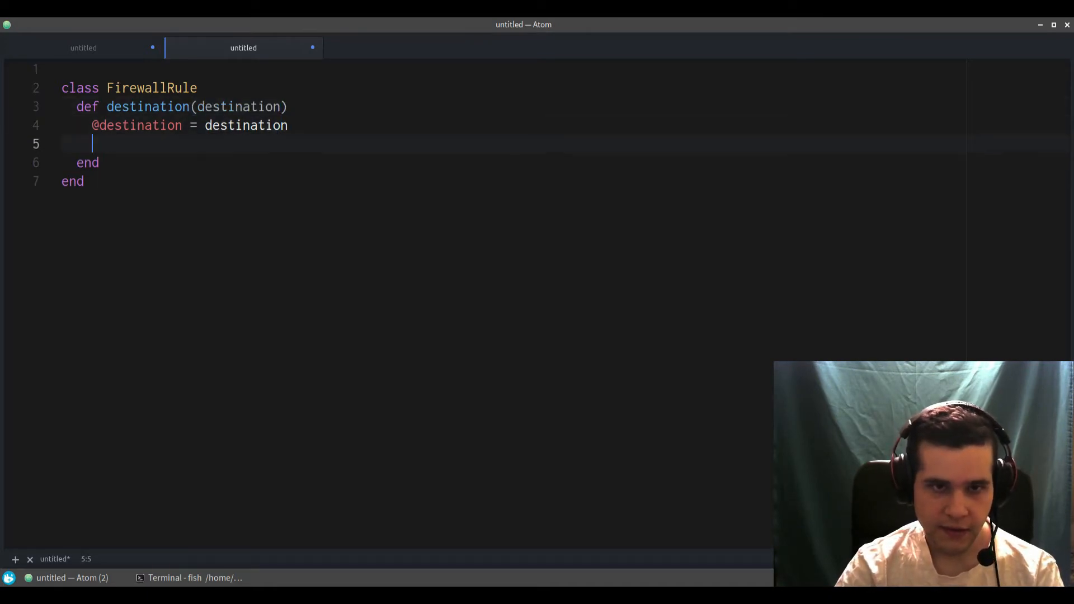
pyautogui.write('self')
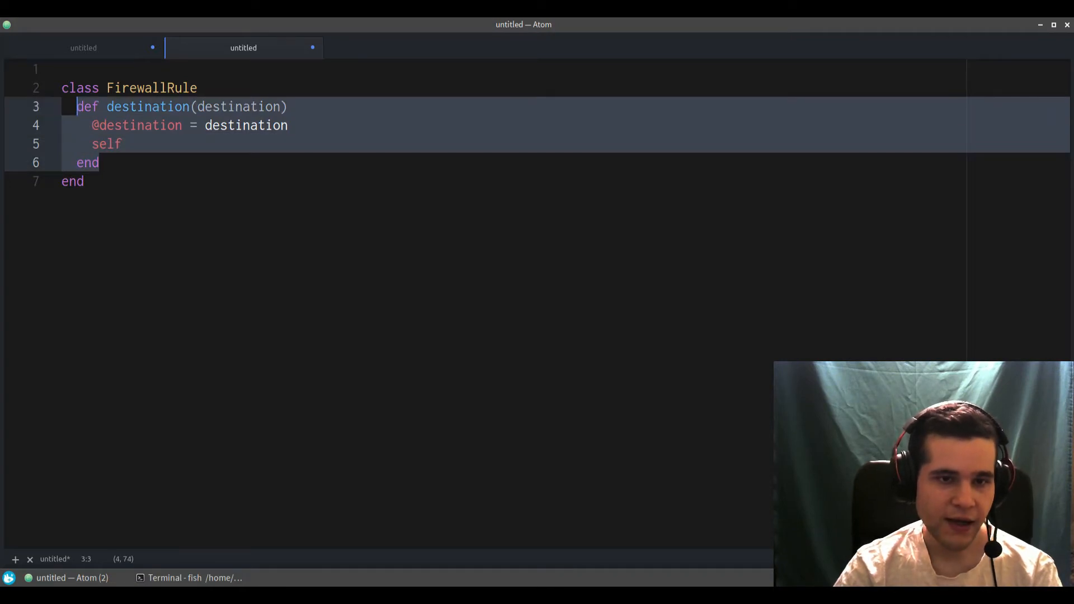
# Rename the duplicated method to source.
pyautogui.doubleClick(146, 107)
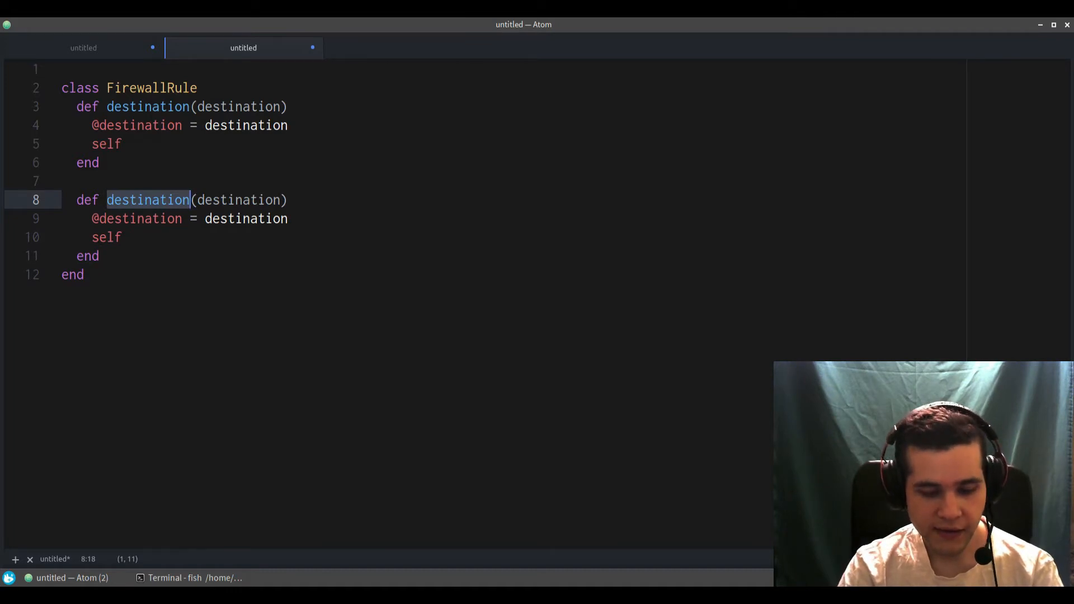
pyautogui.write('source(source')
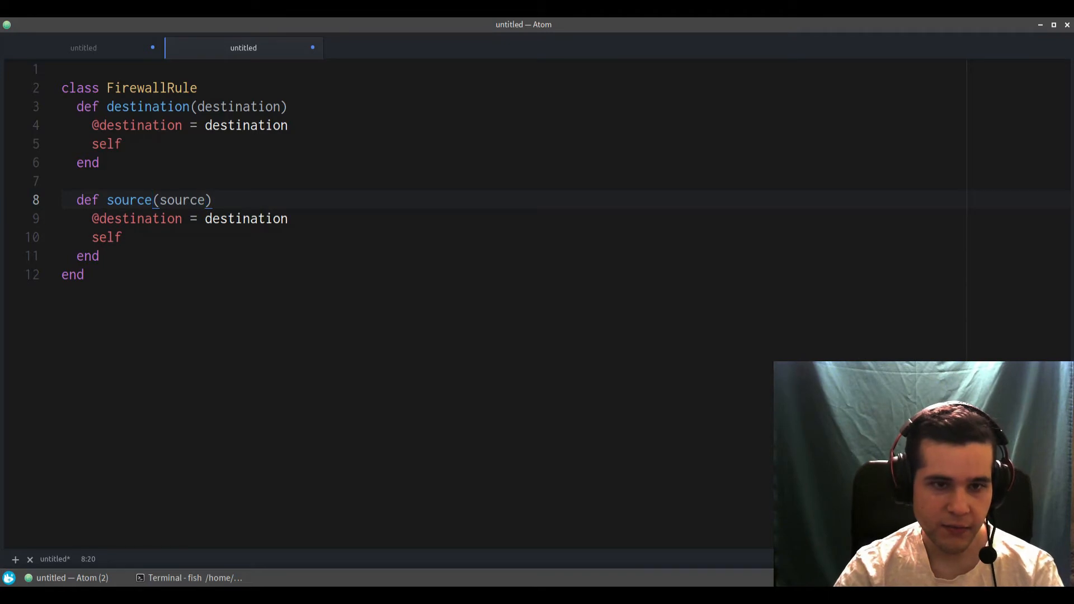
pyautogui.doubleClick(128, 200)
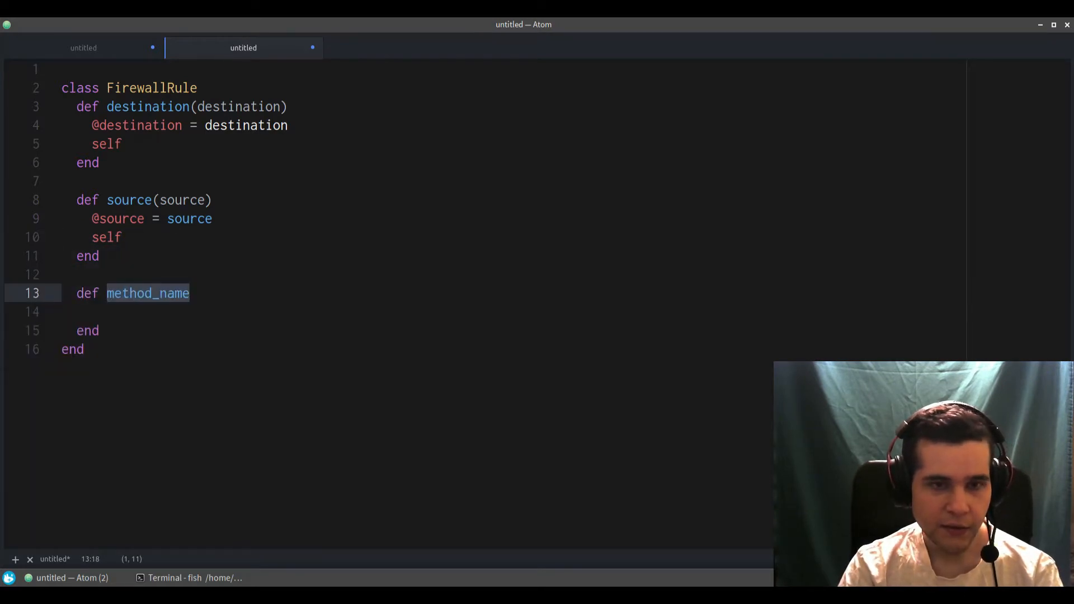
pyautogui.write('pro')
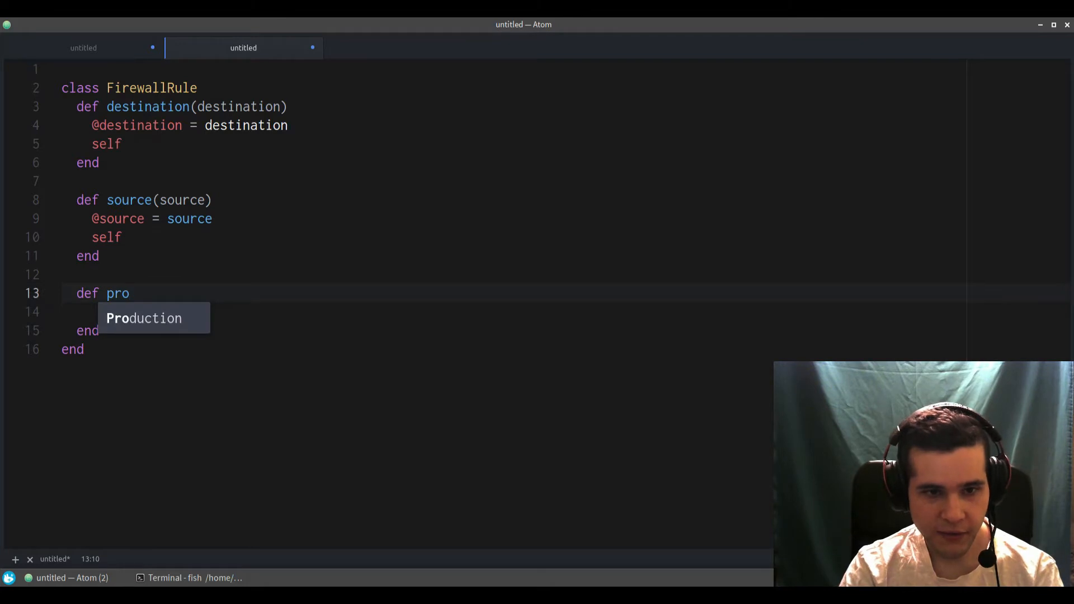
pyautogui.write('tocol')
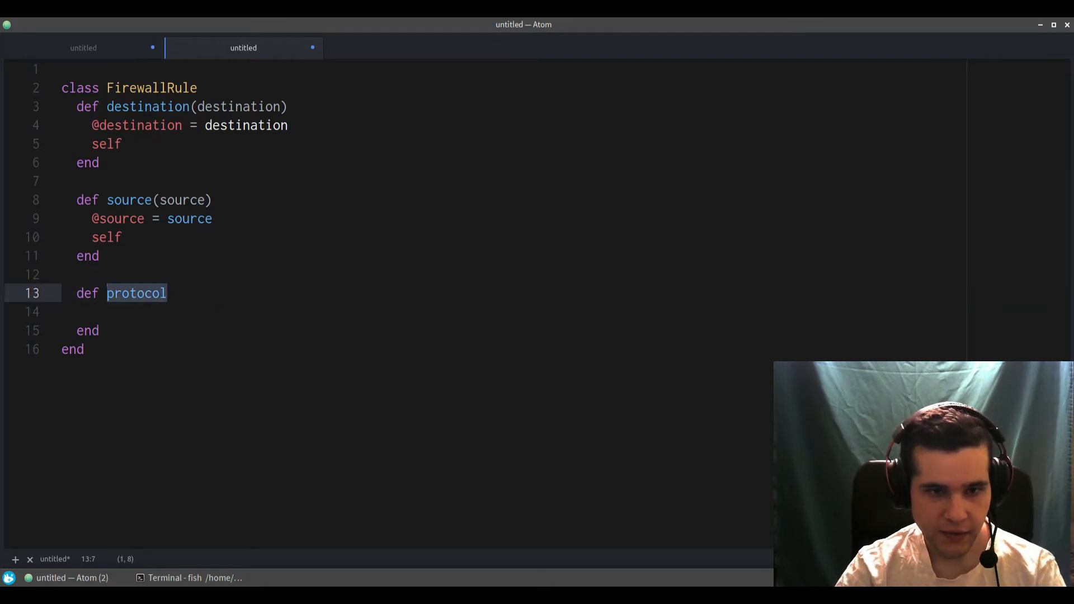
pyautogui.write('(protocol)')
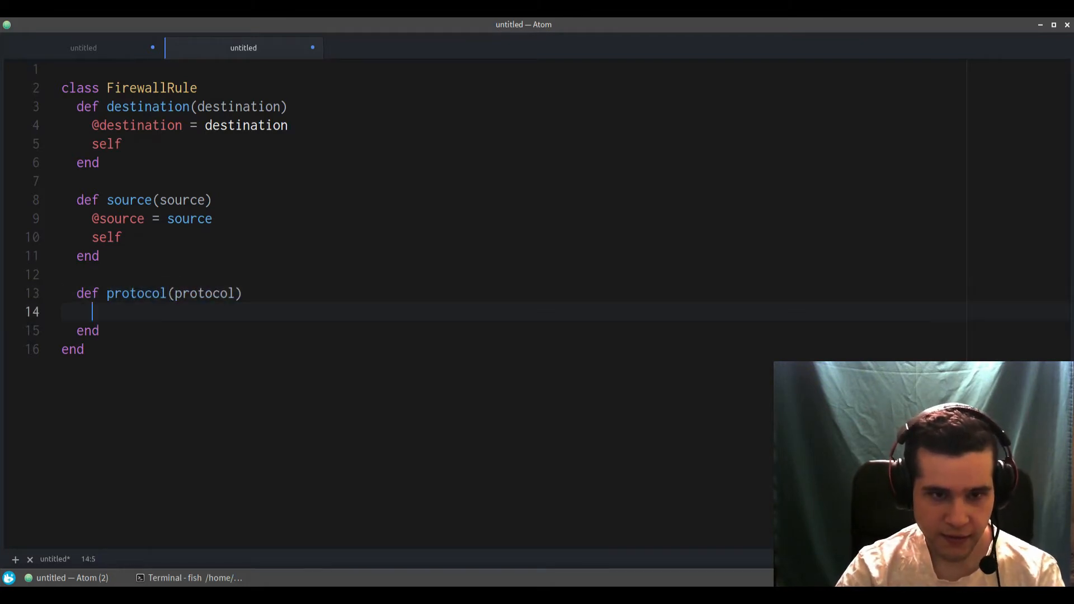
pyautogui.write('@protocol = protocol')
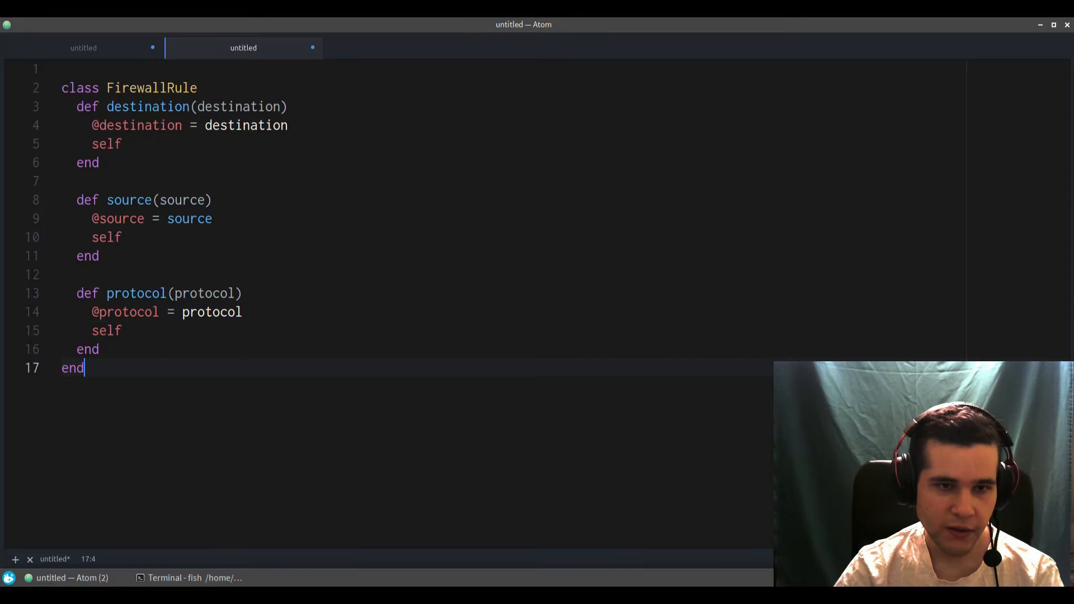
pyautogui.doubleClick(153, 87)
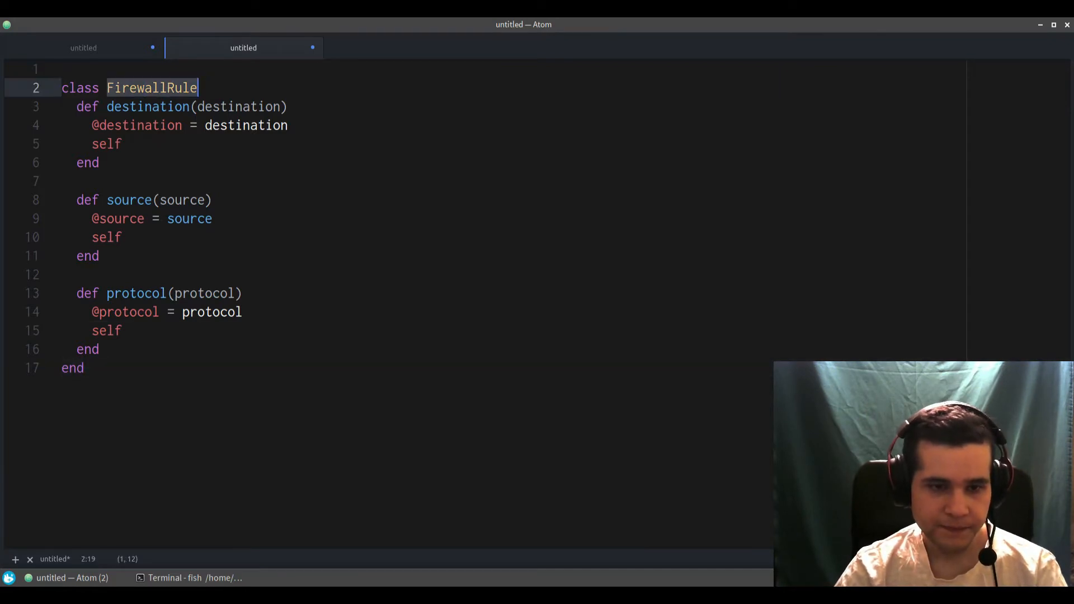
# Below the class, write fw = FirewallRule.new to create an instance.
pyautogui.write('FirewallRule')
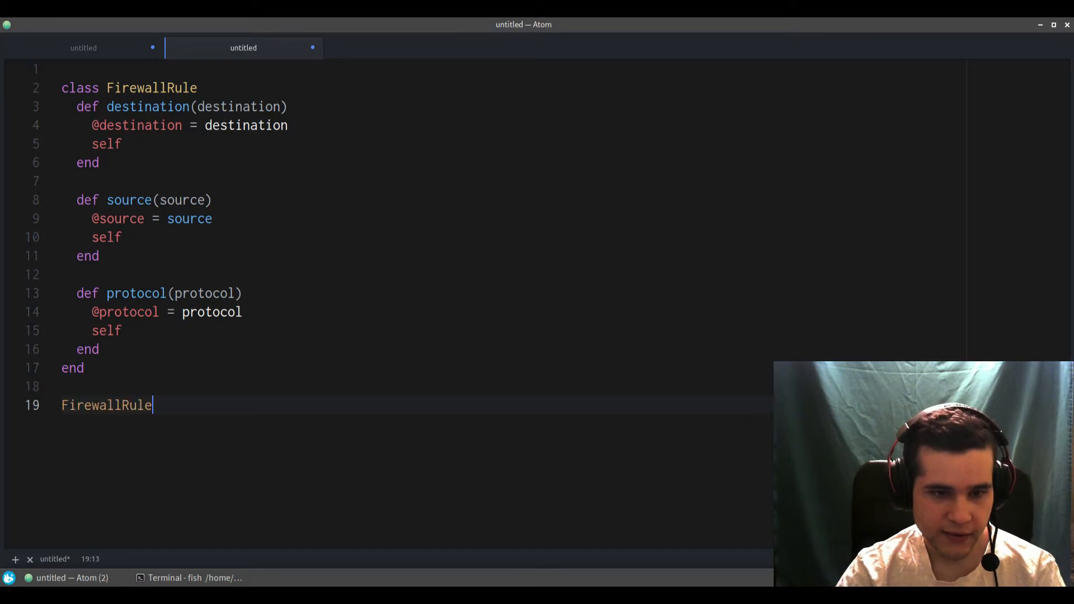
pyautogui.write('fw =')
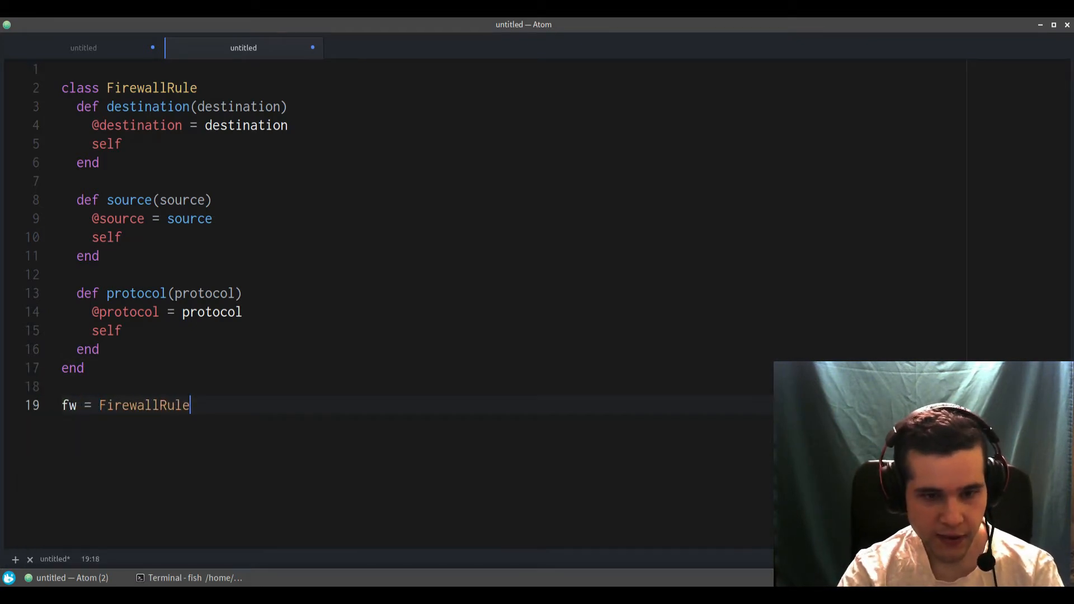
pyautogui.write('.new')
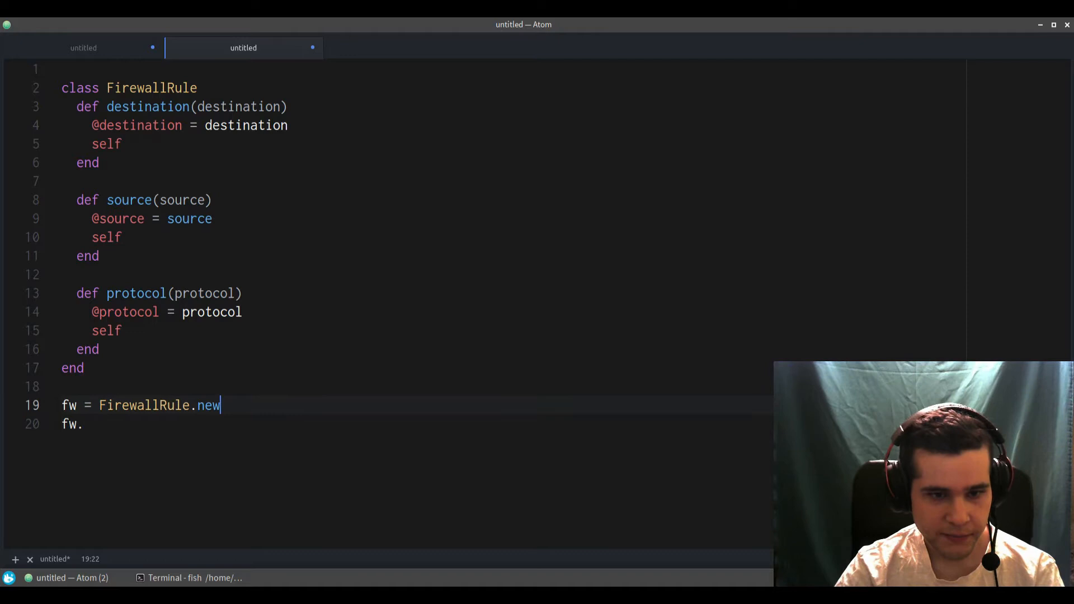
pyautogui.press('Return')
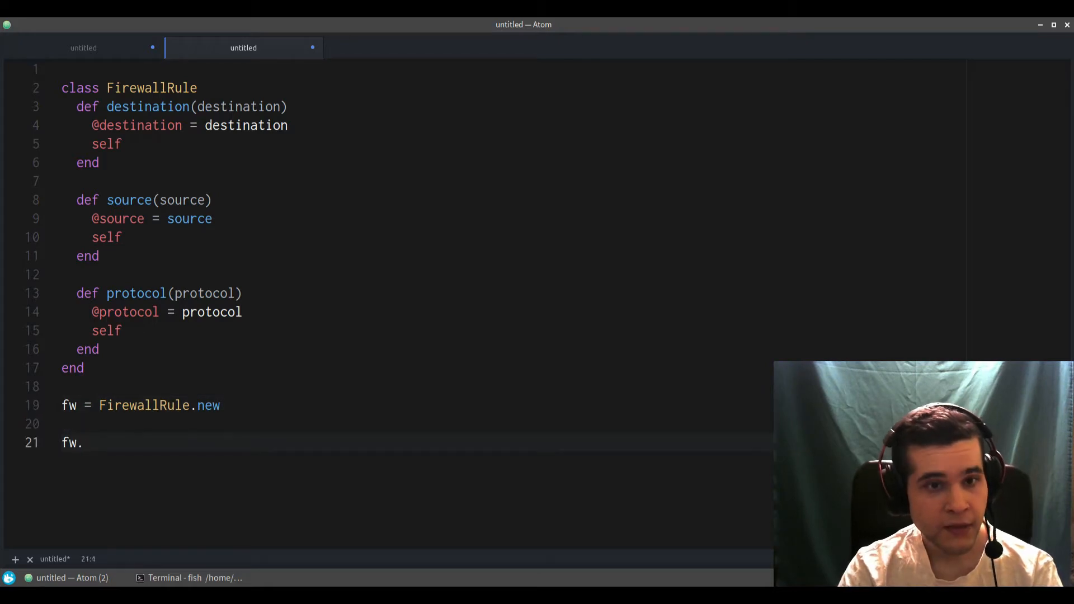
# Add fw.destination("google.com") on the following line.
pyautogui.write('destination("')
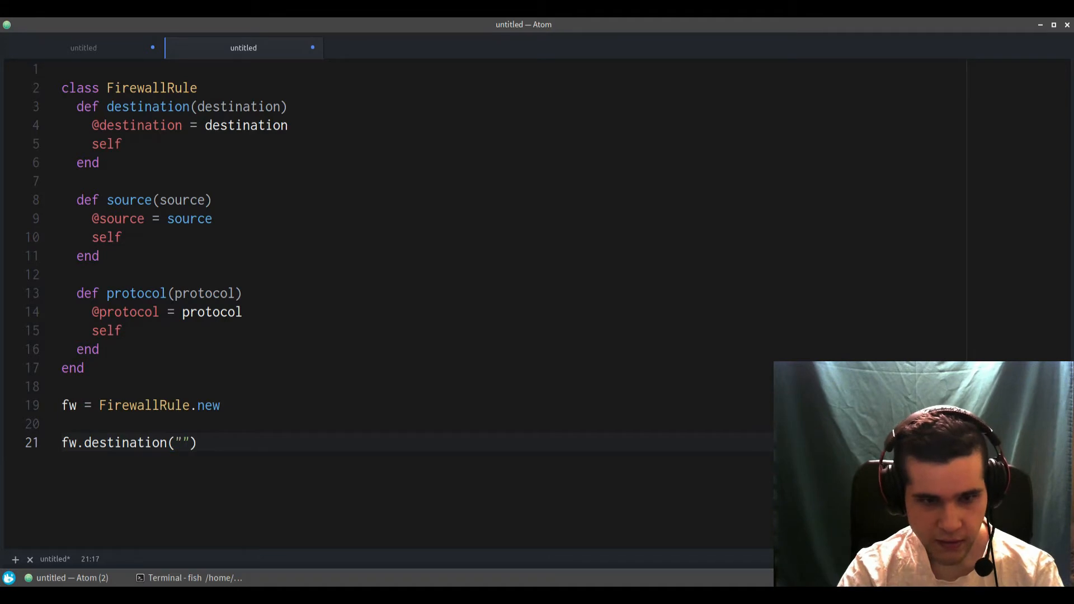
pyautogui.write('192')
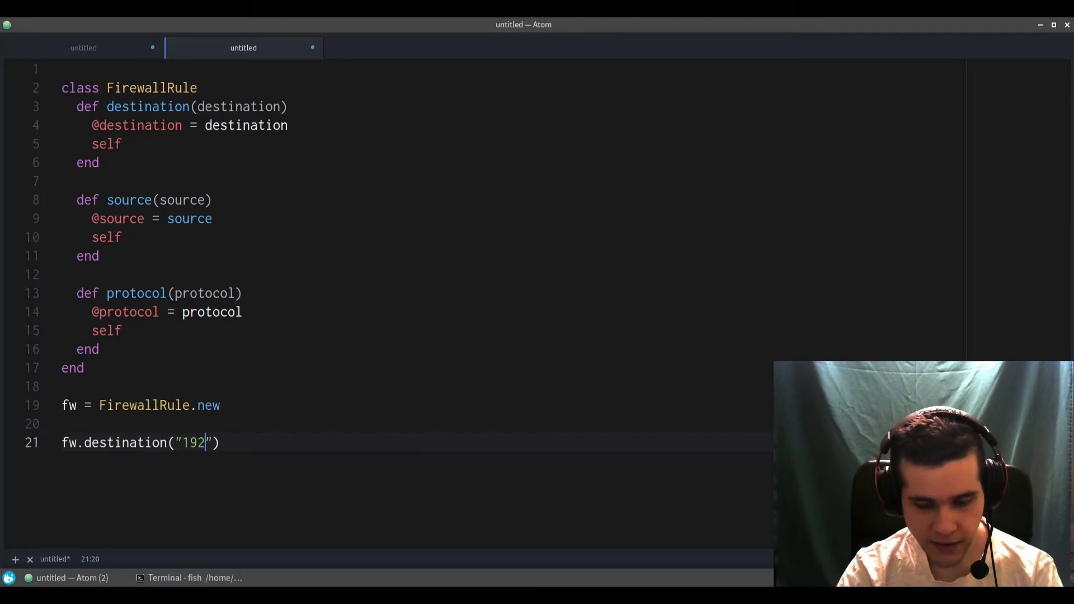
pyautogui.write('.')
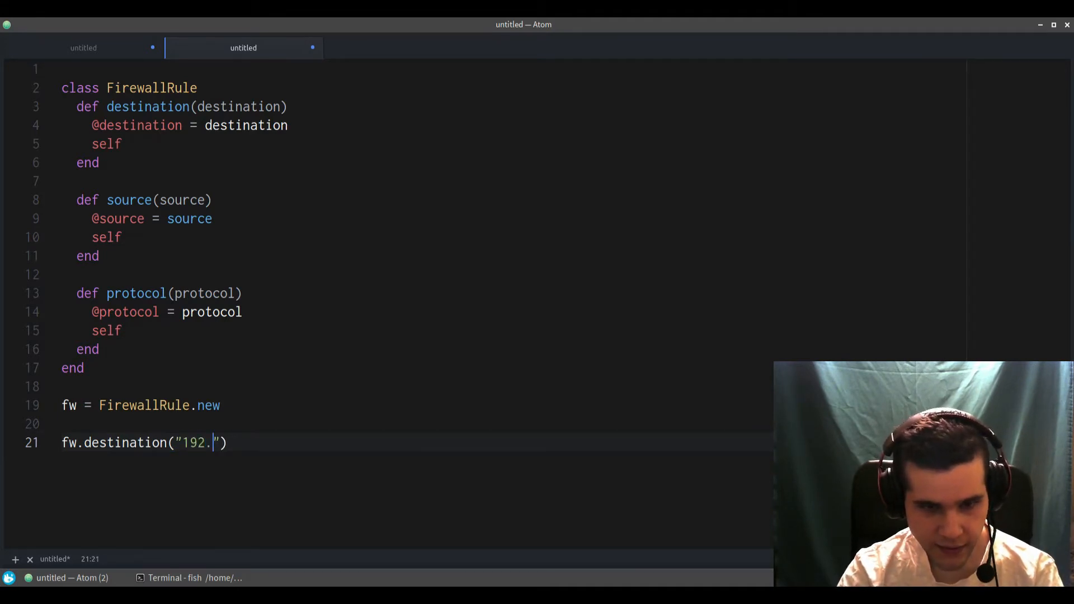
pyautogui.write('google')
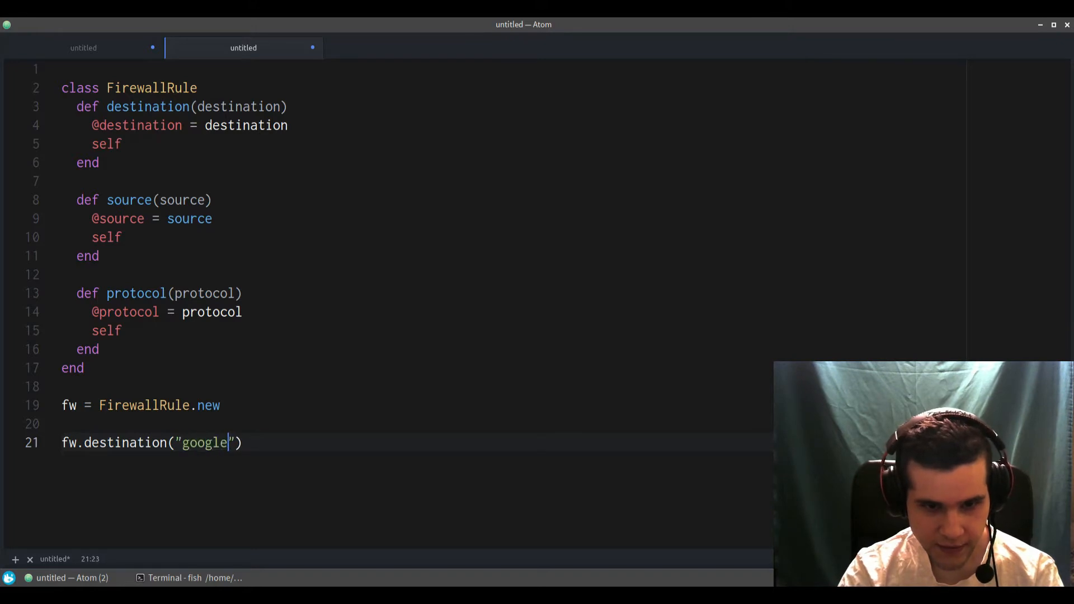
pyautogui.write('.com')
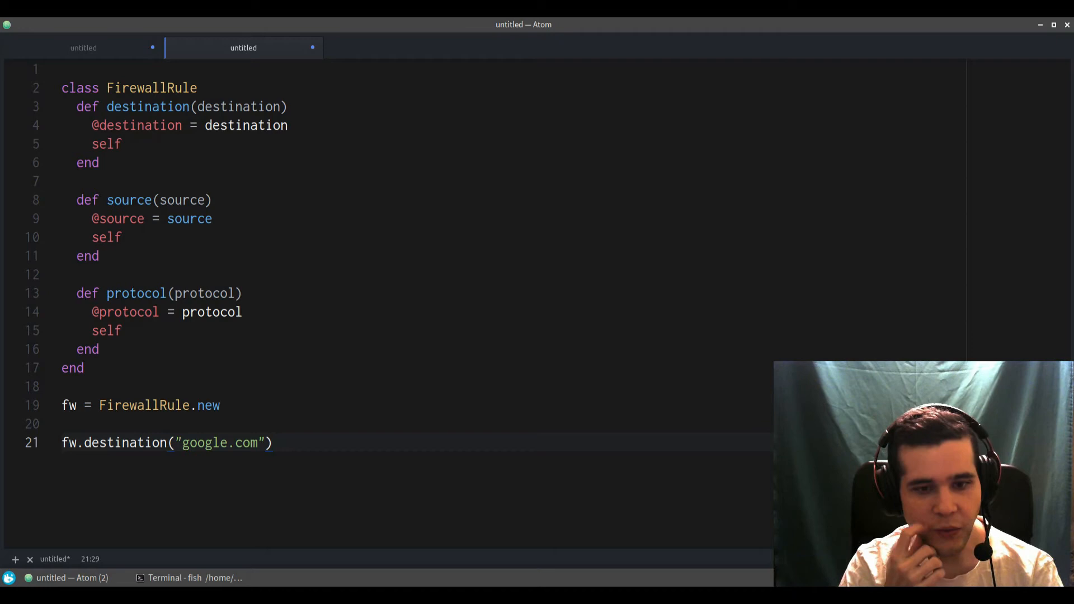
pyautogui.click(273, 443)
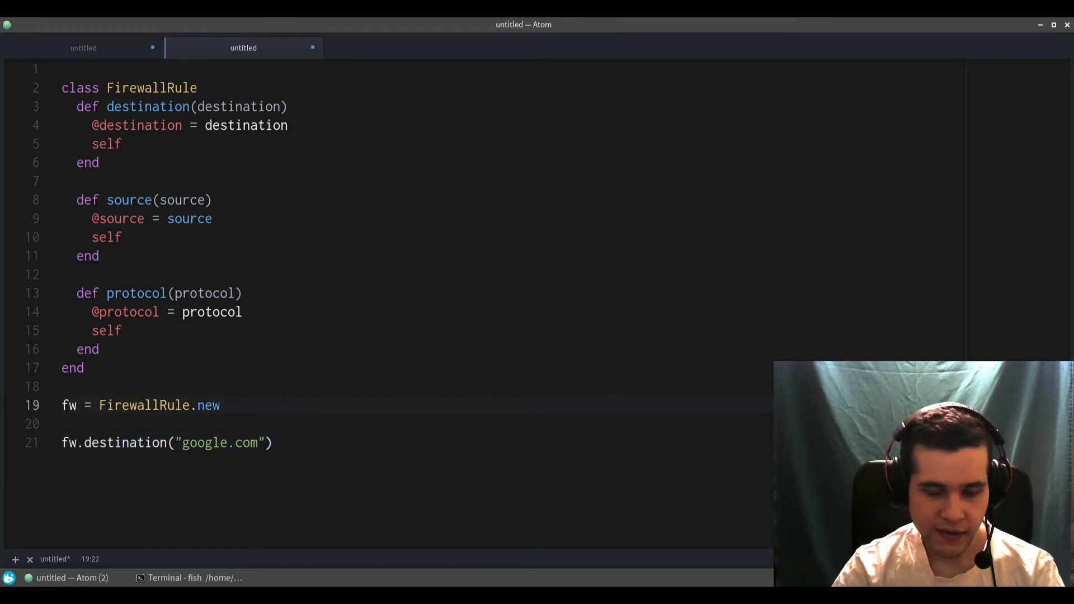
# Try passing "google.com" to FirewallRule.new, then remove the argument again.
pyautogui.write('()')
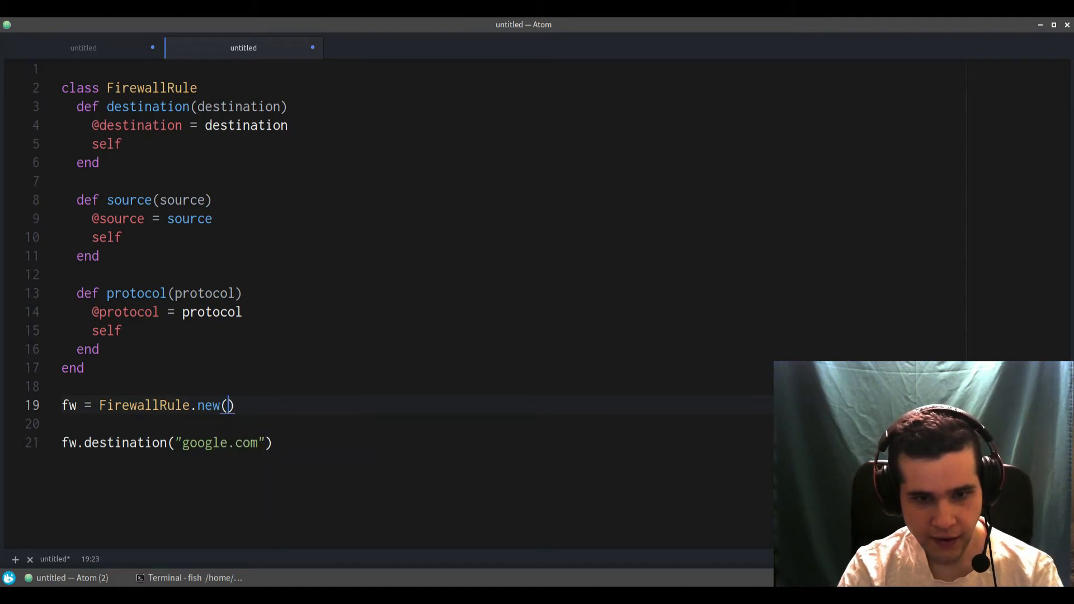
pyautogui.write('""')
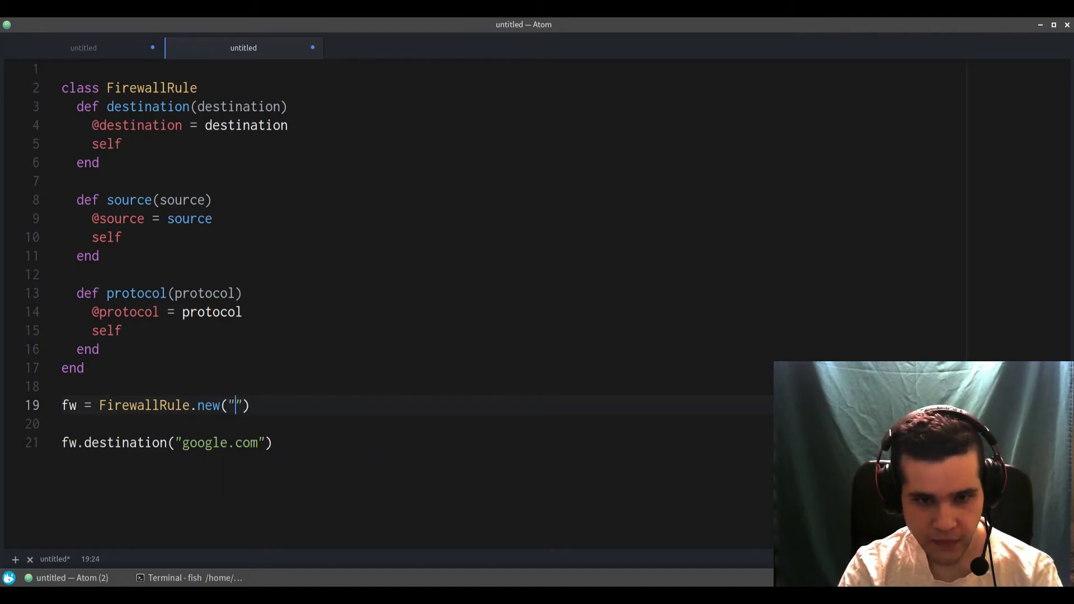
pyautogui.write('google.com')
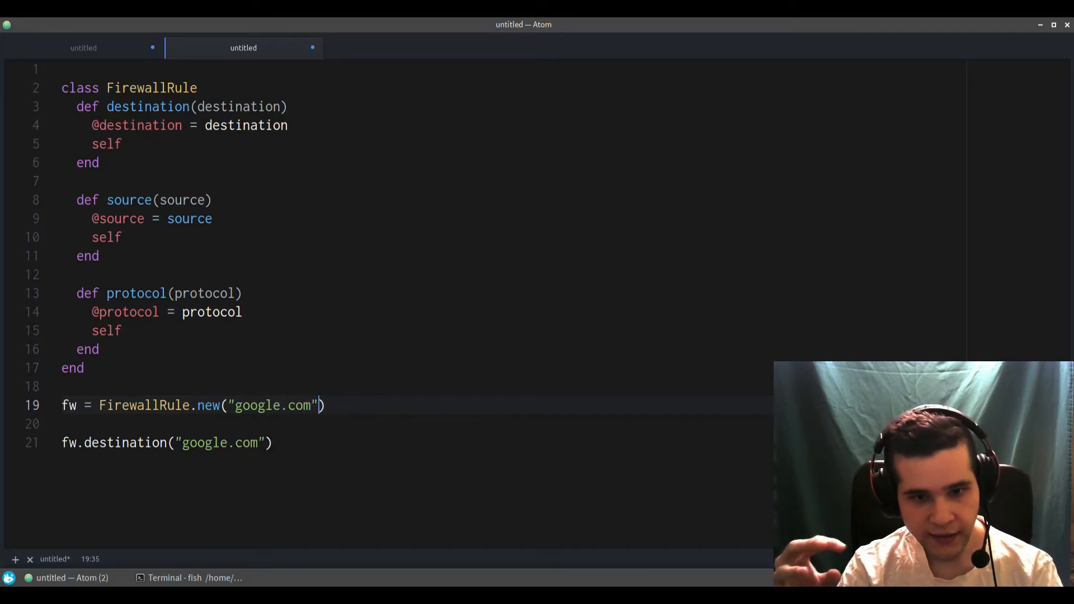
pyautogui.write(',')
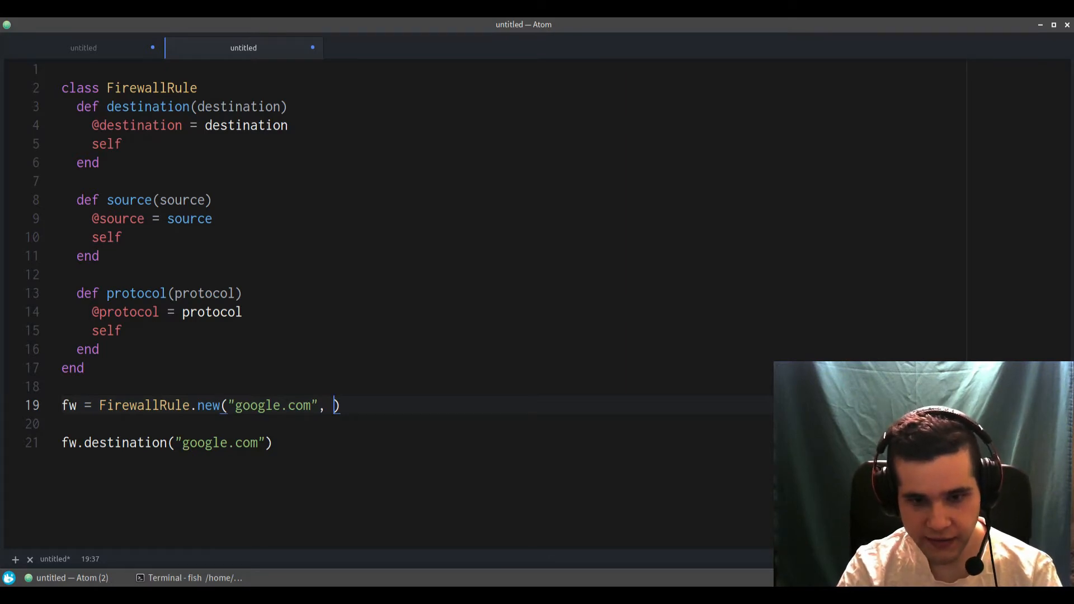
pyautogui.press('BackSpace')
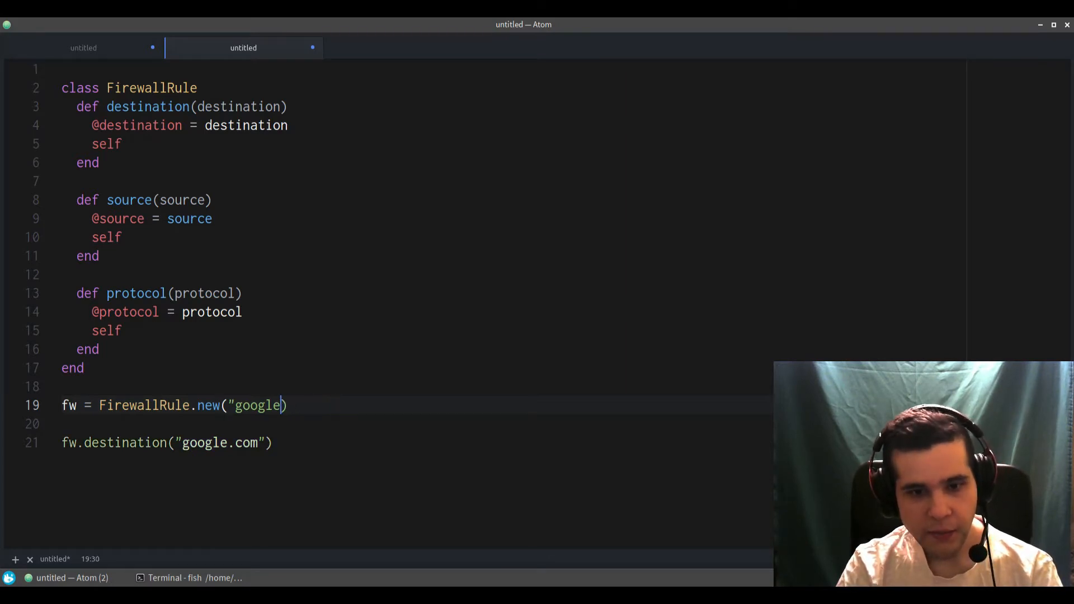
pyautogui.press('BackSpace')
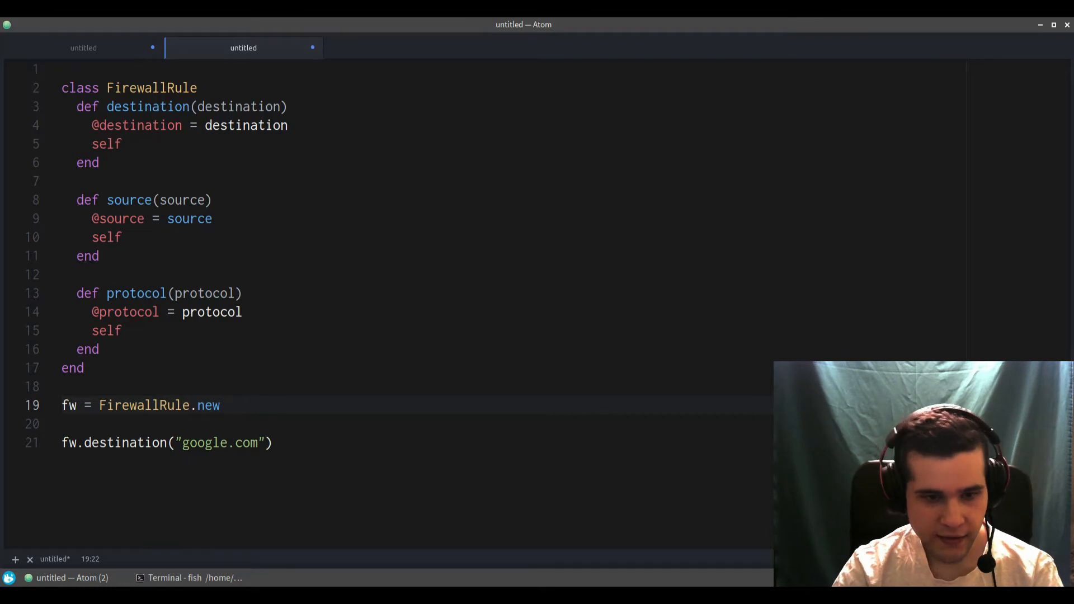
# Add a blank line after the destination call and return inside the class.
pyautogui.click(274, 443)
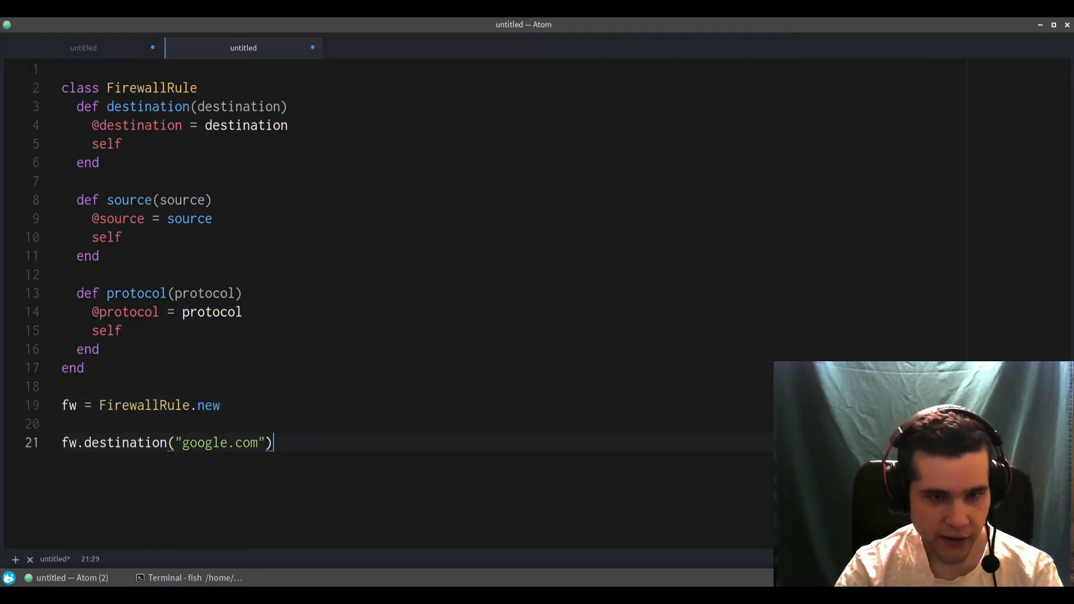
pyautogui.press('Return')
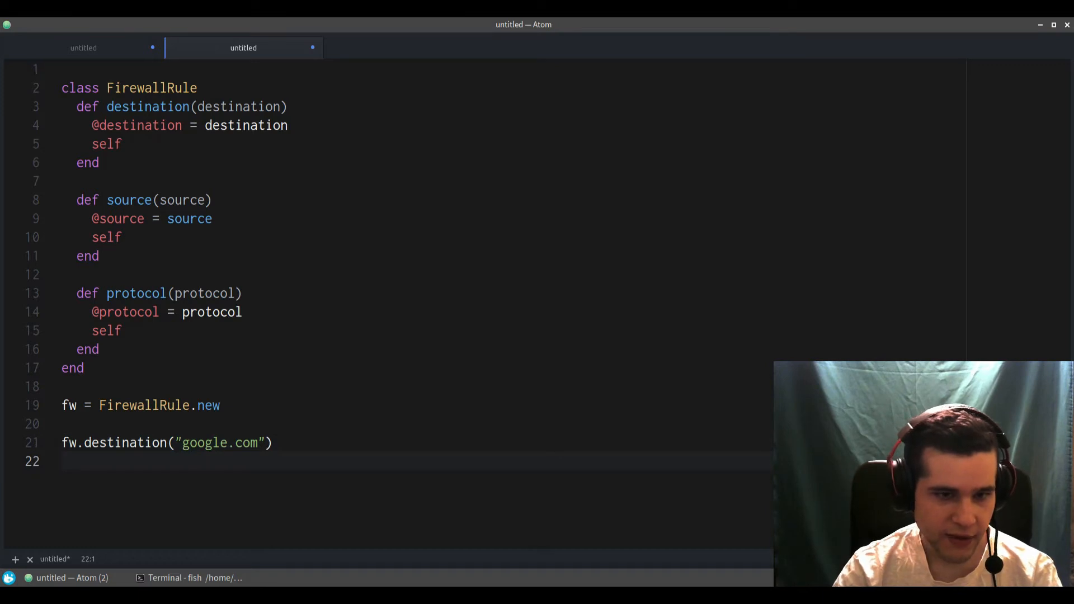
pyautogui.click(98, 349)
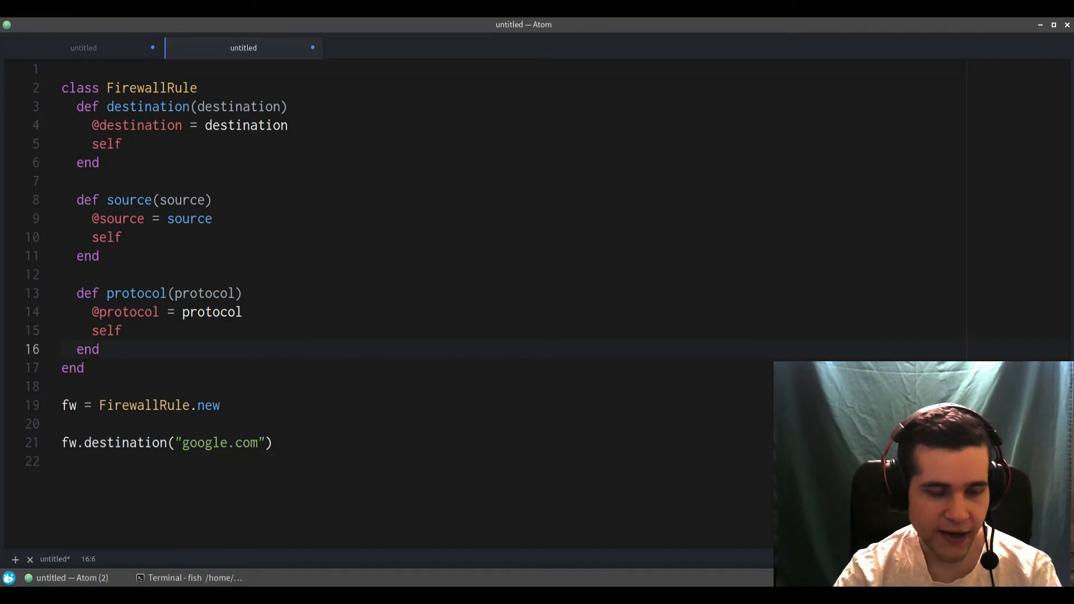
# Add an empty enable method to FirewallRule.
pyautogui.write('def method_name')
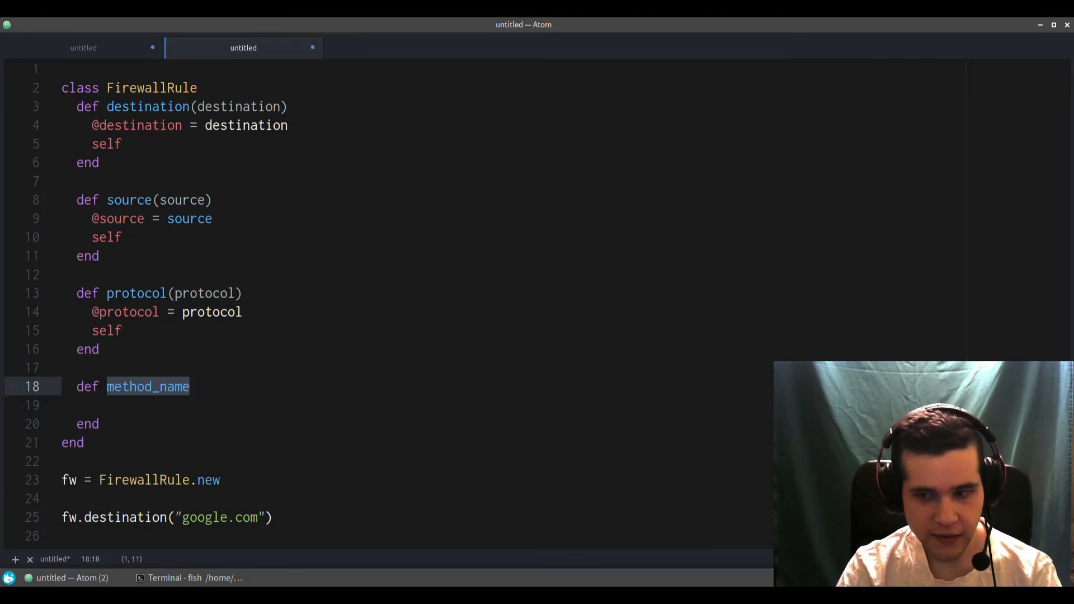
pyautogui.write('build')
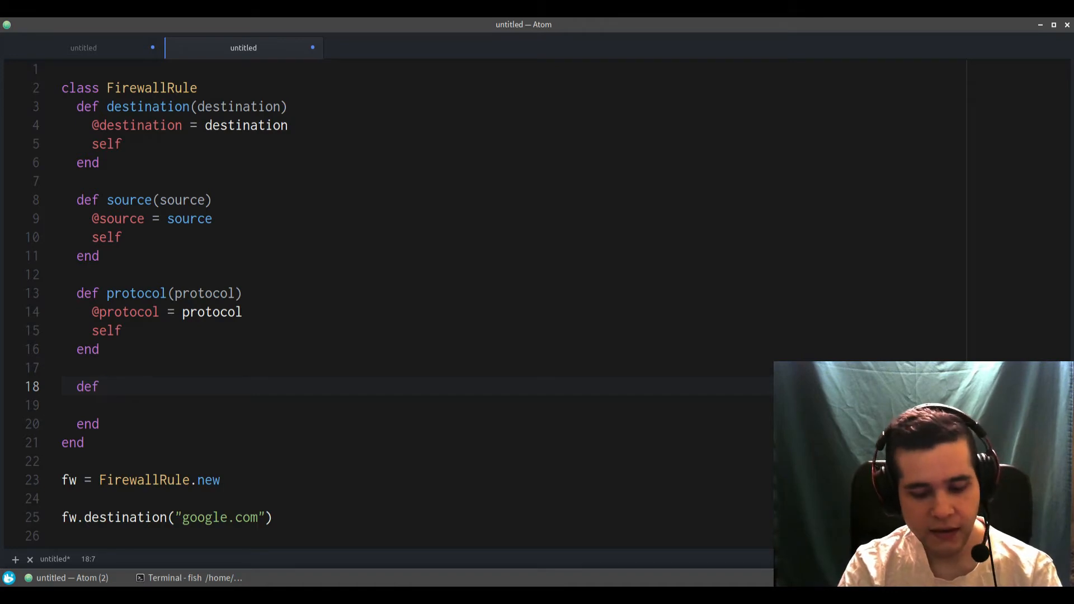
pyautogui.write('enable')
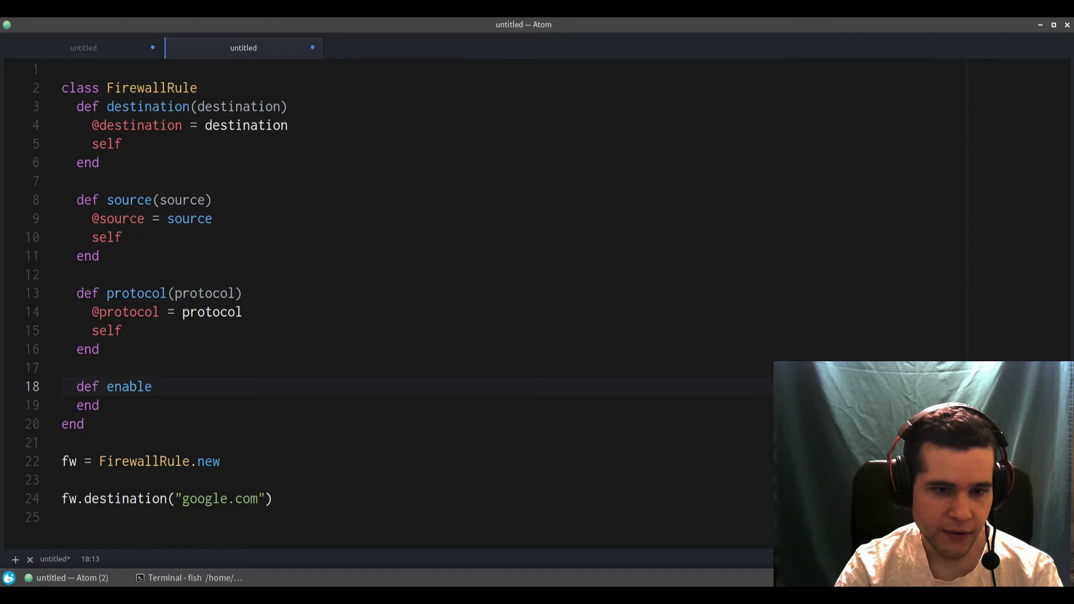
# Chain destination, source("localhost"), protocol("tcp") and enable calls on fw, one per line.
pyautogui.click(63, 479)
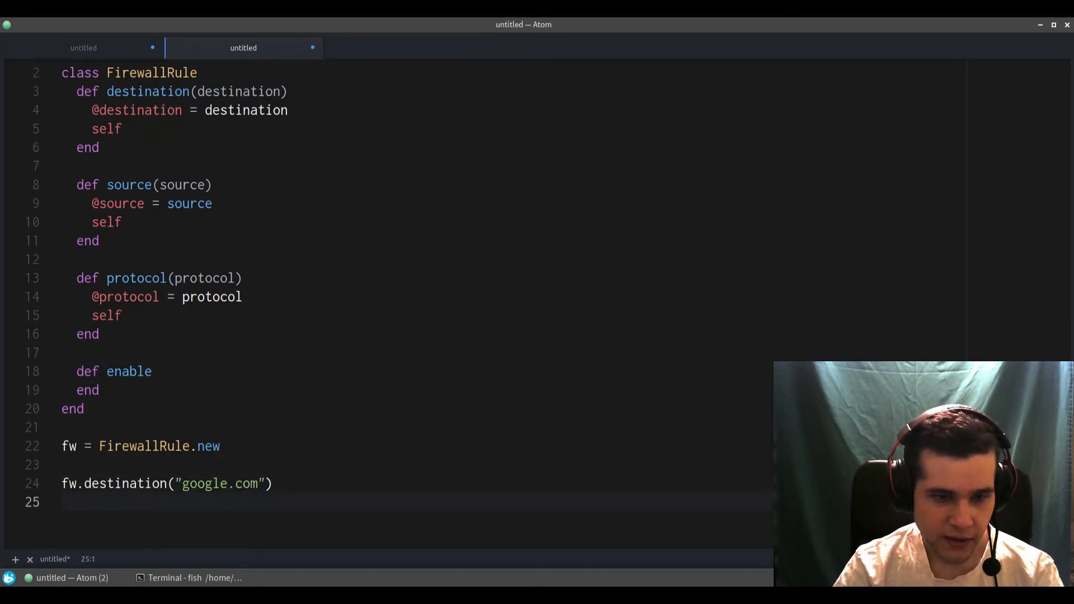
pyautogui.click(77, 483)
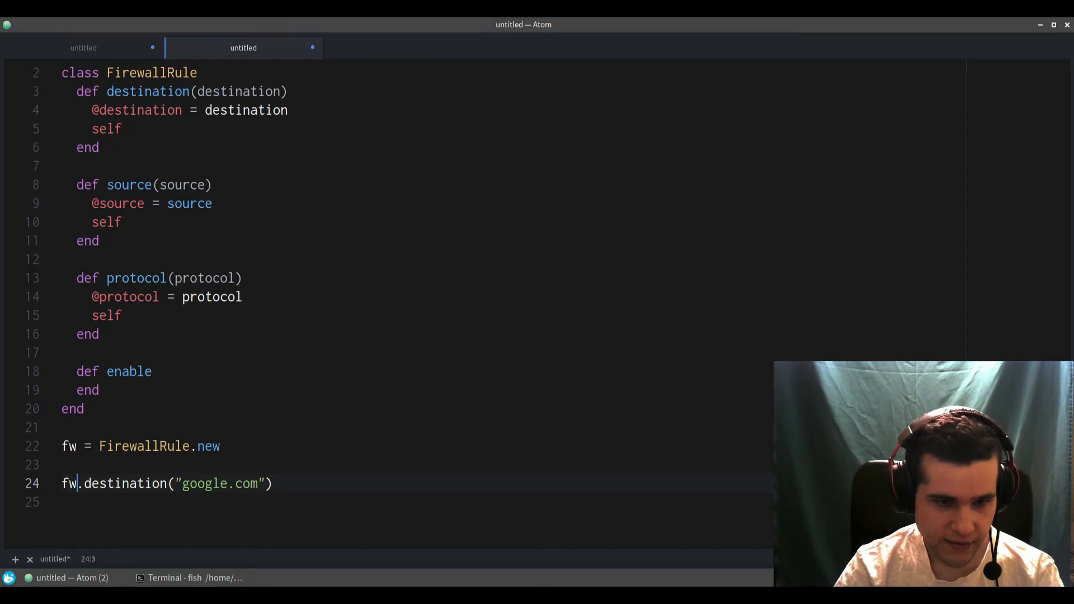
pyautogui.press('Return')
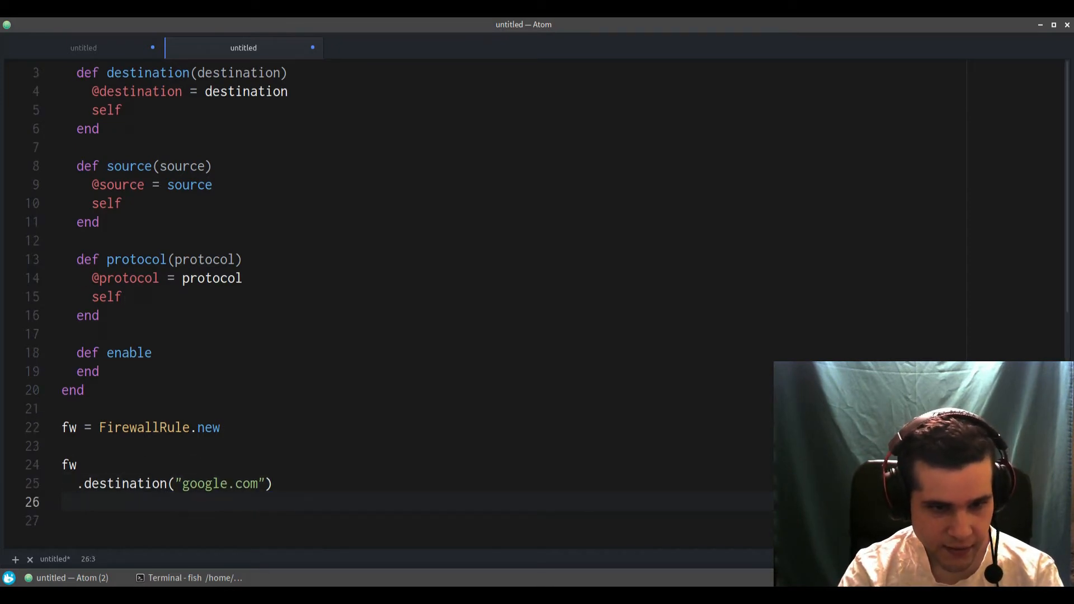
pyautogui.write('.source("")')
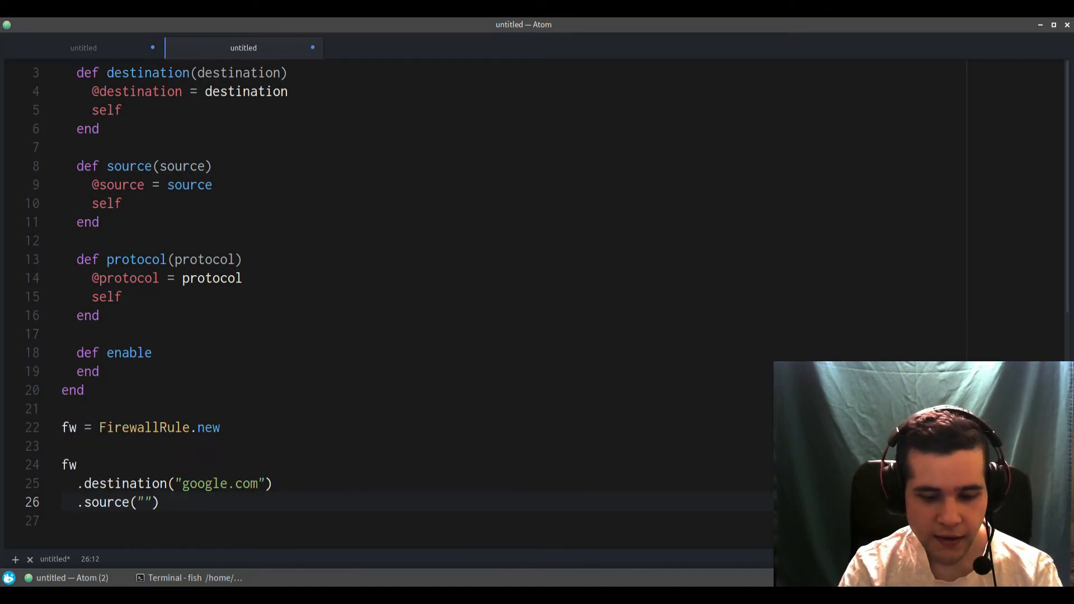
pyautogui.write('localhost')
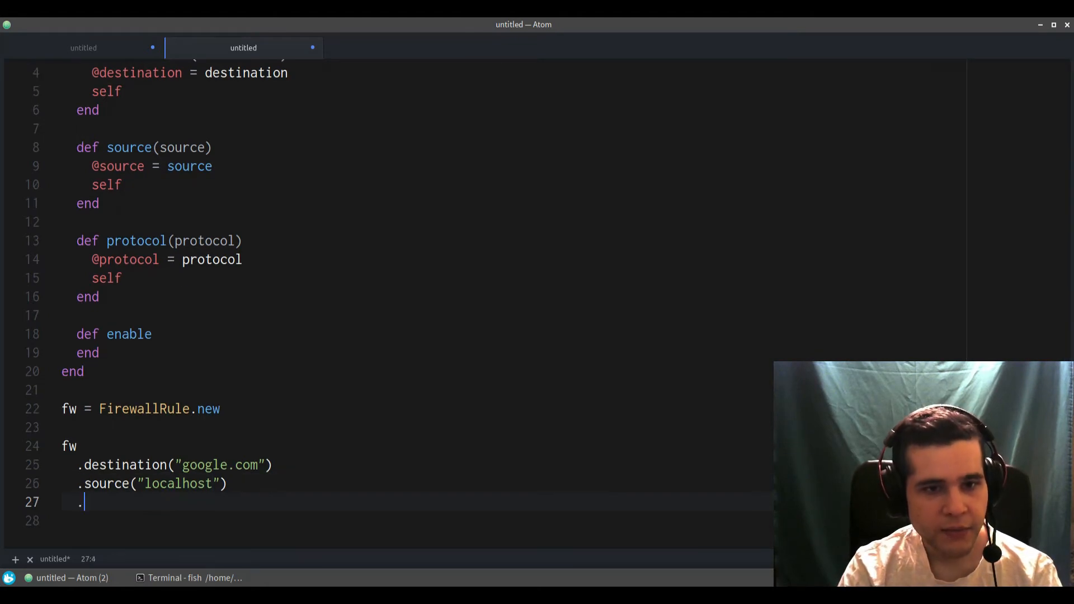
pyautogui.write('protocol("tcp')
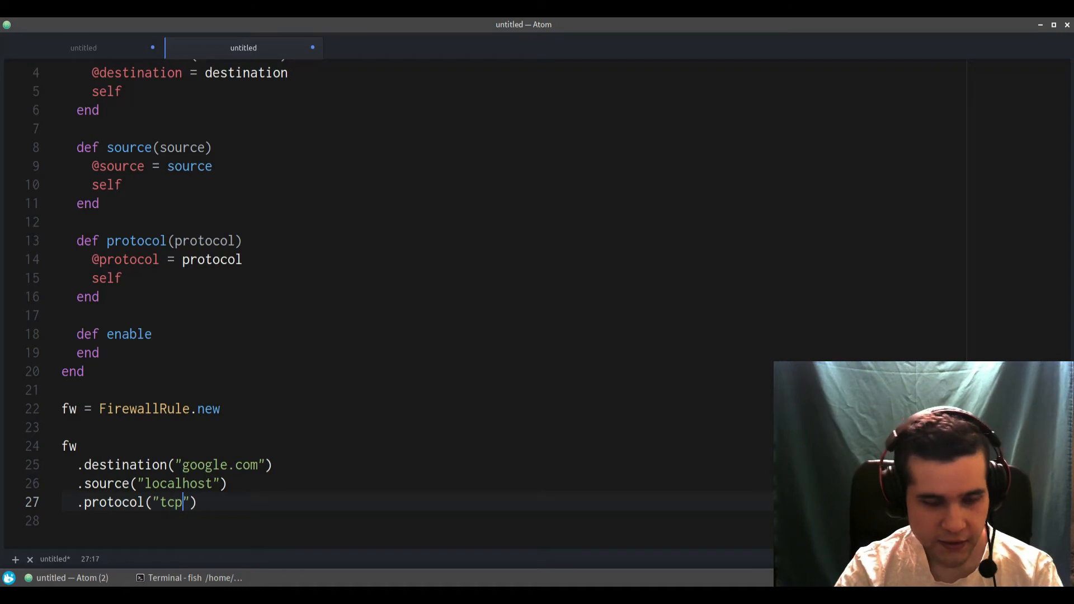
pyautogui.press('Return')
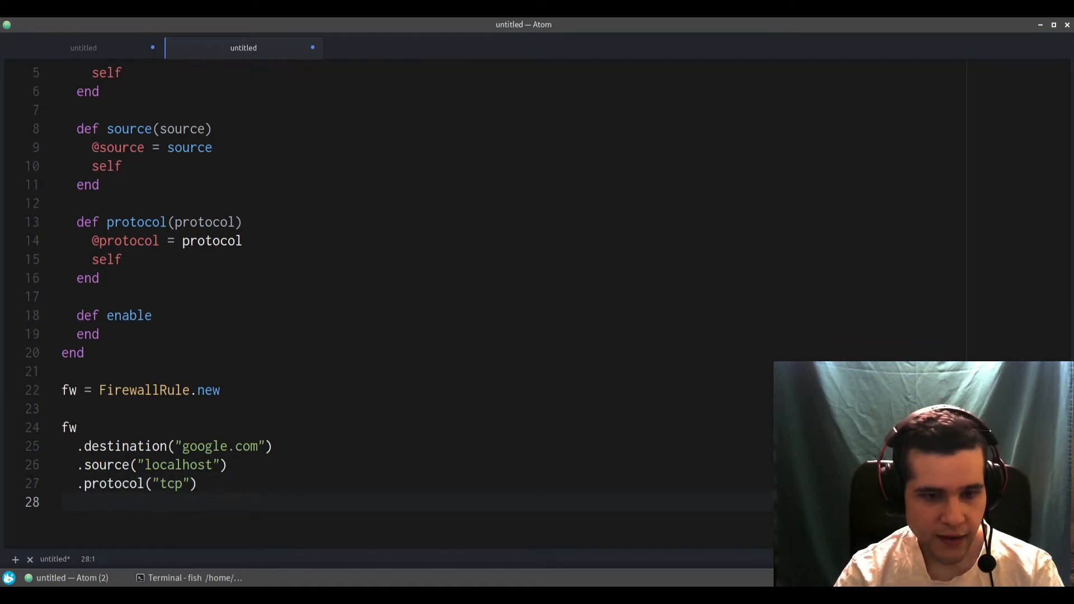
pyautogui.write('.enable')
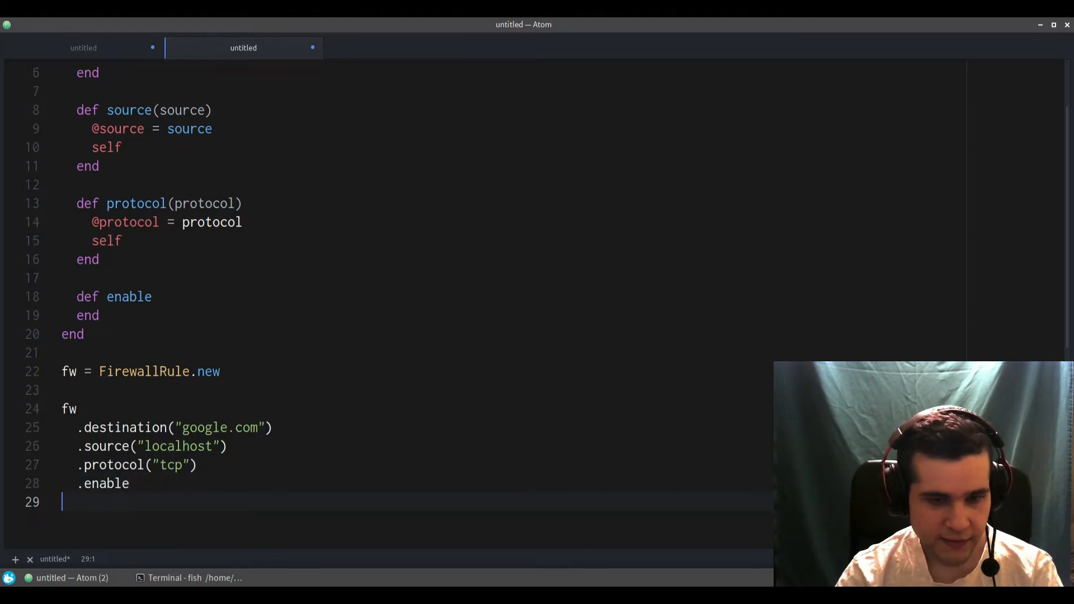
# Start saving the file with Ctrl+S, then cancel the save dialog.
pyautogui.press('ctrl+s')
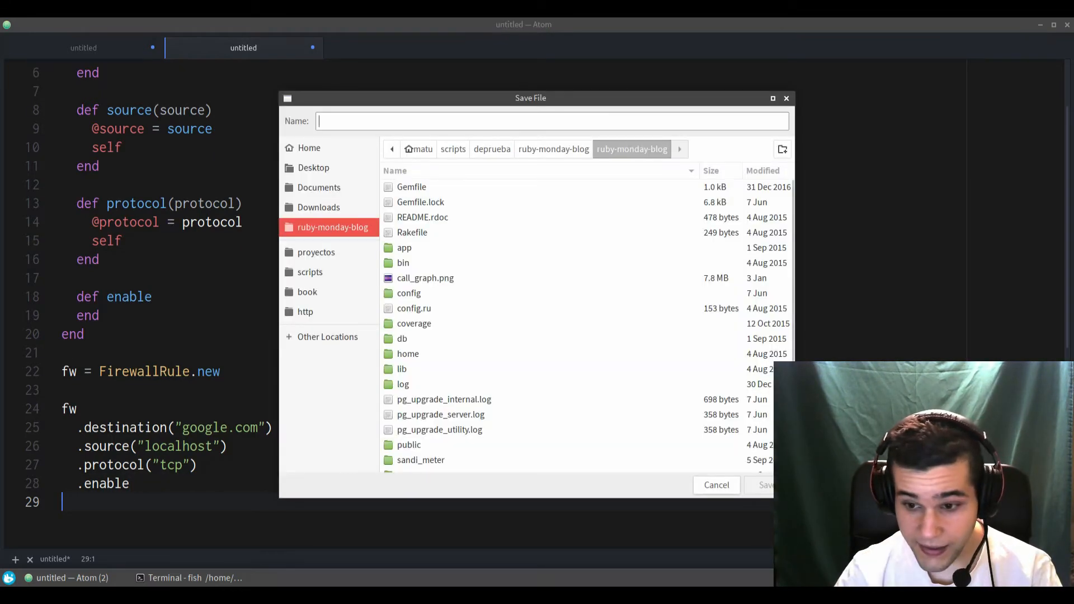
pyautogui.click(716, 484)
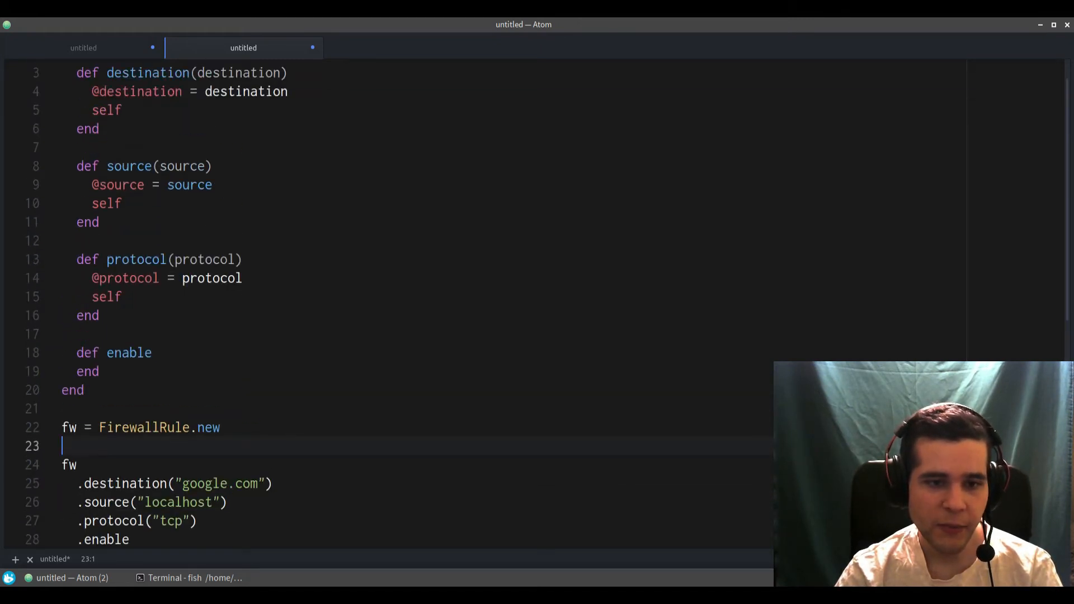
# Delete the .protocol("tcp") line from the fw chain and add a blank line after .enable.
pyautogui.scroll(3)
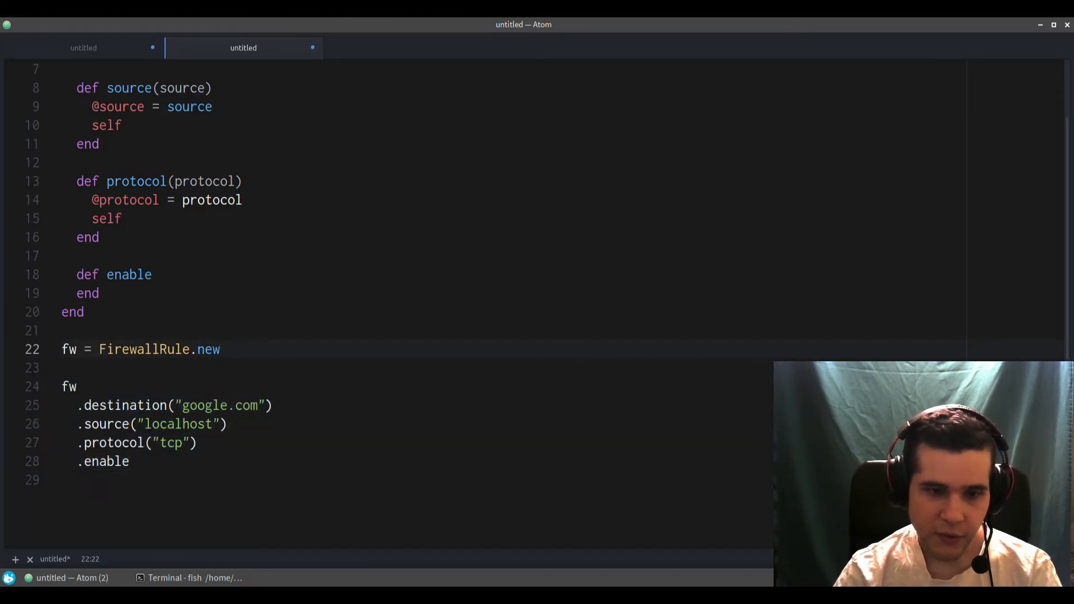
pyautogui.click(61, 480)
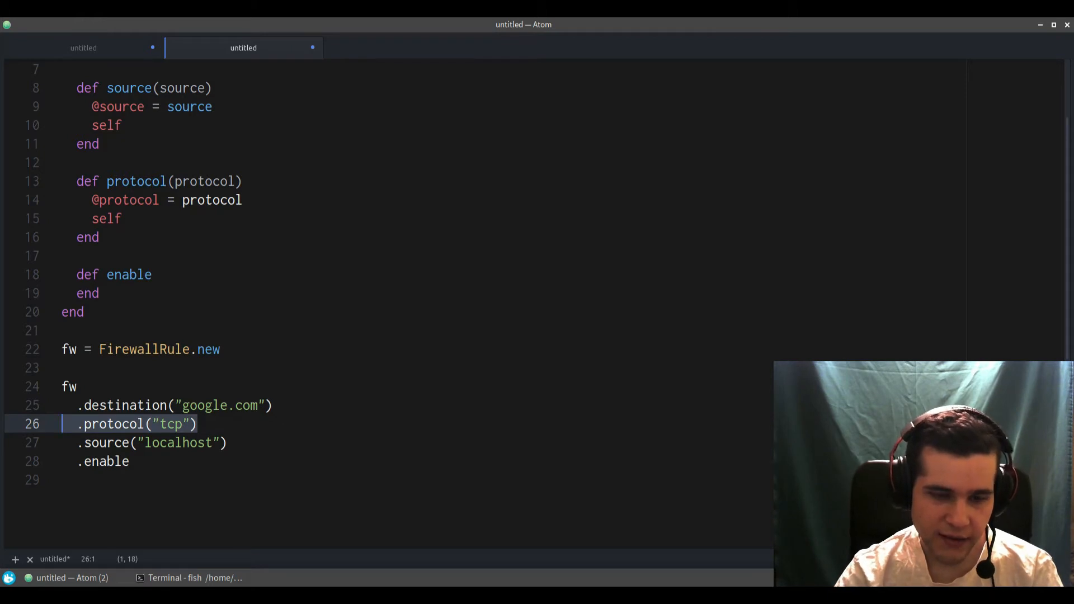
pyautogui.press('ctrl+shift+k')
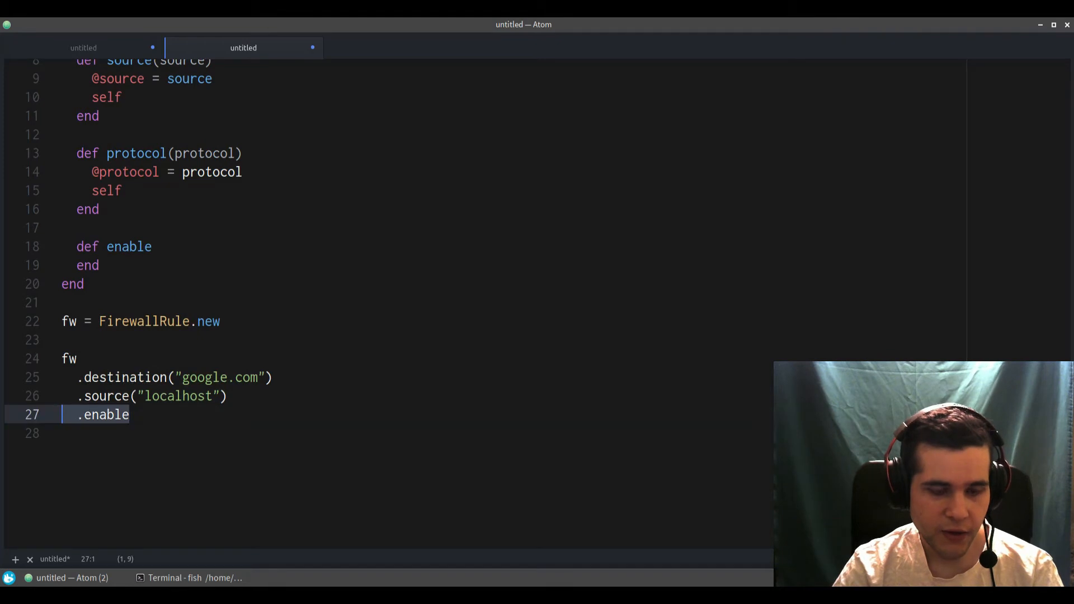
pyautogui.click(152, 246)
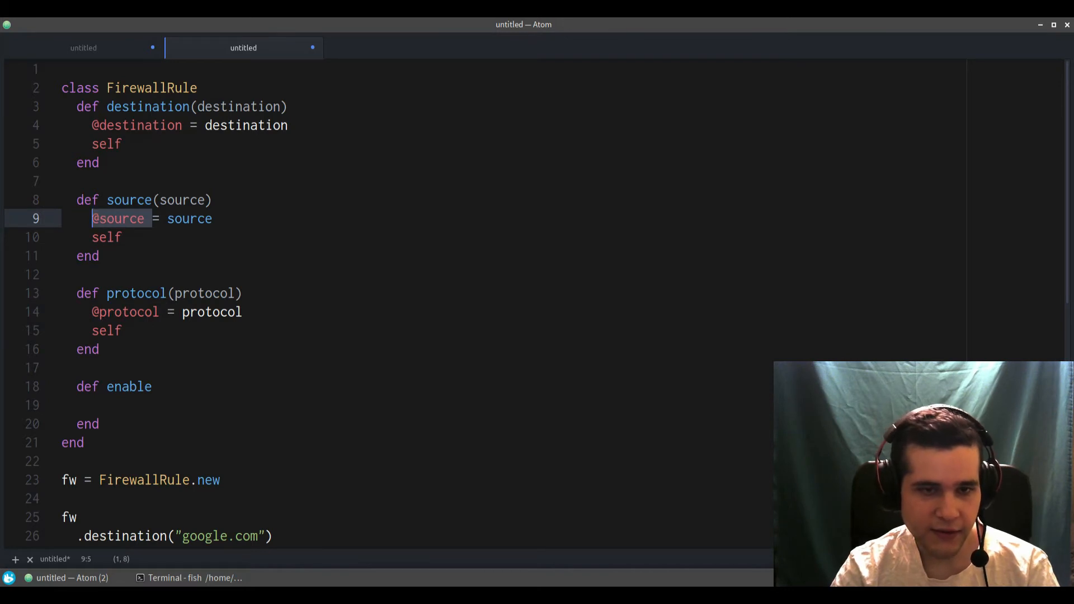
pyautogui.click(93, 405)
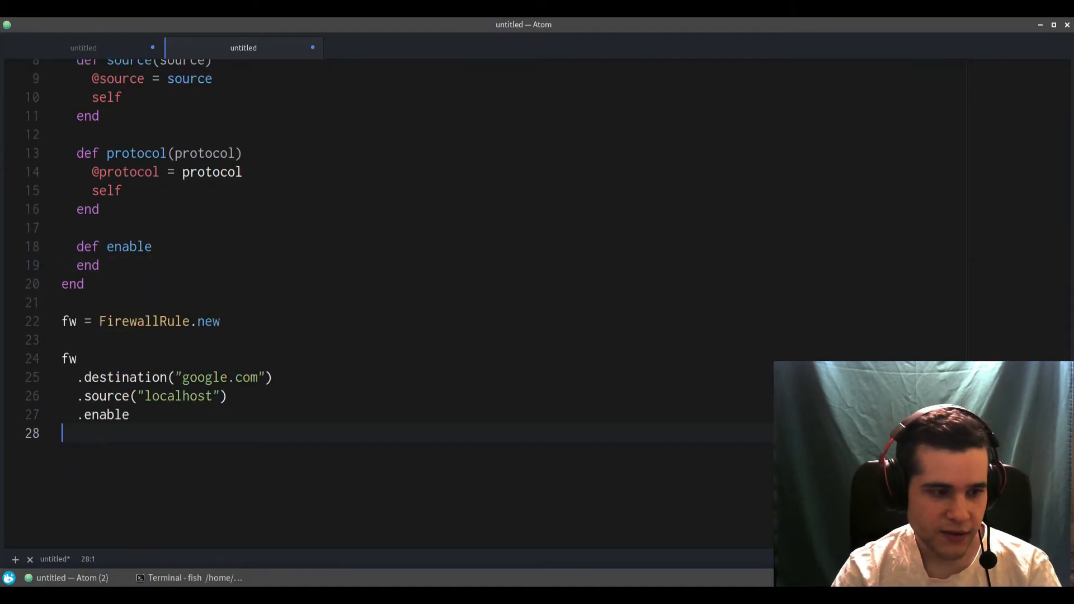
pyautogui.press('Return')
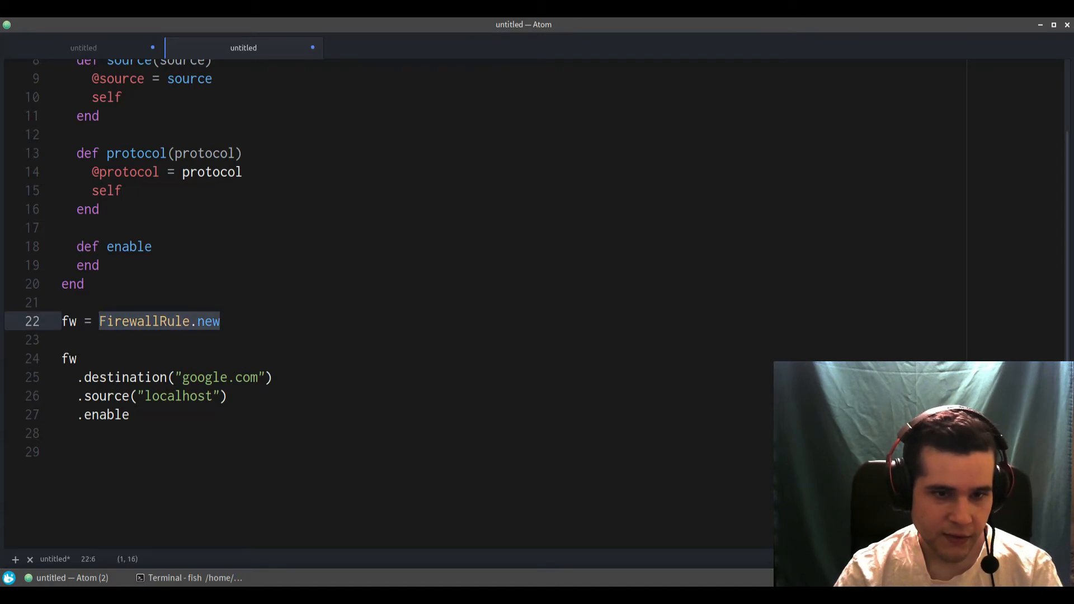
pyautogui.scroll(3)
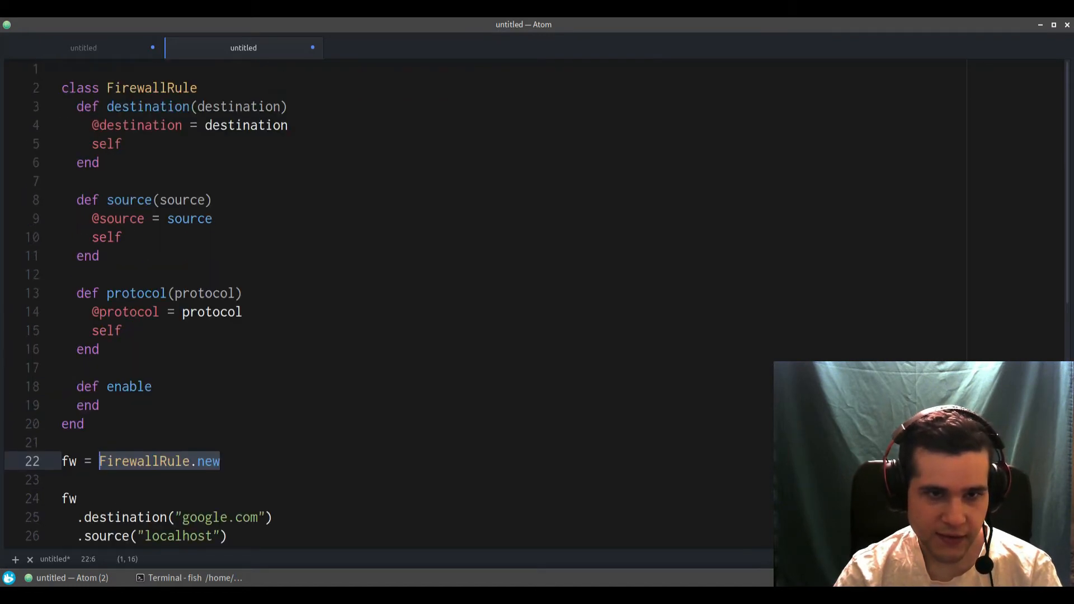
# Start a second FirewallRule class whose initialize takes destination:, source: and protocol: keywords.
pyautogui.write('class FirewallRule')
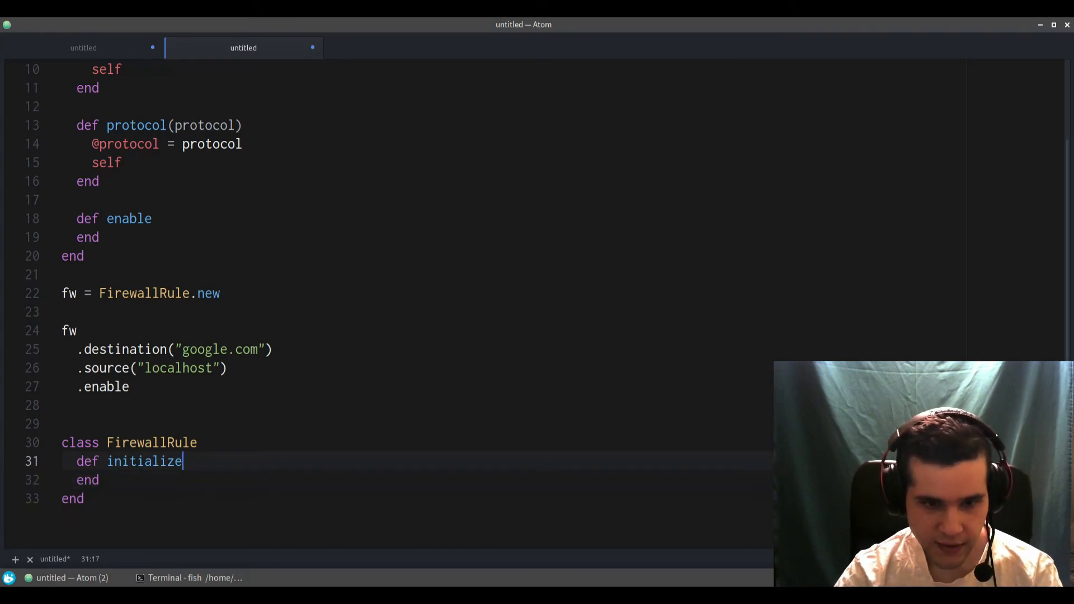
pyautogui.write('(destination:')
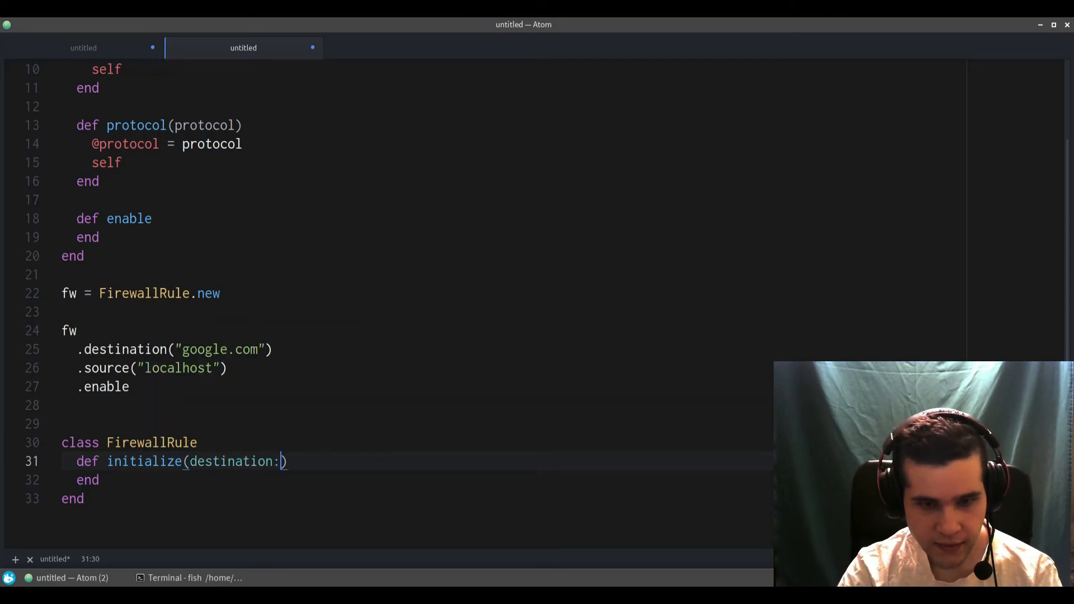
pyautogui.write(', s')
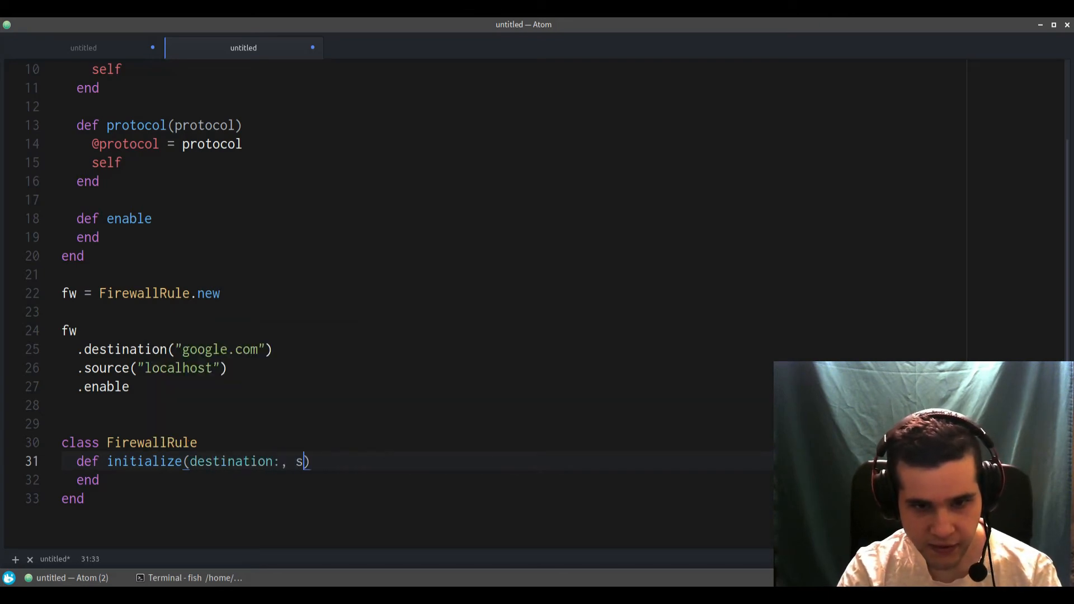
pyautogui.write('ource:,')
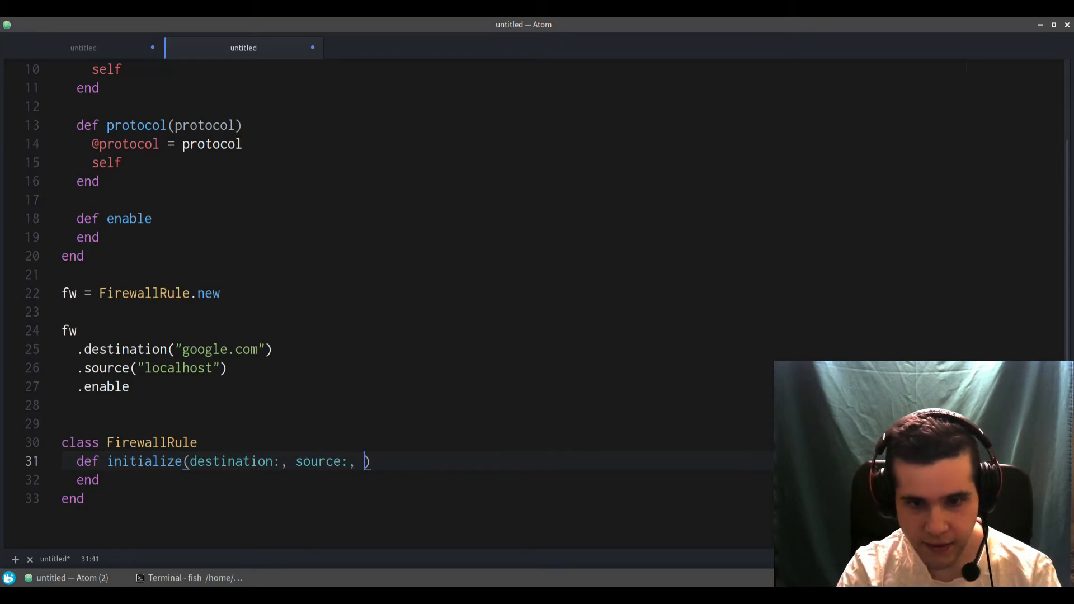
pyautogui.write('protocol:')
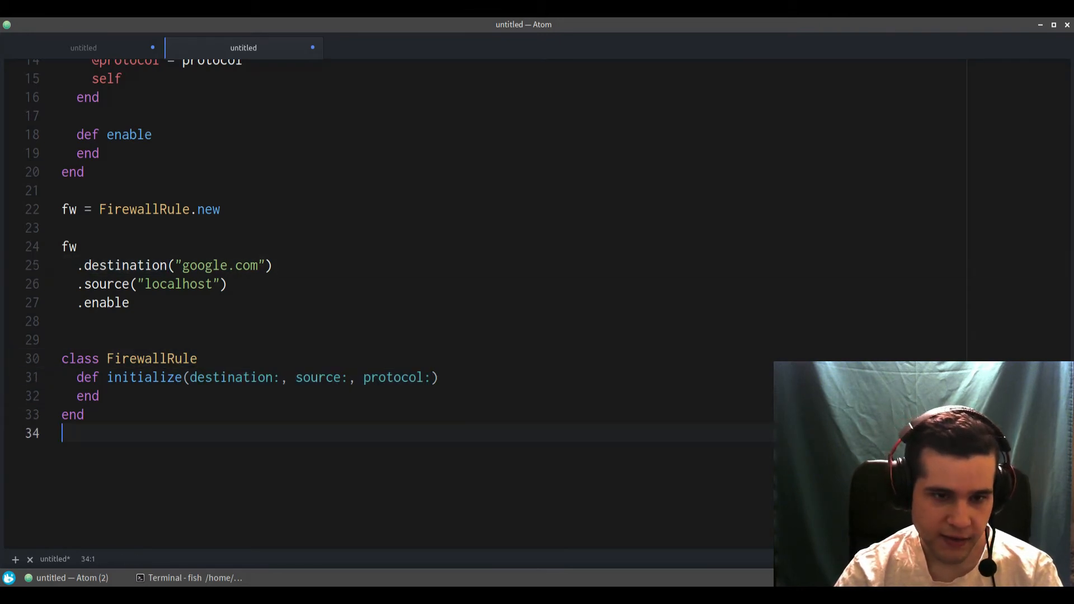
# Default protocol to "tcp" and create fw = FirewallRule.new(destination: "google.com").
pyautogui.write('fw = FirewallRule.new(')
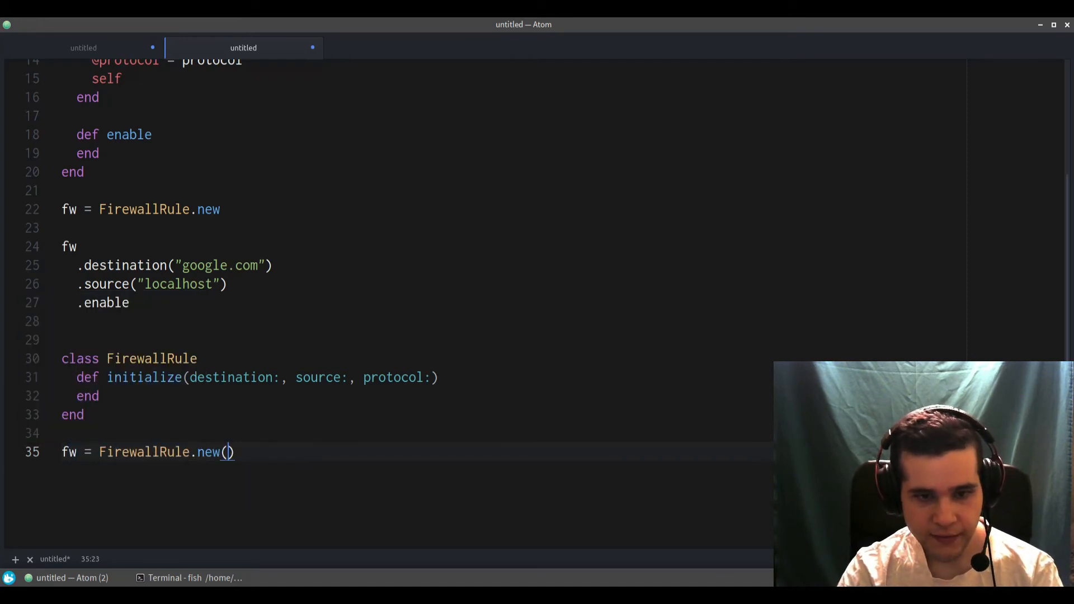
pyautogui.write('destination: "')
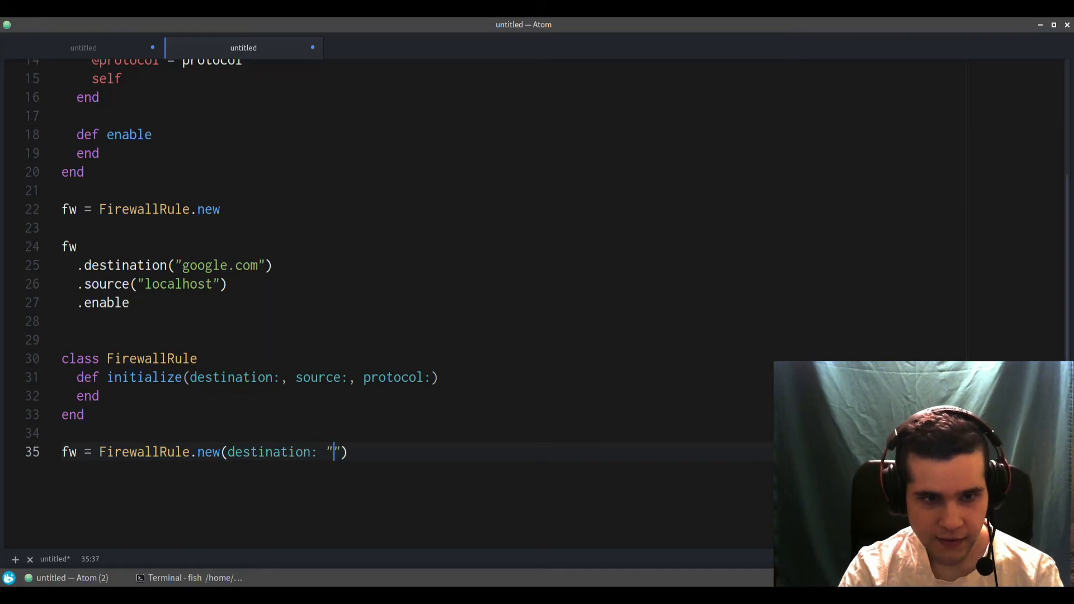
pyautogui.write('goog')
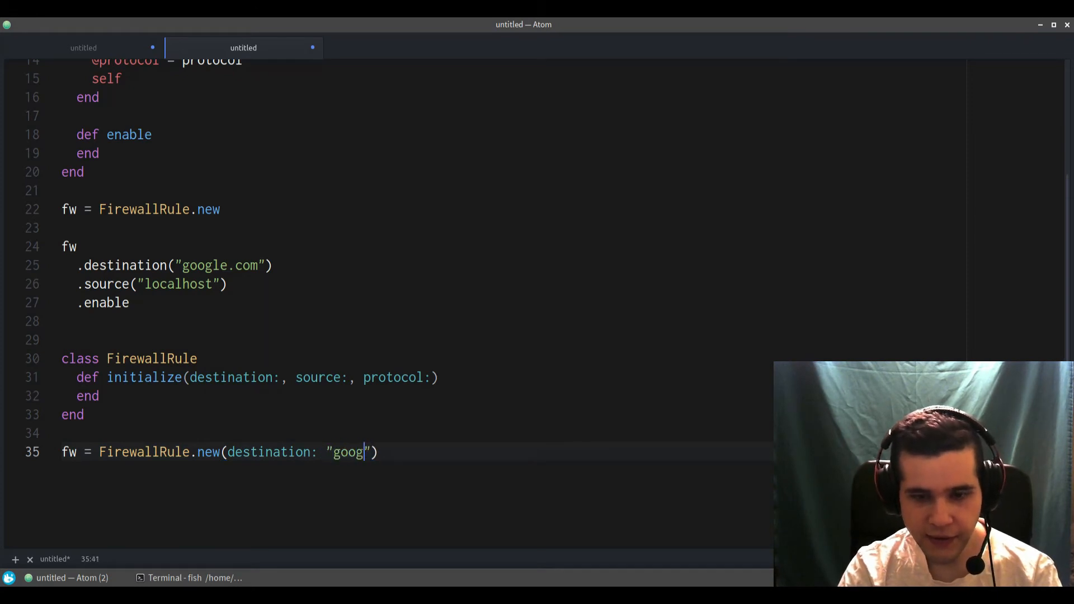
pyautogui.write('le.com')
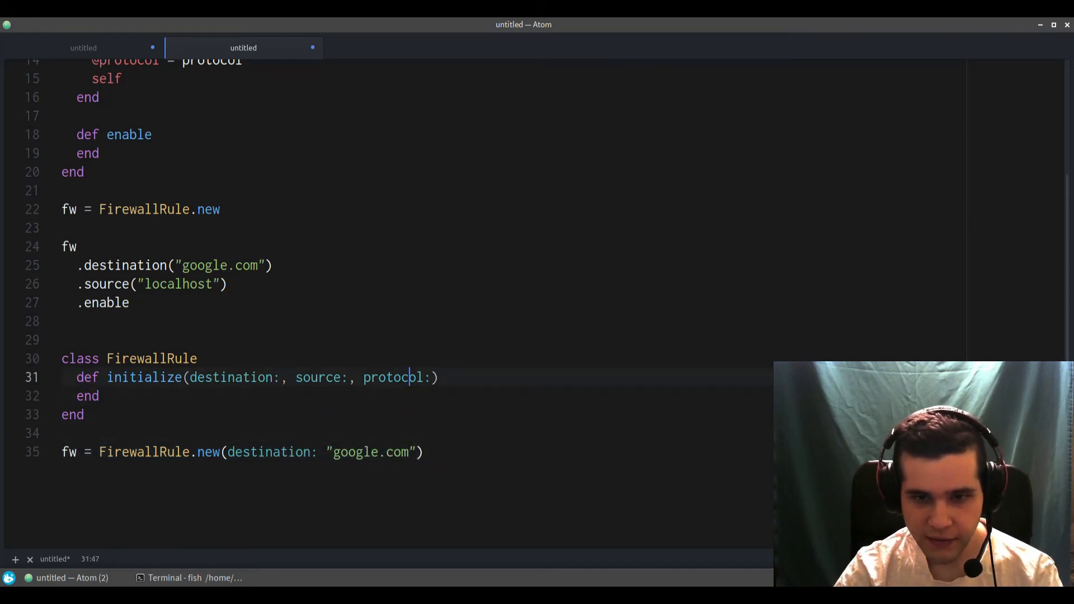
pyautogui.write('"t')
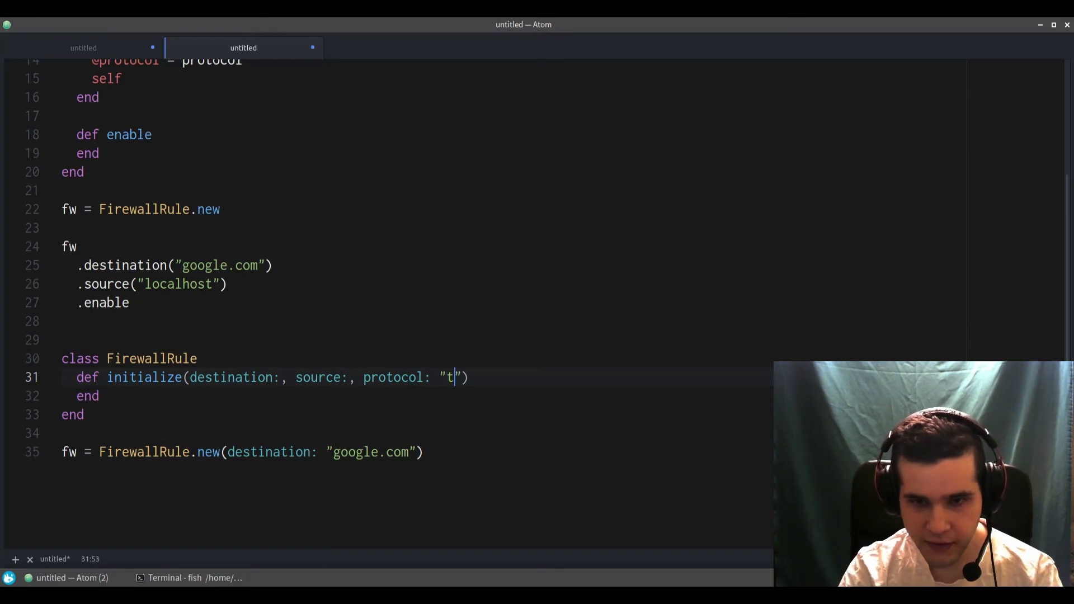
pyautogui.write('cp')
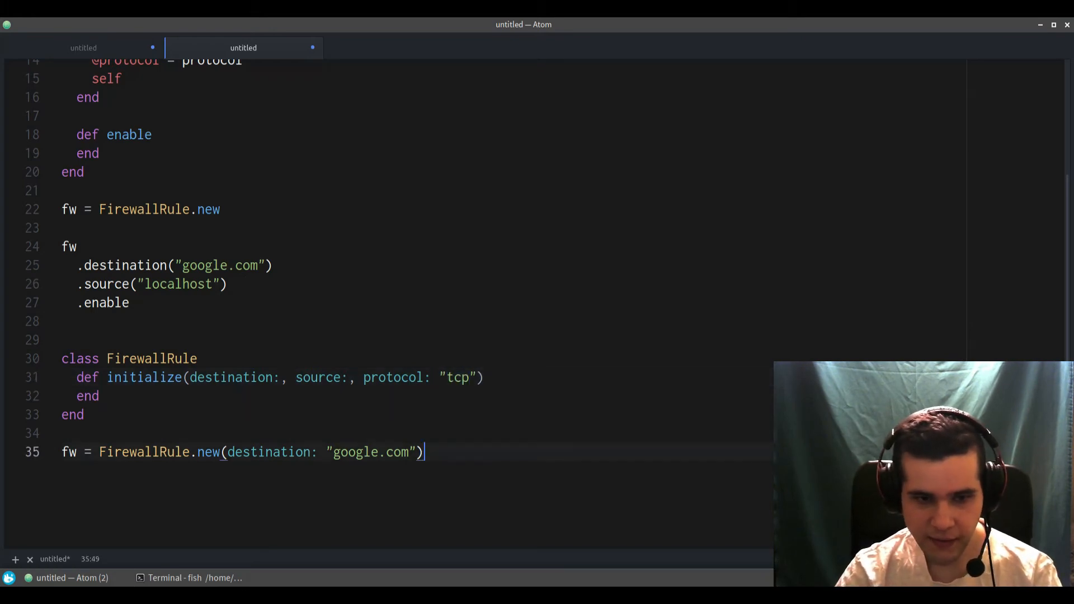
pyautogui.press('Return')
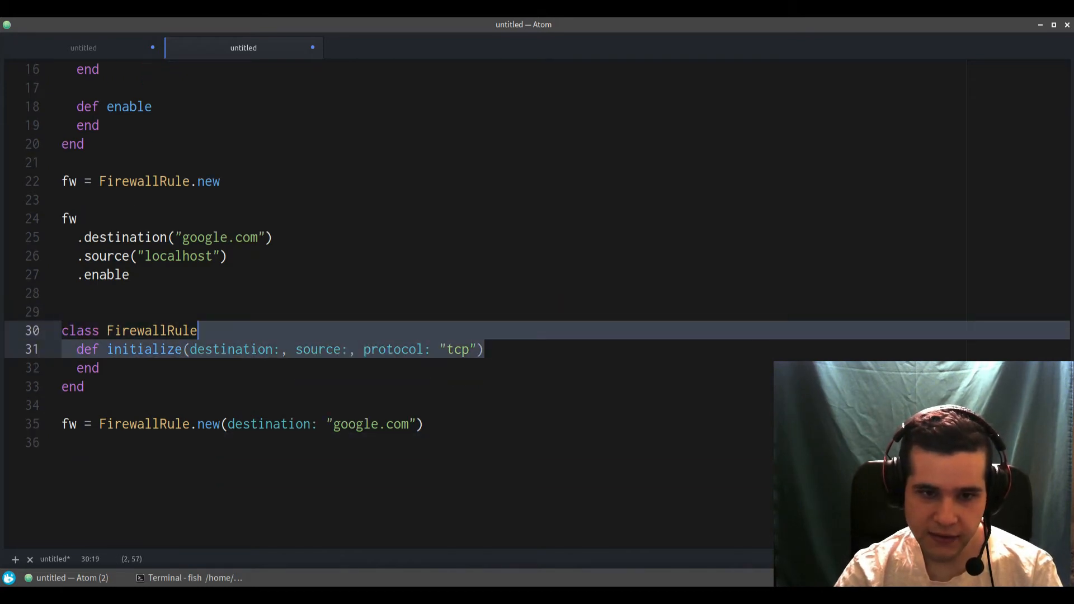
pyautogui.click(185, 349)
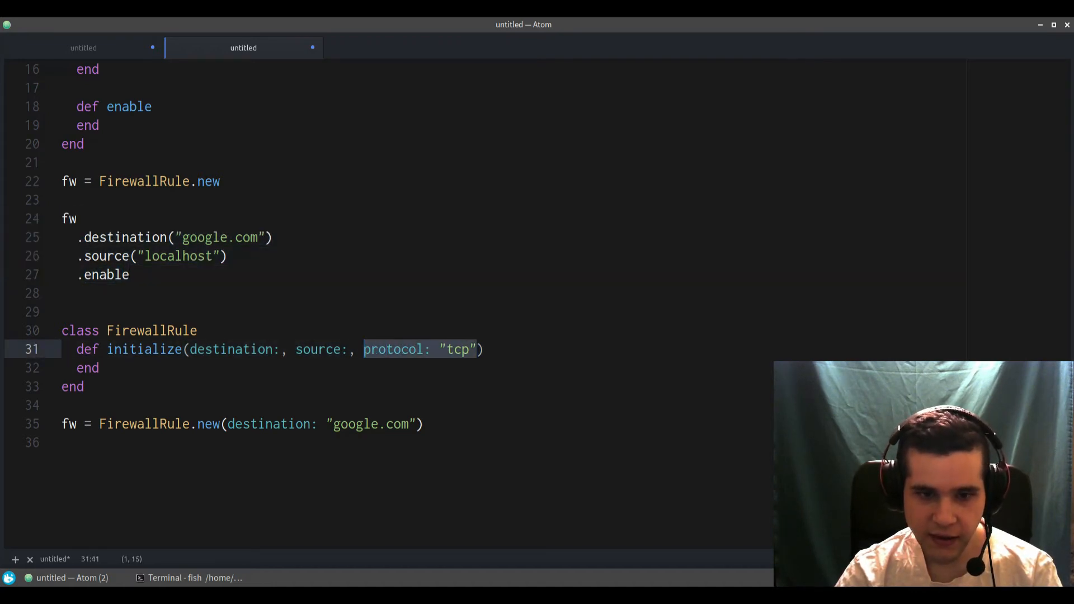
pyautogui.write('source: ,')
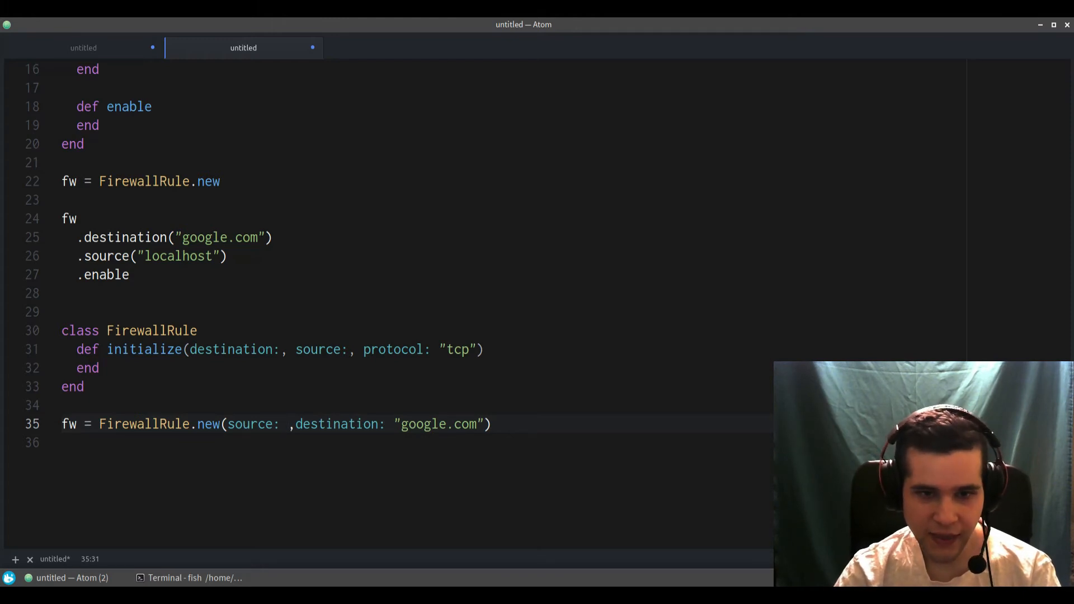
pyautogui.doubleClick(230, 349)
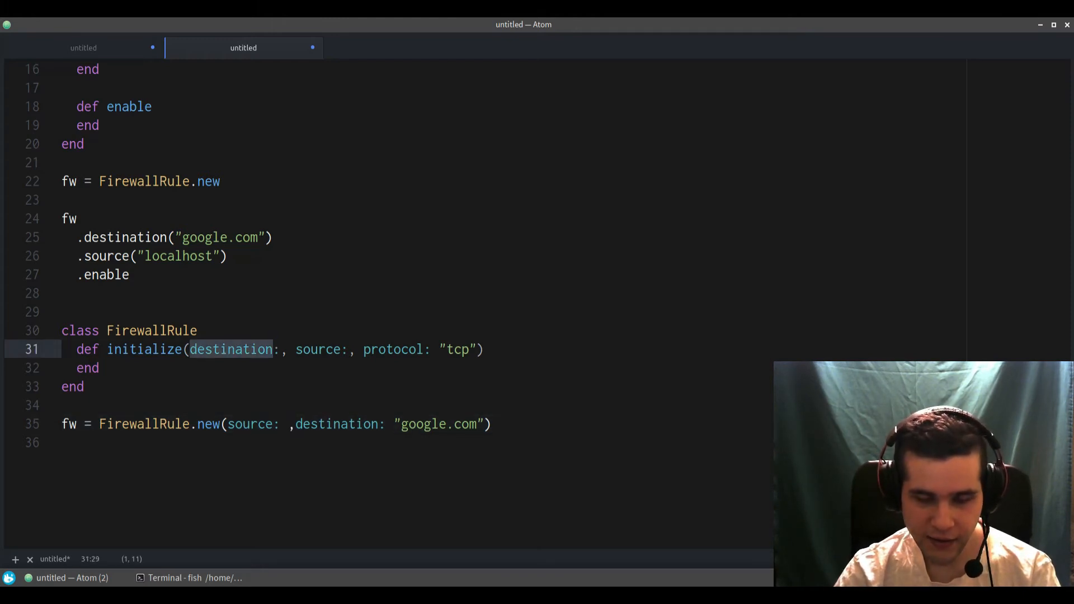
pyautogui.click(287, 424)
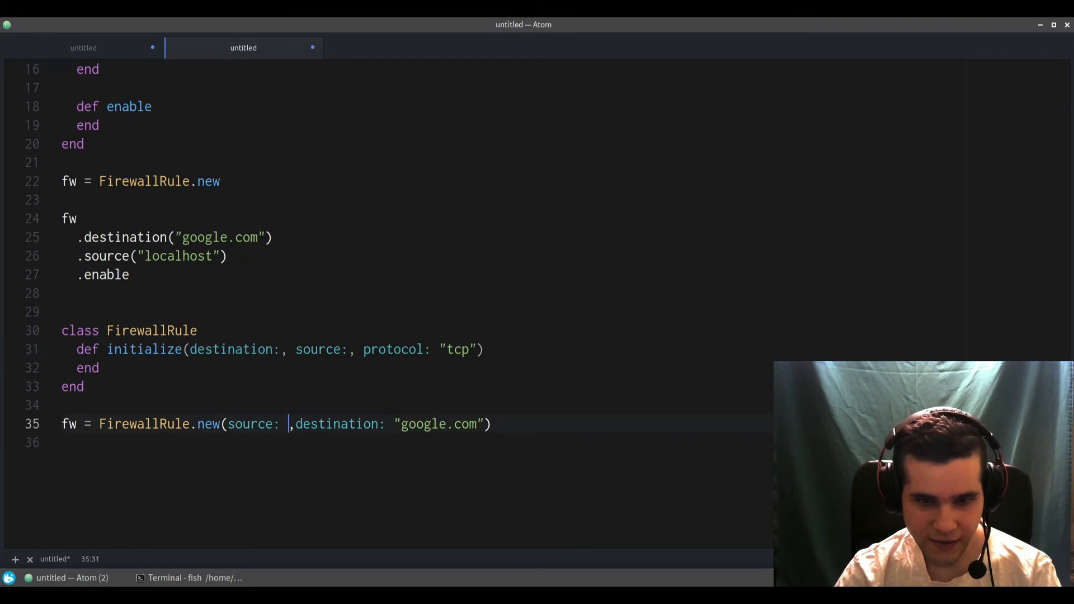
pyautogui.press('backspace')
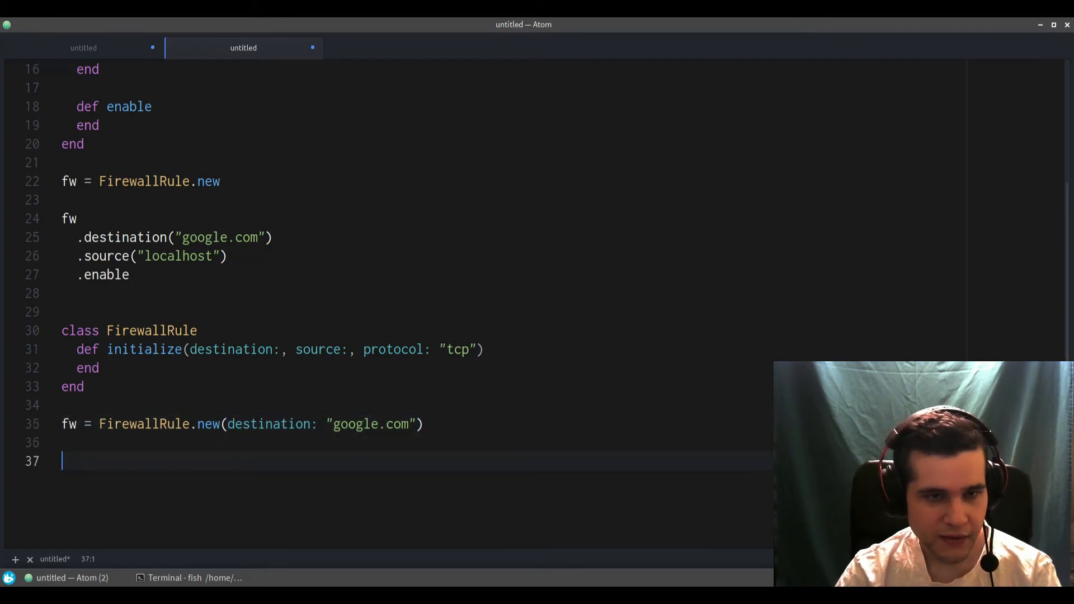
# Write fw = FirewallRule.new.tap { |fw| } as a third creation style.
pyautogui.write('fw')
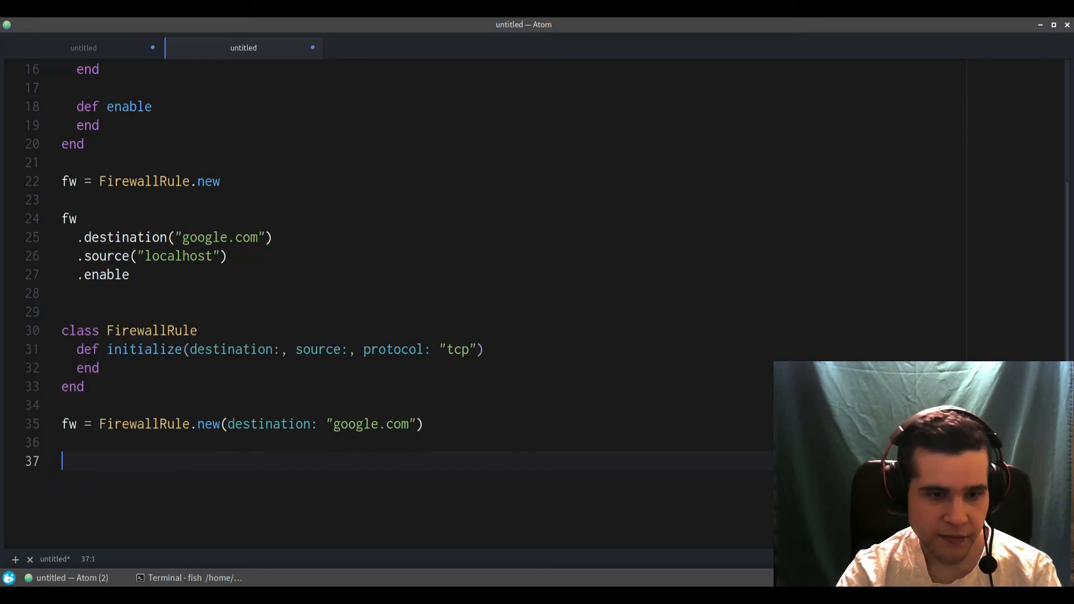
pyautogui.press('Backspace')
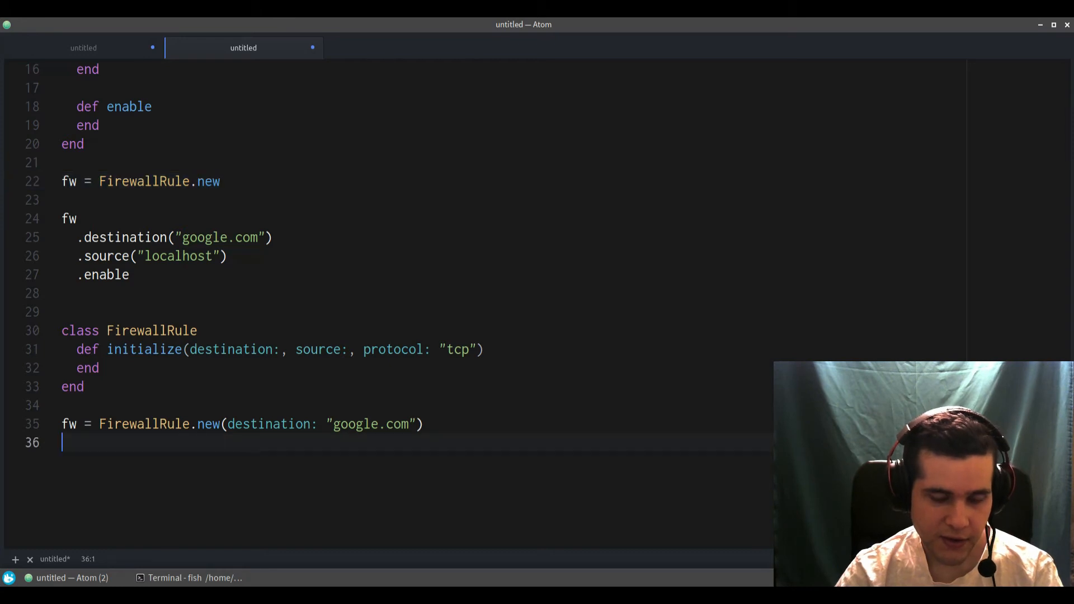
pyautogui.write('fw = FirewallRule.new')
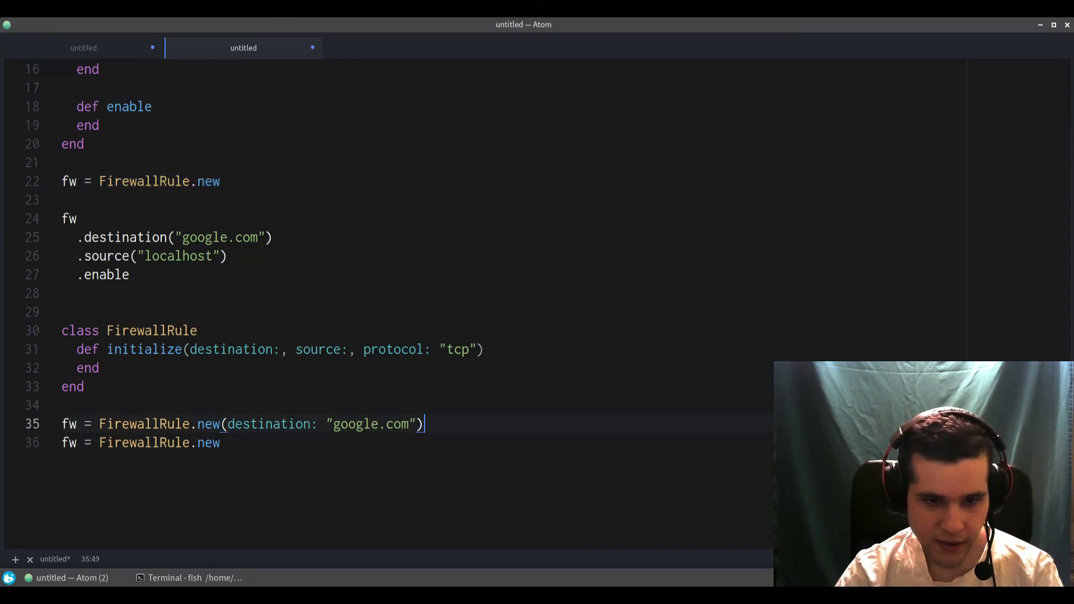
pyautogui.write('.')
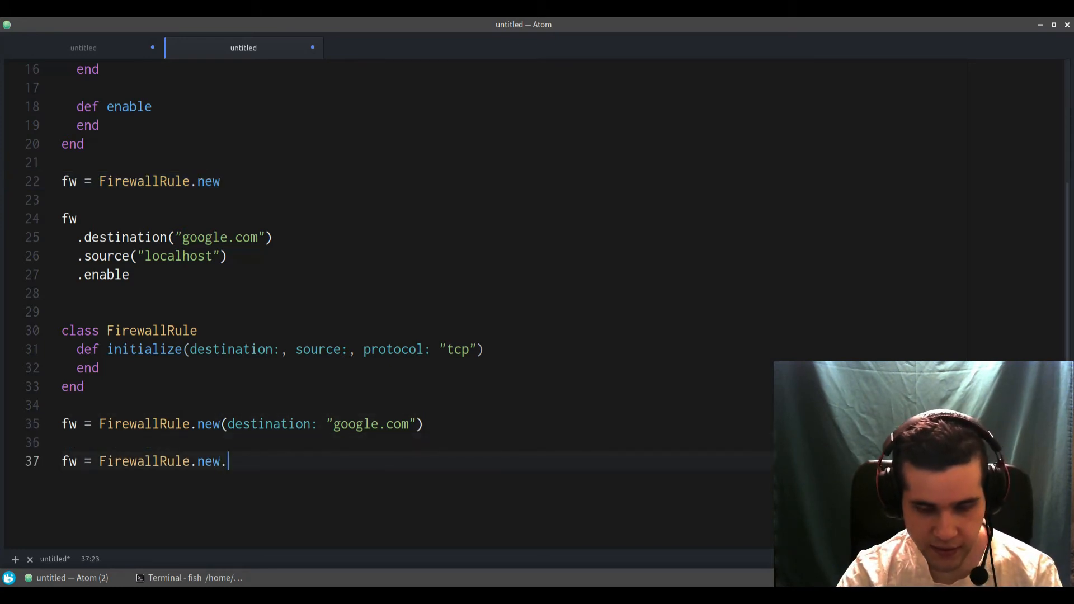
pyautogui.write('tap { }')
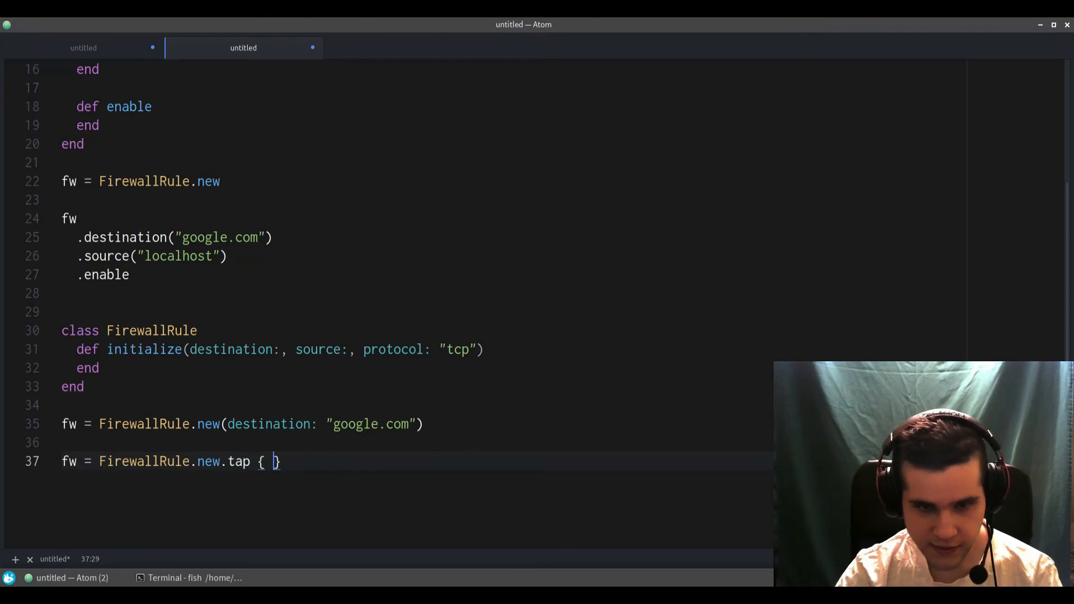
pyautogui.write('|fw|')
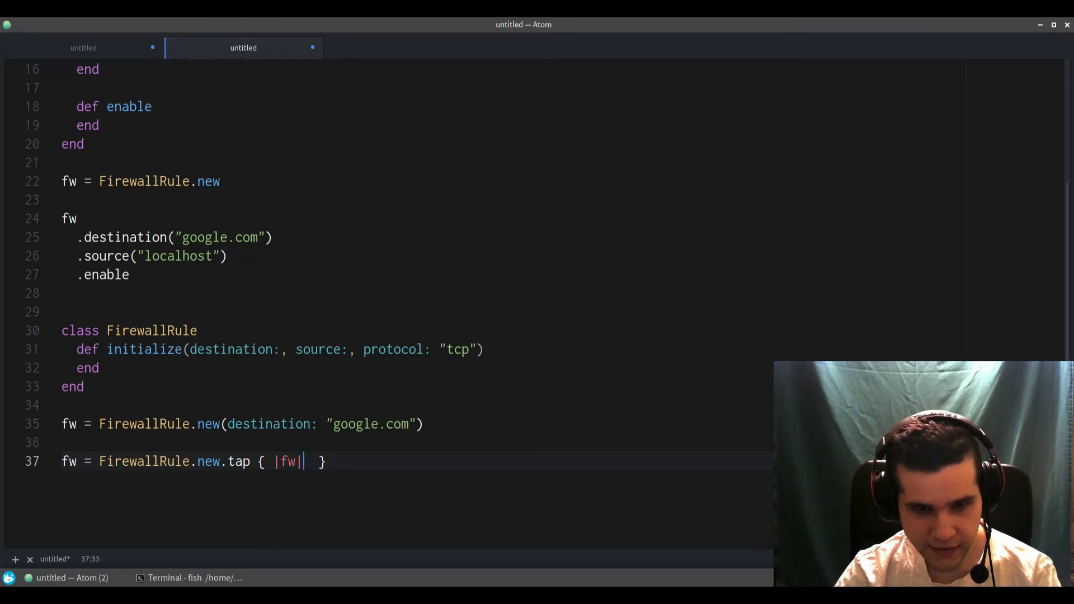
# Begin fw.destination inside the tap block, removing a stray .tap.
pyautogui.press('Left')
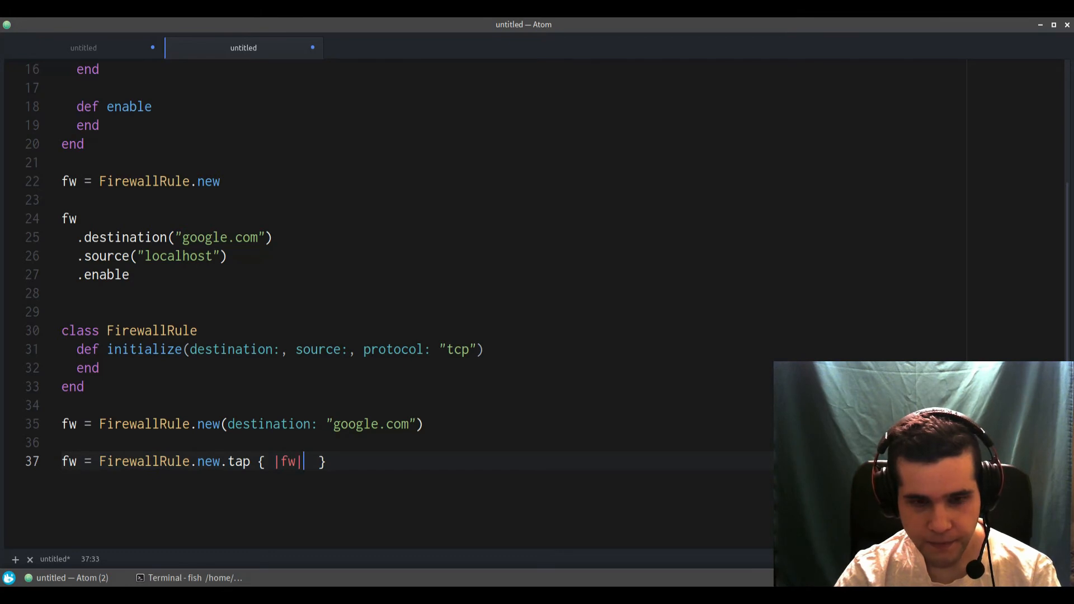
pyautogui.write('f')
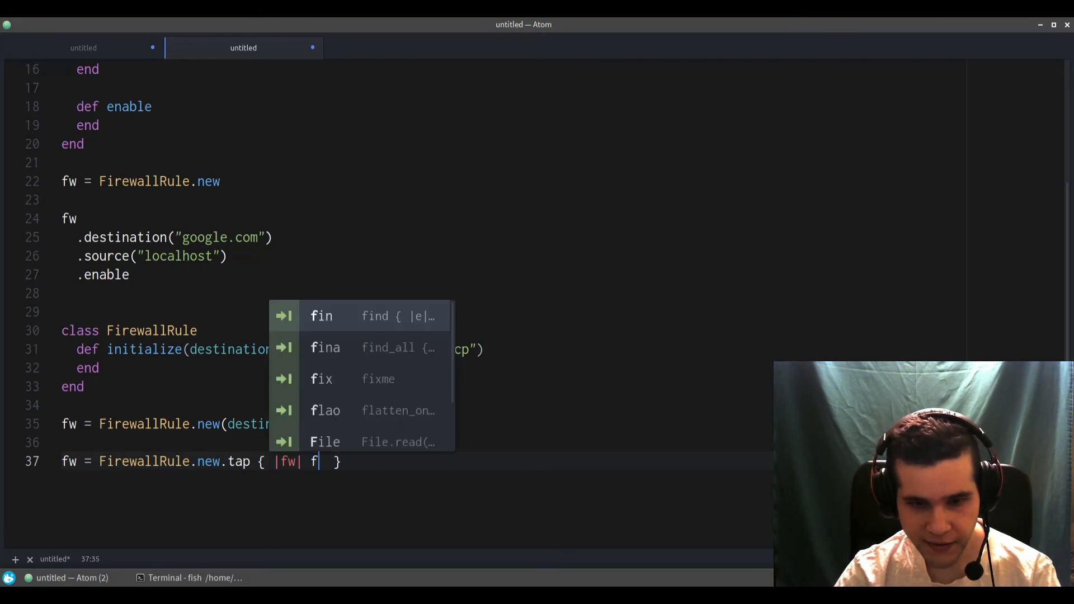
pyautogui.write('w.tap')
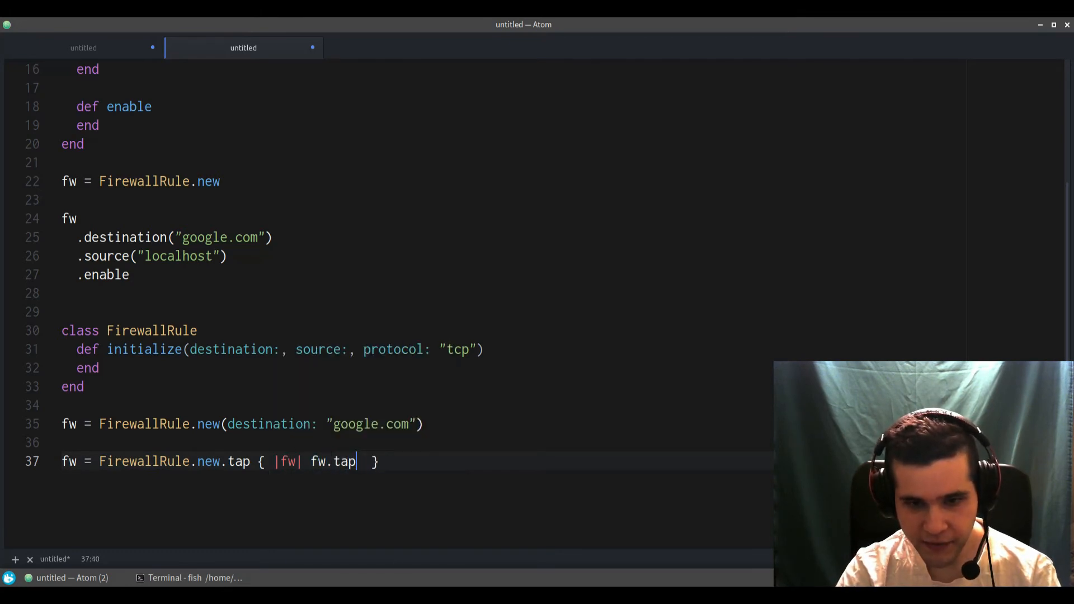
pyautogui.press('BackSpace')
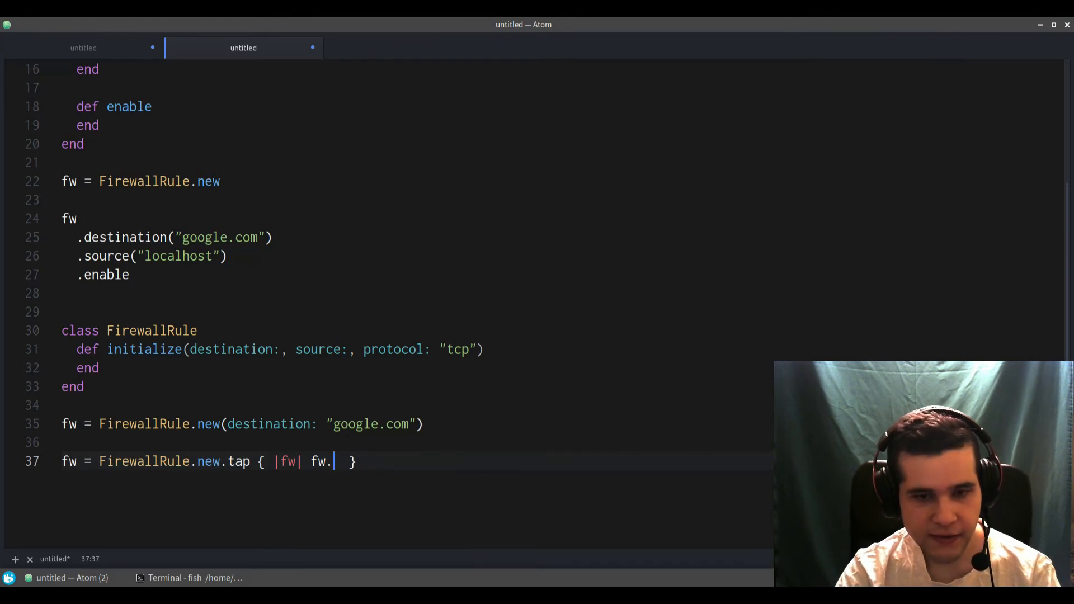
pyautogui.scroll(3)
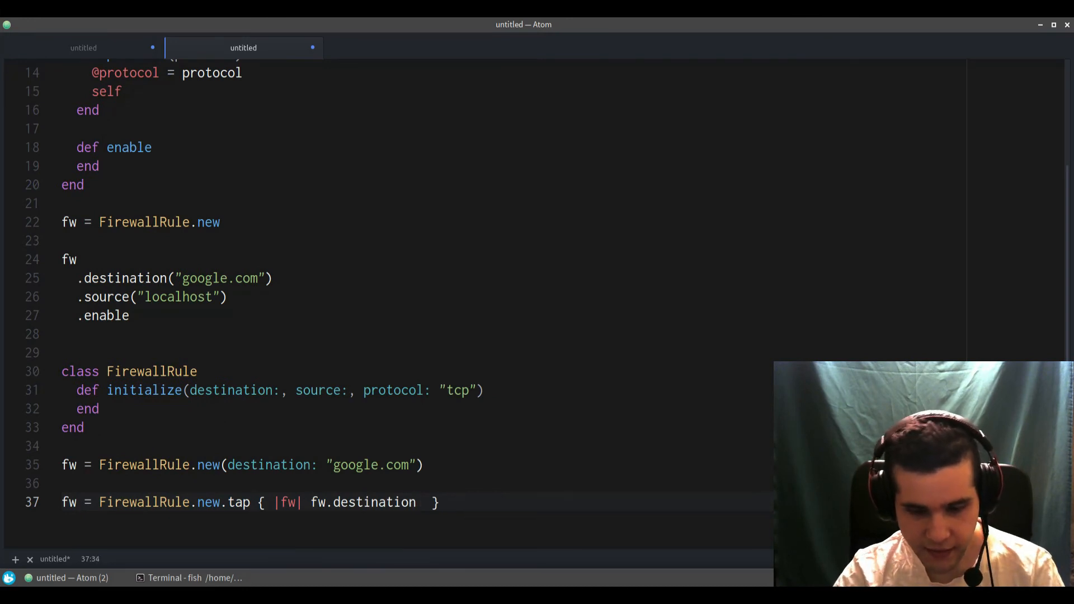
# Convert the tap block to do/end and set destination "google.com" and source "localhost".
pyautogui.write('conv')
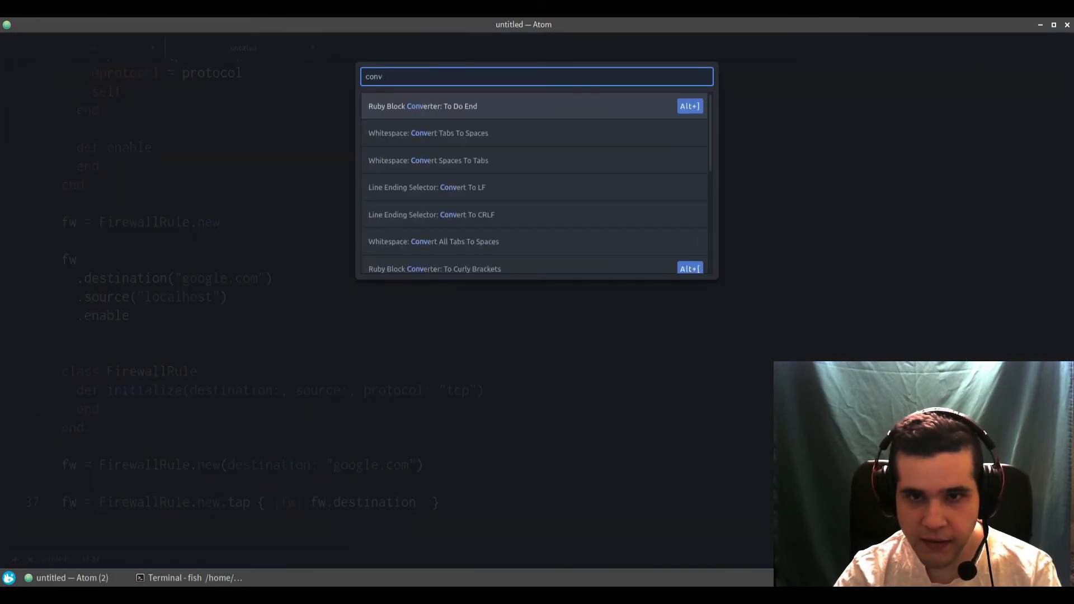
pyautogui.click(422, 106)
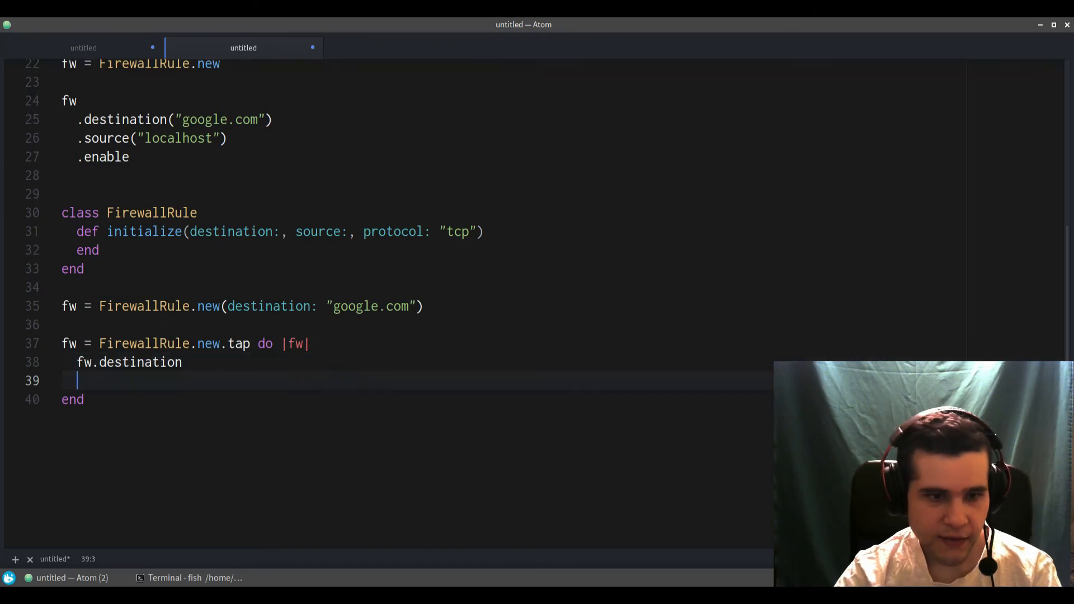
pyautogui.write('fw.sour')
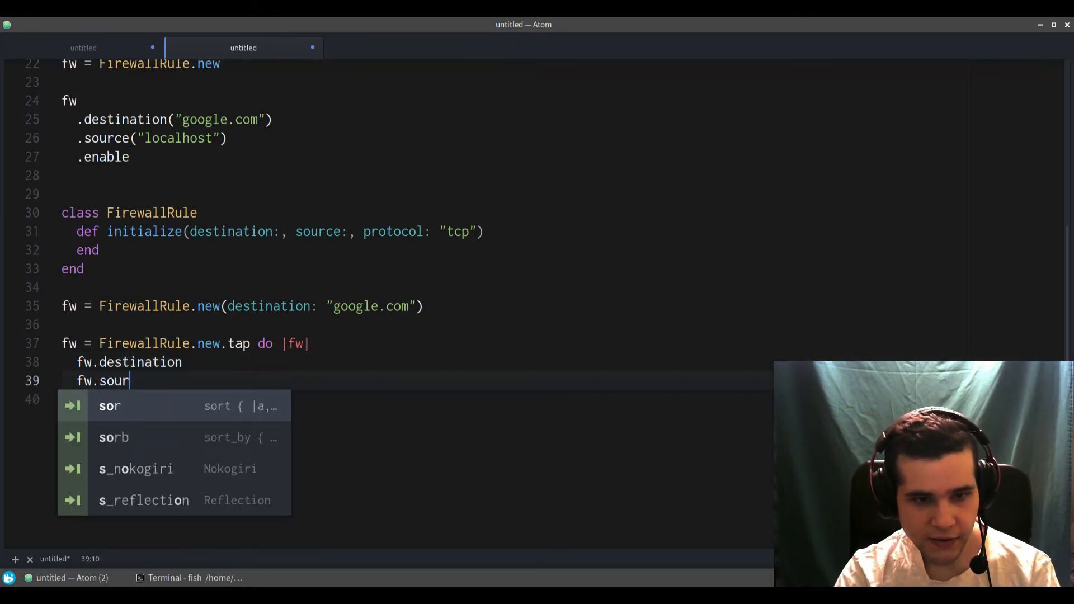
pyautogui.write('ce =')
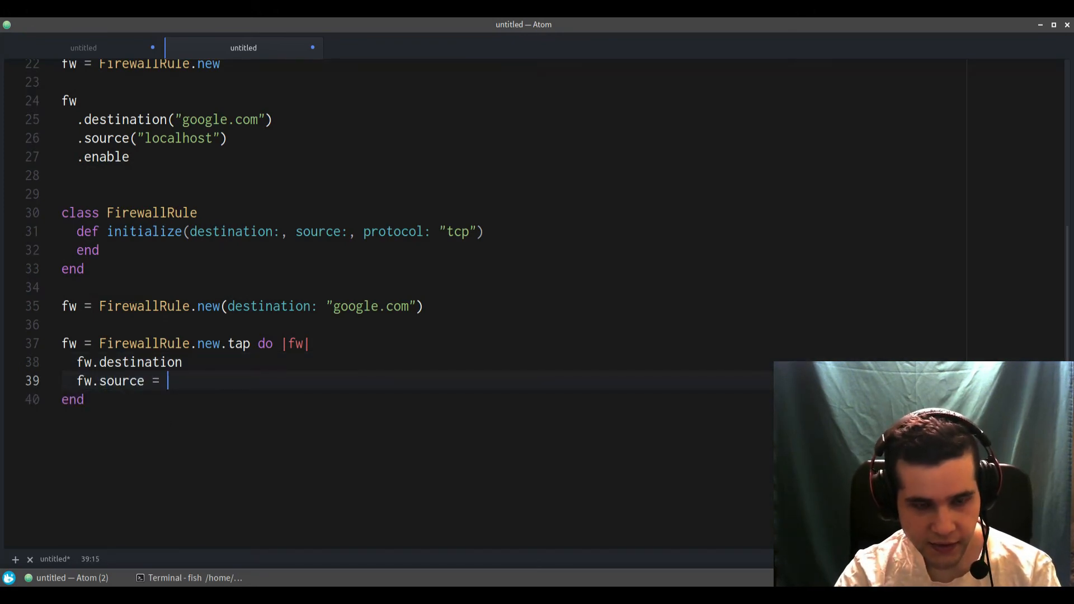
pyautogui.write('"localhost')
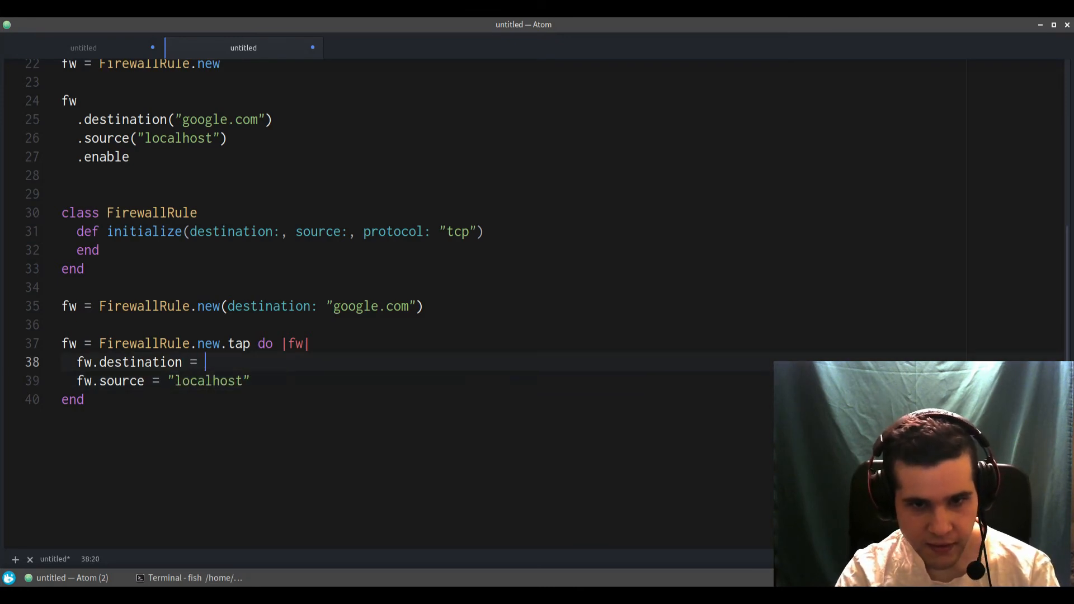
pyautogui.write('"google.com"')
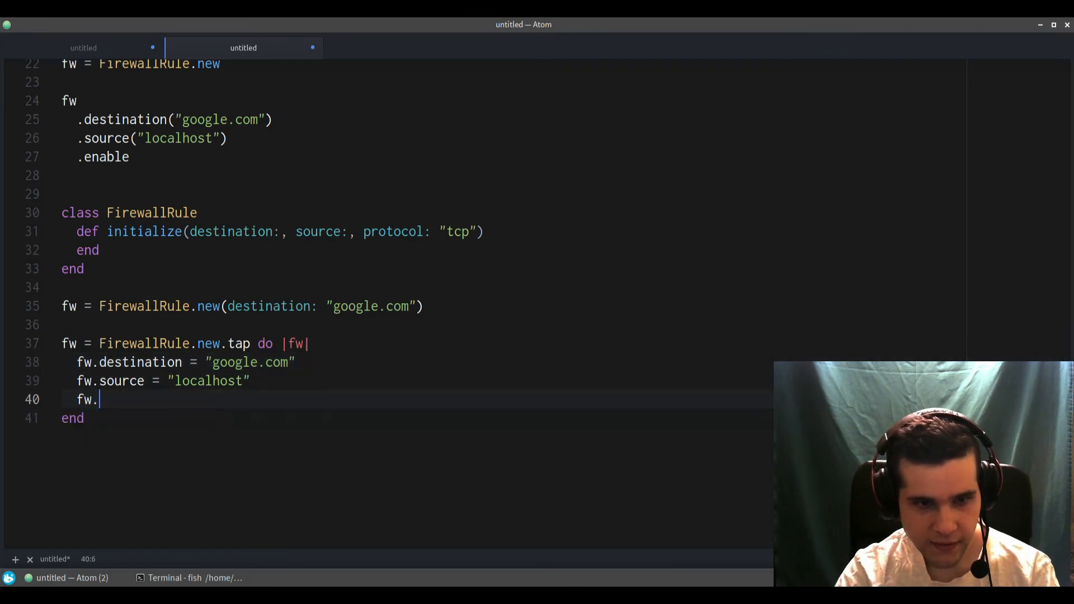
# Set fw.port = "tcp" inside the tap block.
pyautogui.write('port =')
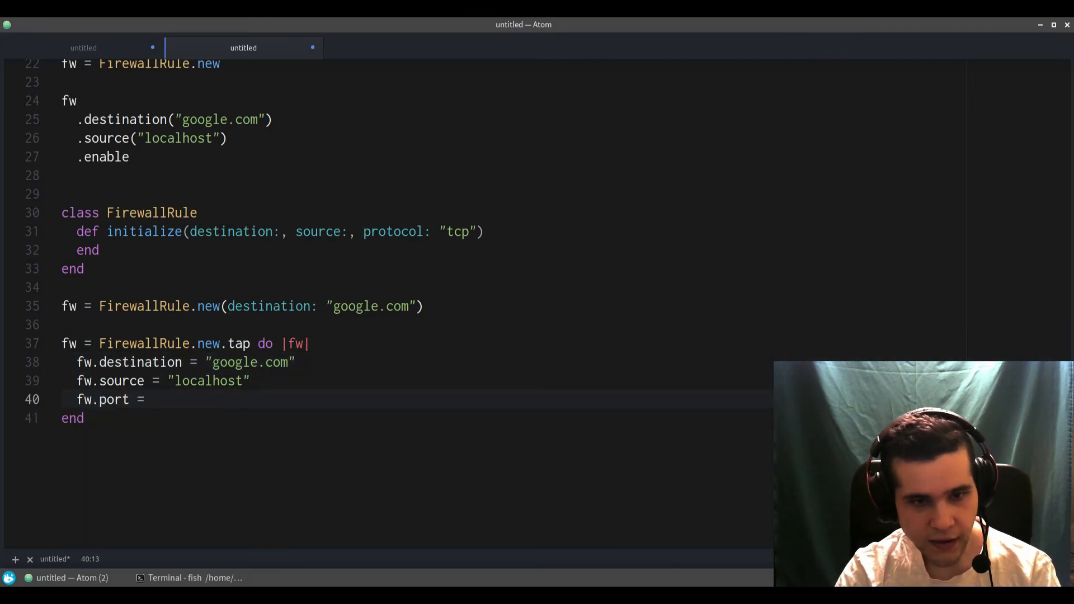
pyautogui.write('""')
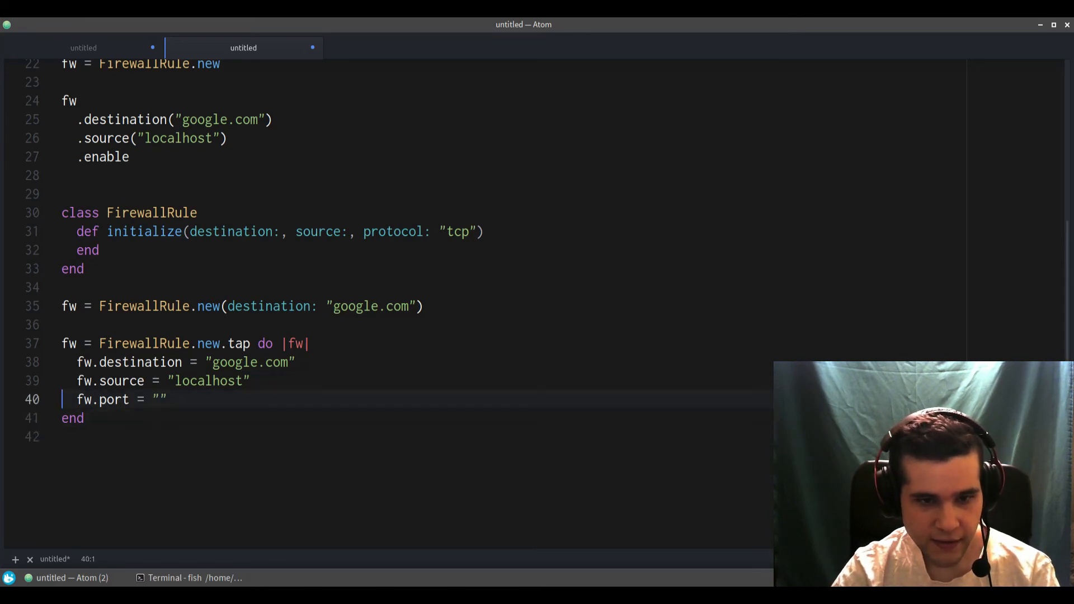
pyautogui.click(159, 400)
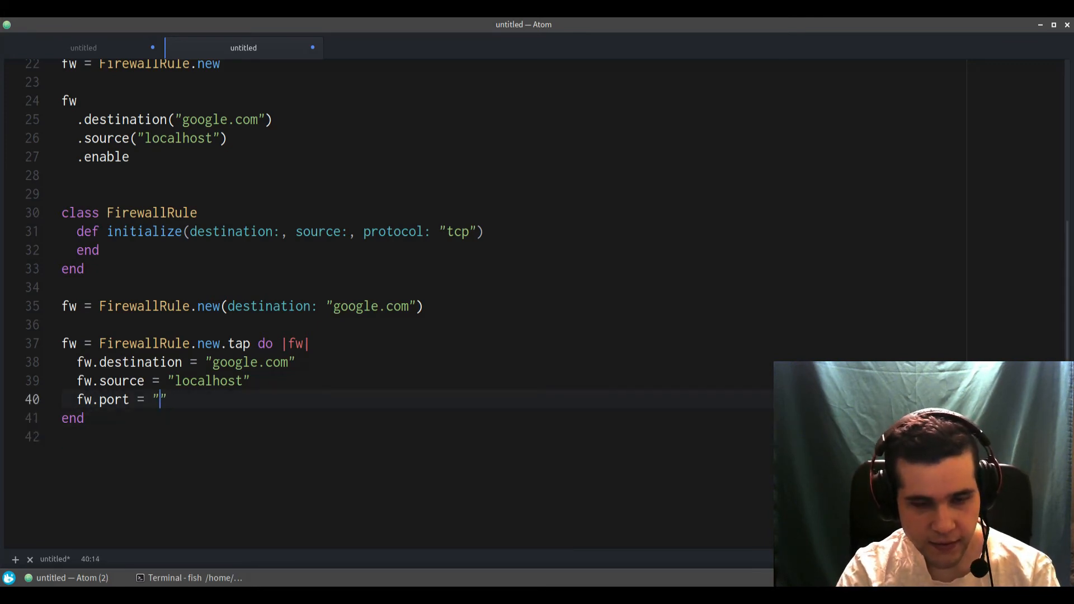
pyautogui.write('tcp')
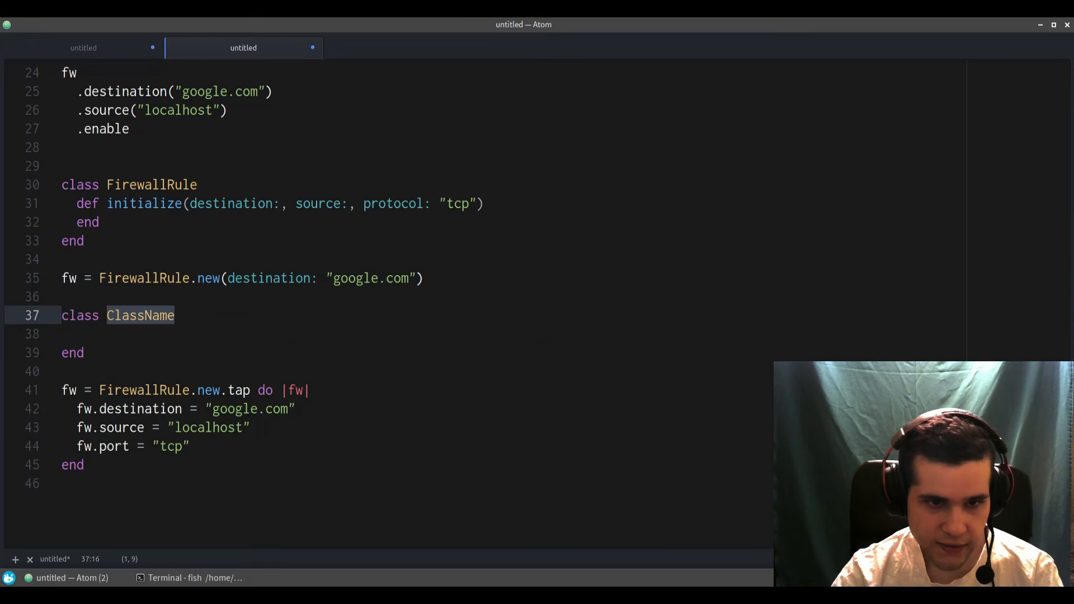
# Name the stub class FirewallRule and add attr_accessor :destination, :source, :port, then review the tap block's assignments.
pyautogui.write('FirewallRule')
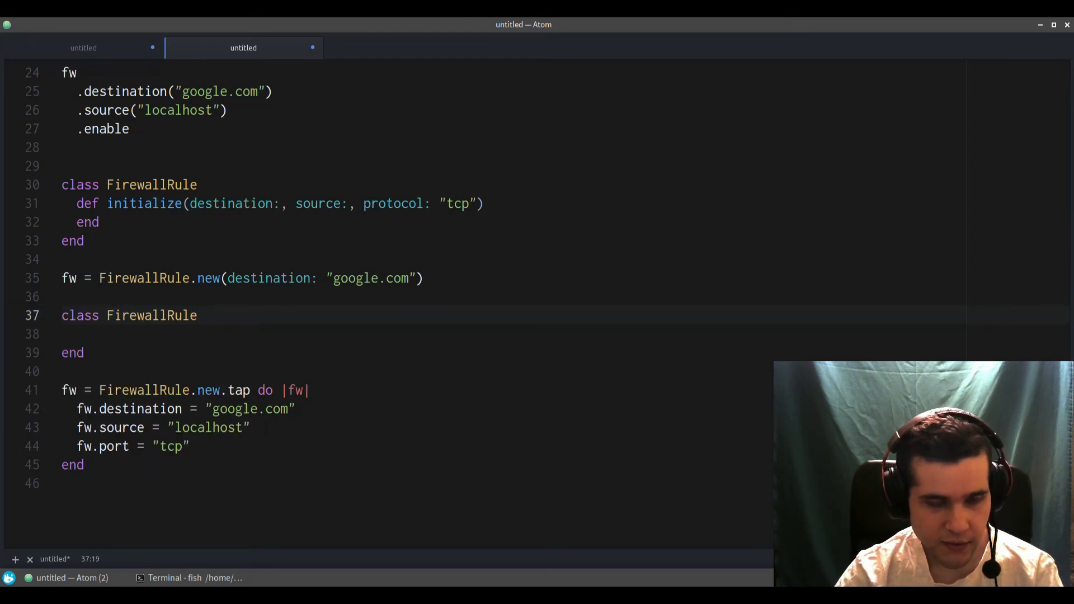
pyautogui.write('rw')
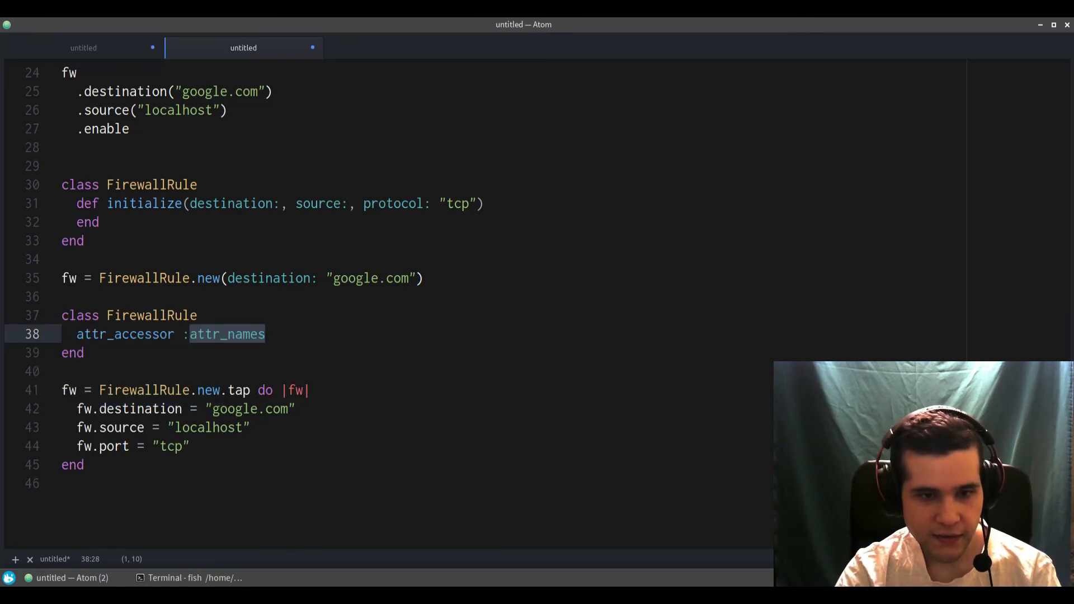
pyautogui.write('destination,')
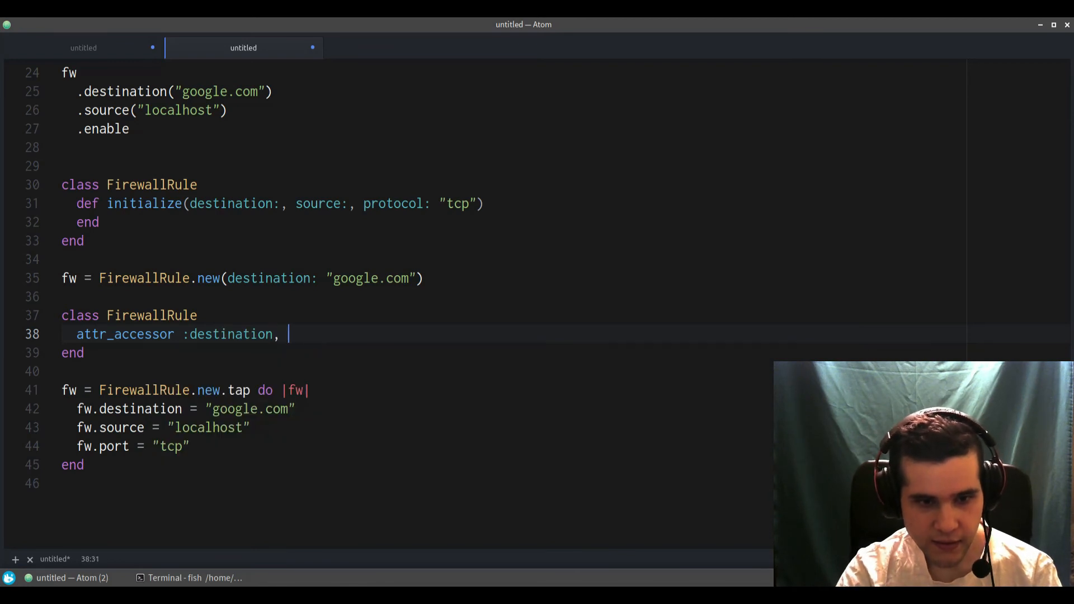
pyautogui.write(':source')
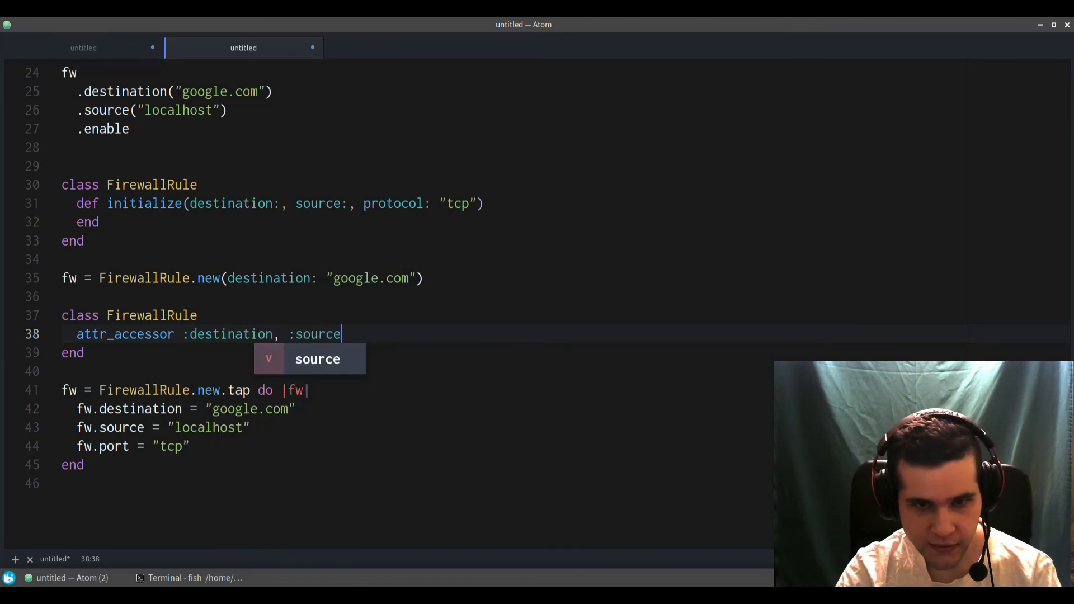
pyautogui.write(', :port')
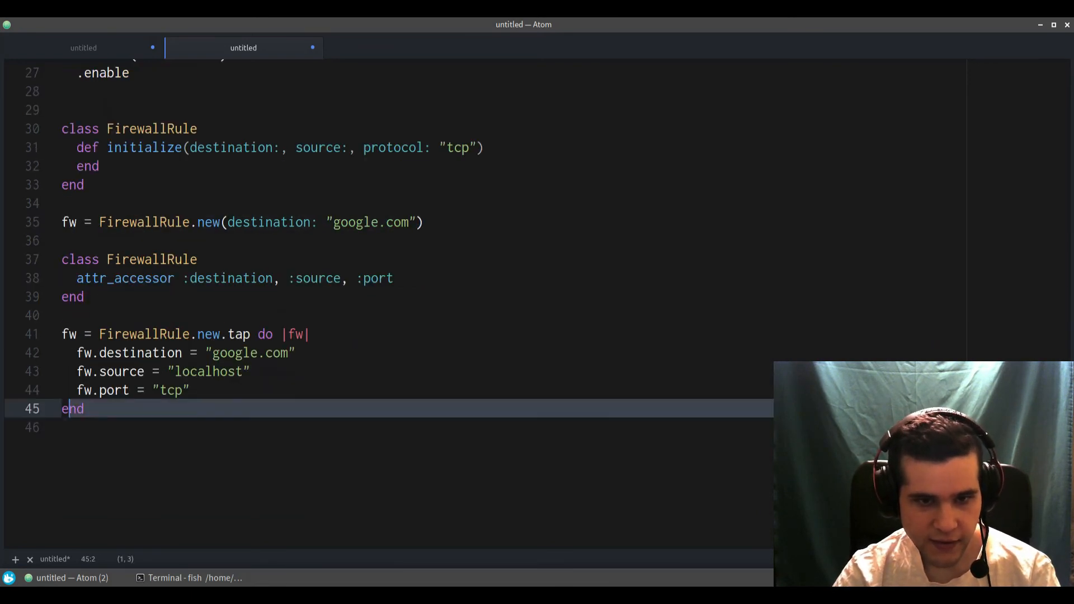
pyautogui.doubleClick(239, 335)
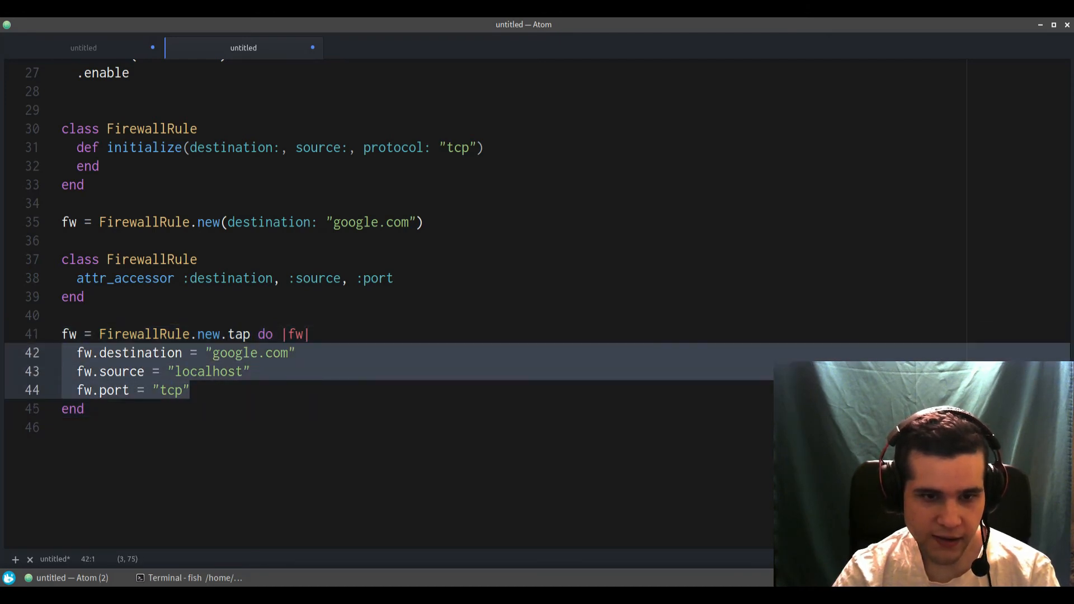
pyautogui.scroll(3)
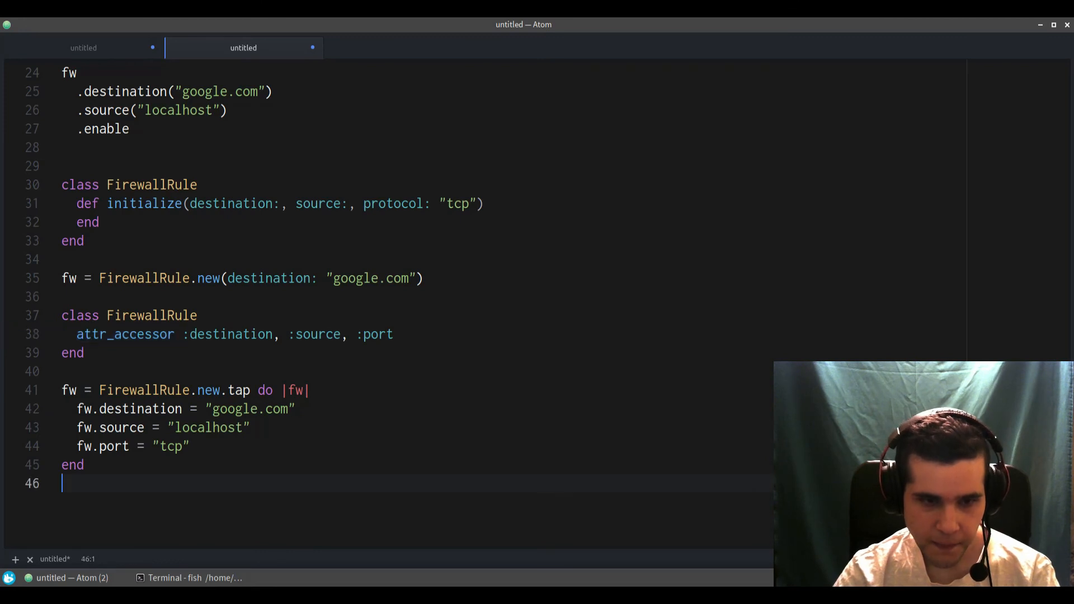
# Scroll through the examples, select the keyword-argument class, and reduce its initialize to just "tcp".
pyautogui.scroll(3)
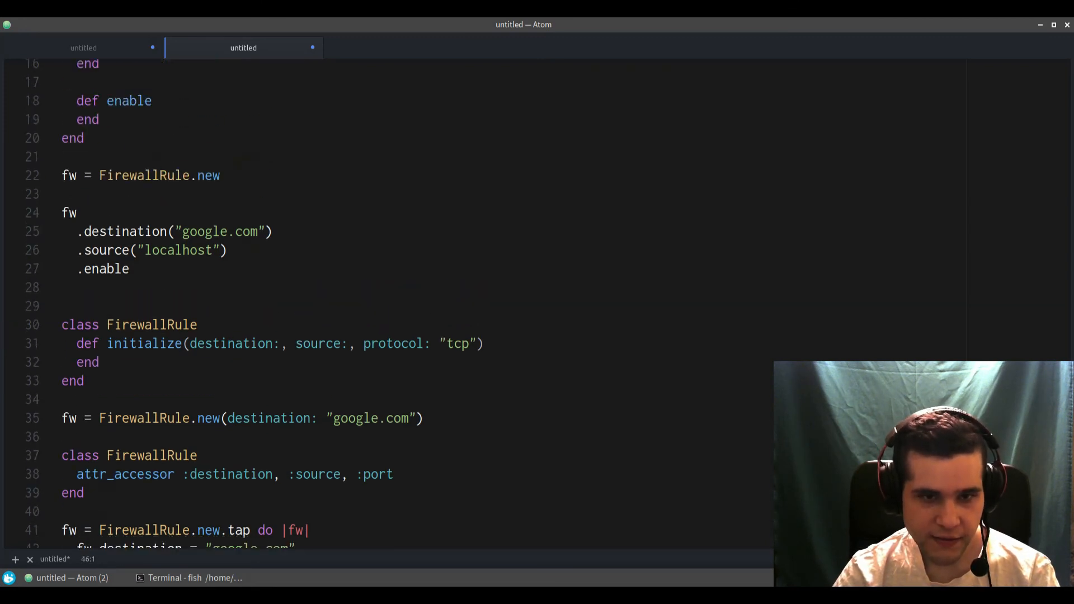
pyautogui.scroll(3)
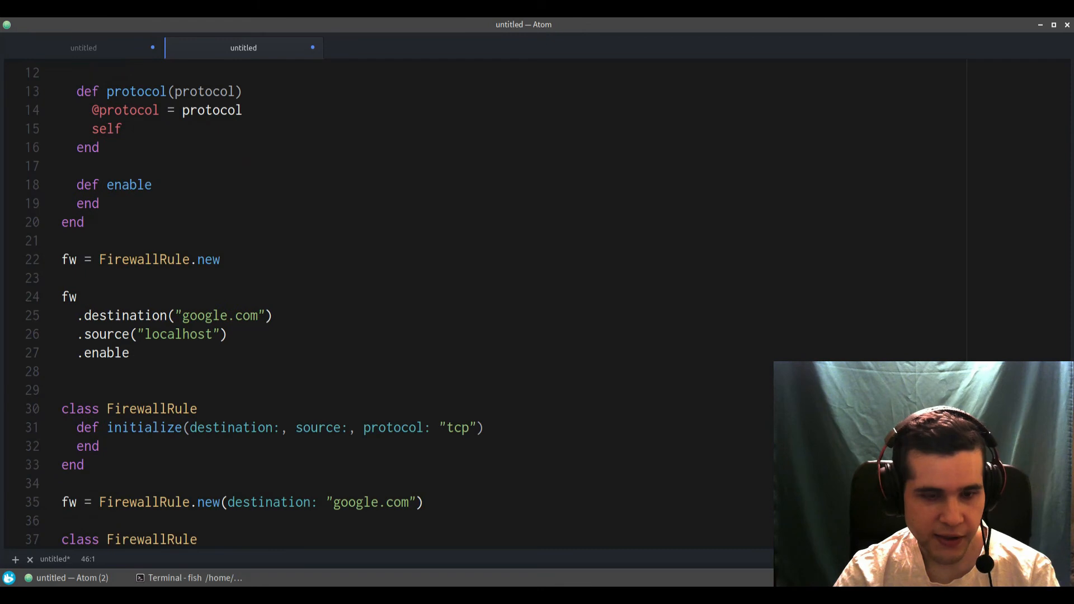
pyautogui.scroll(3)
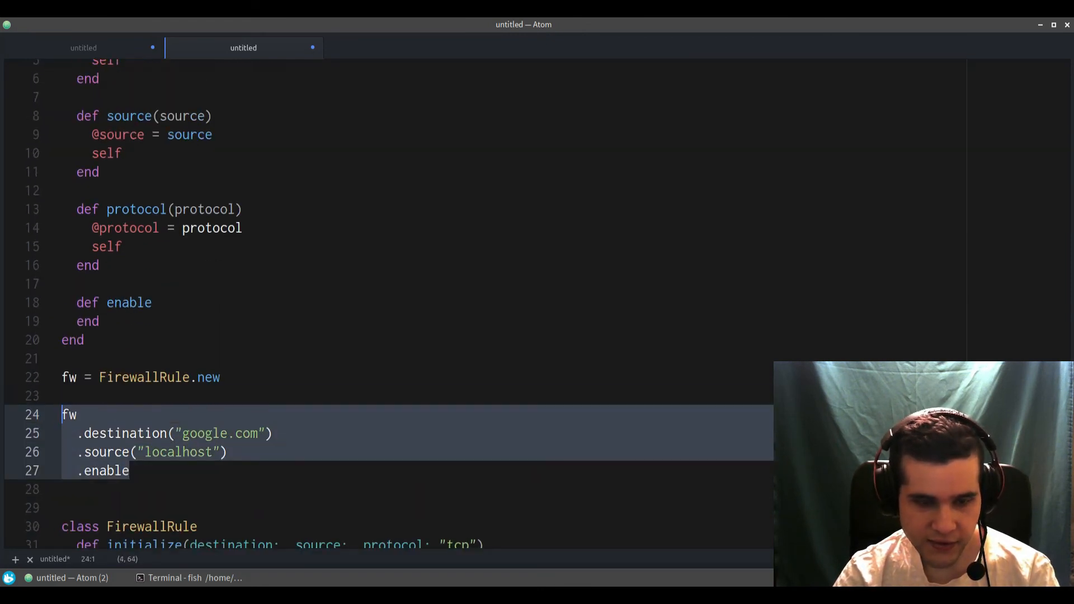
pyautogui.scroll(3)
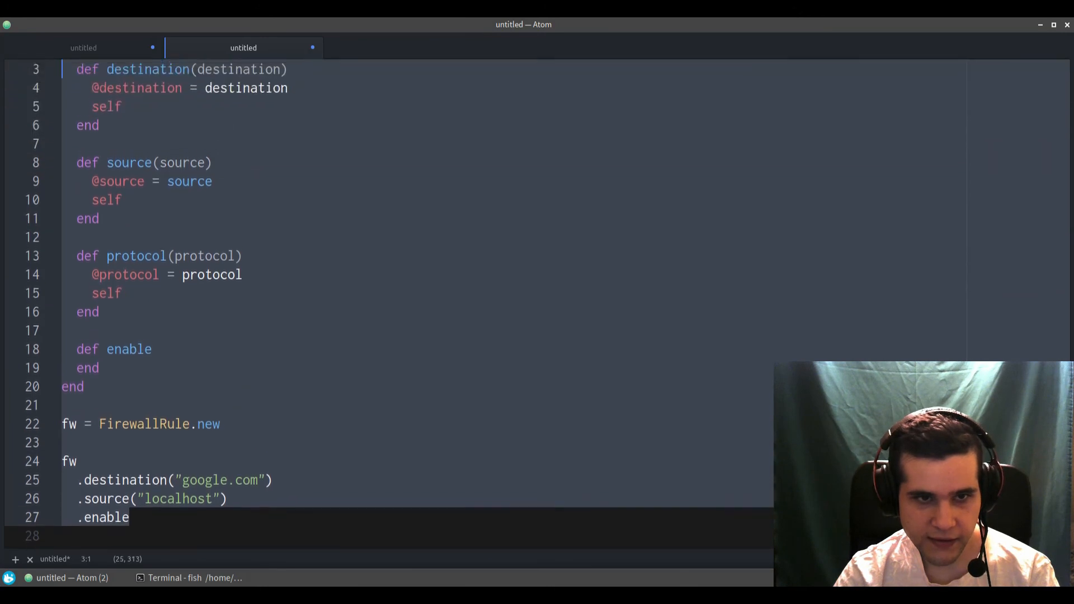
pyautogui.scroll(-3)
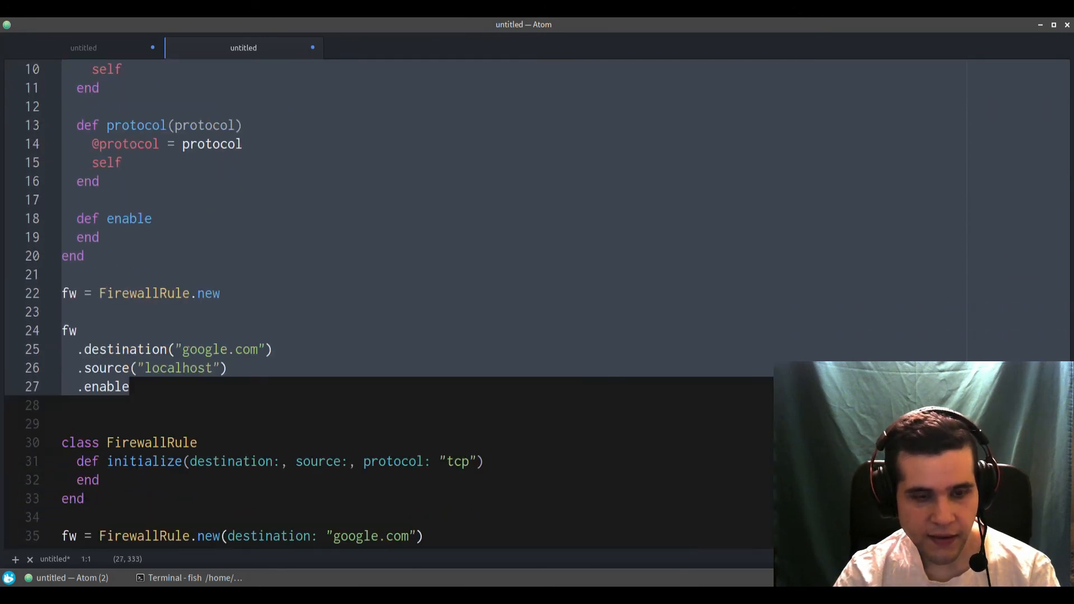
pyautogui.scroll(-3)
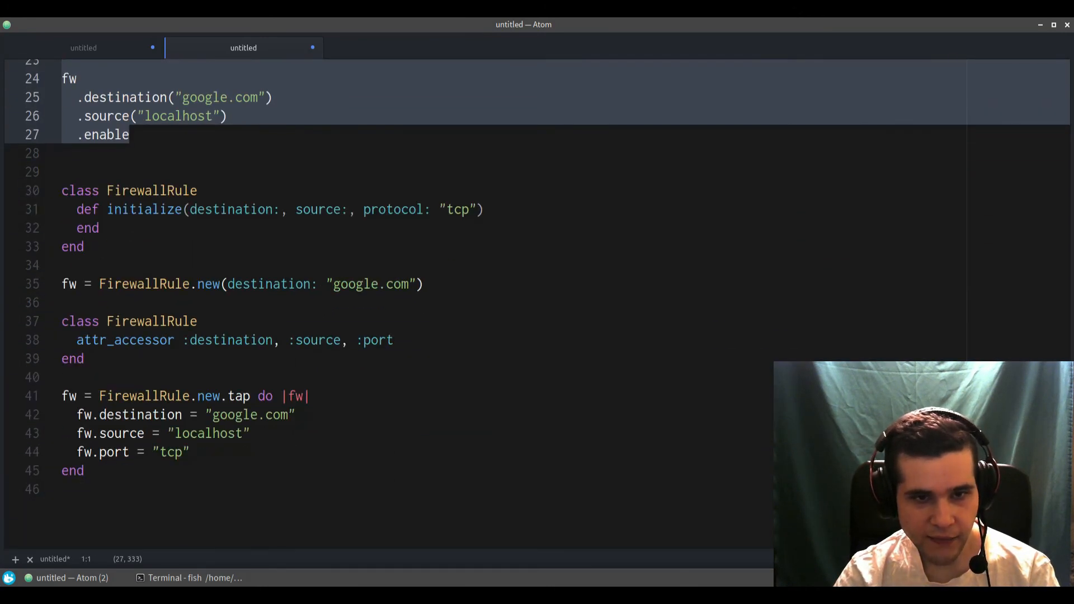
pyautogui.click(423, 283)
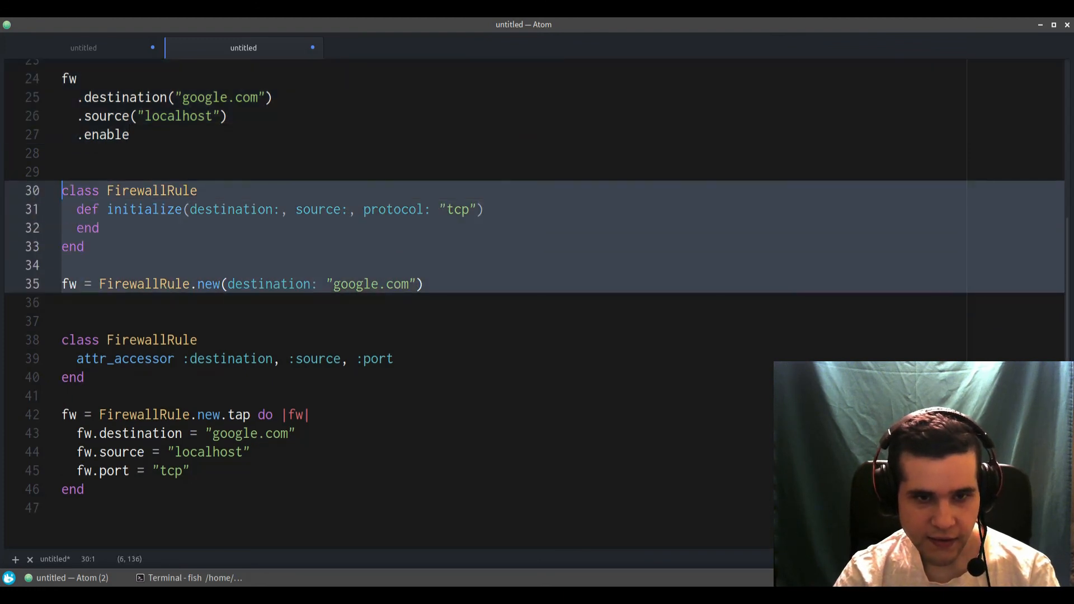
pyautogui.scroll(3)
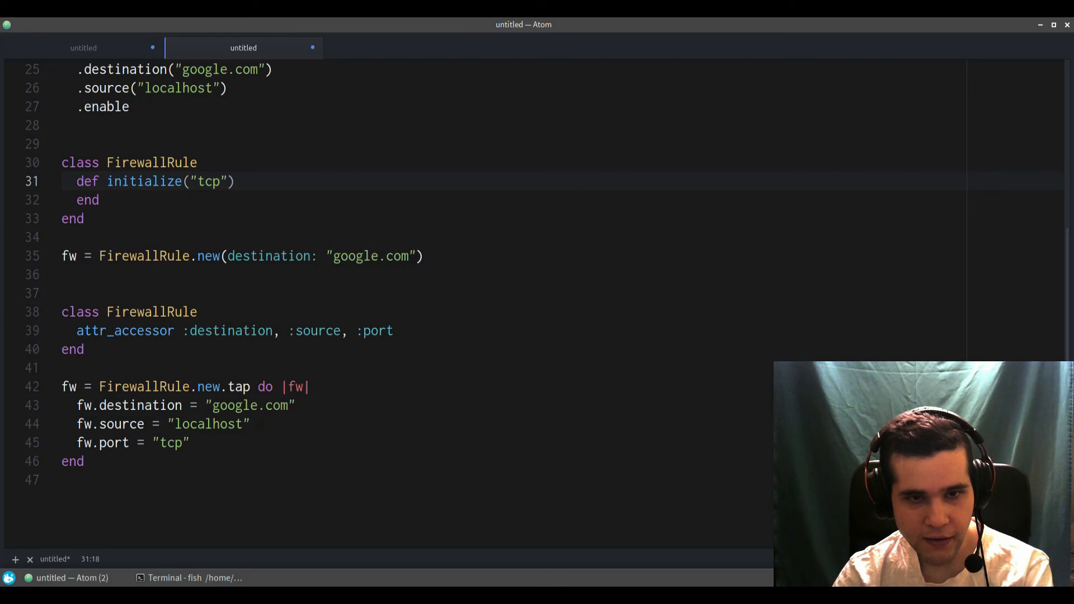
# Retype destination:, source:, protocol: "tcp" in initialize, briefly try dropping the colons, and end at the file's last line.
pyautogui.write('destination:, source:, protocol:')
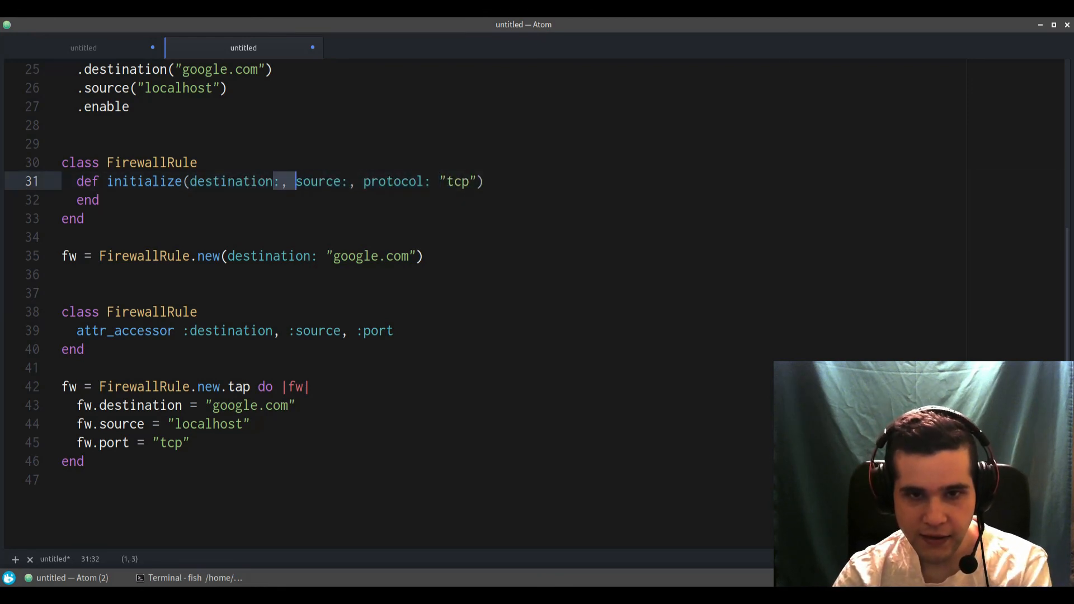
pyautogui.press('Backspace')
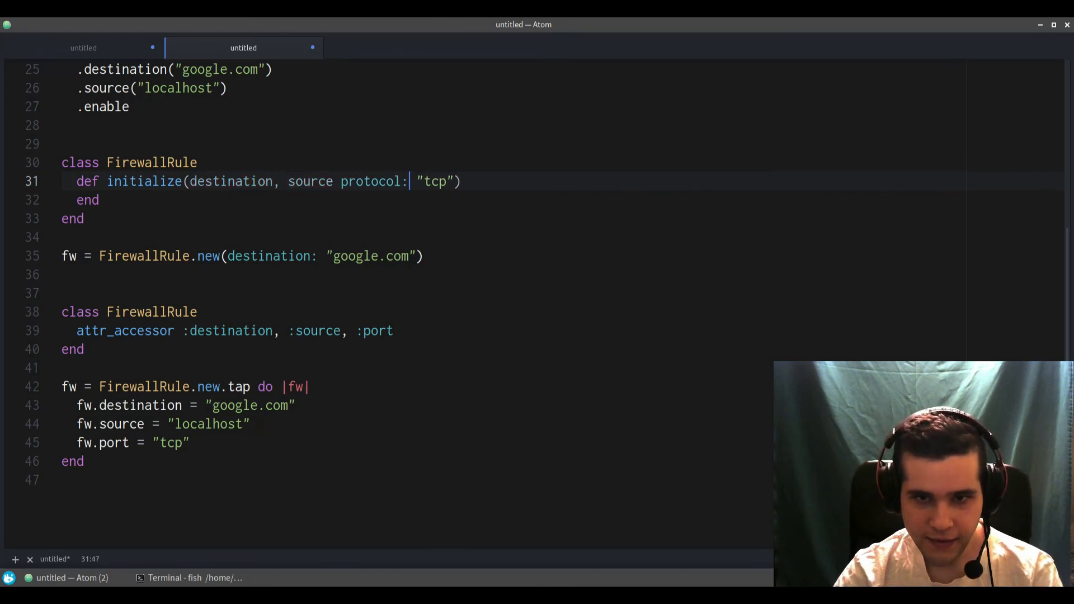
pyautogui.press('BackSpace')
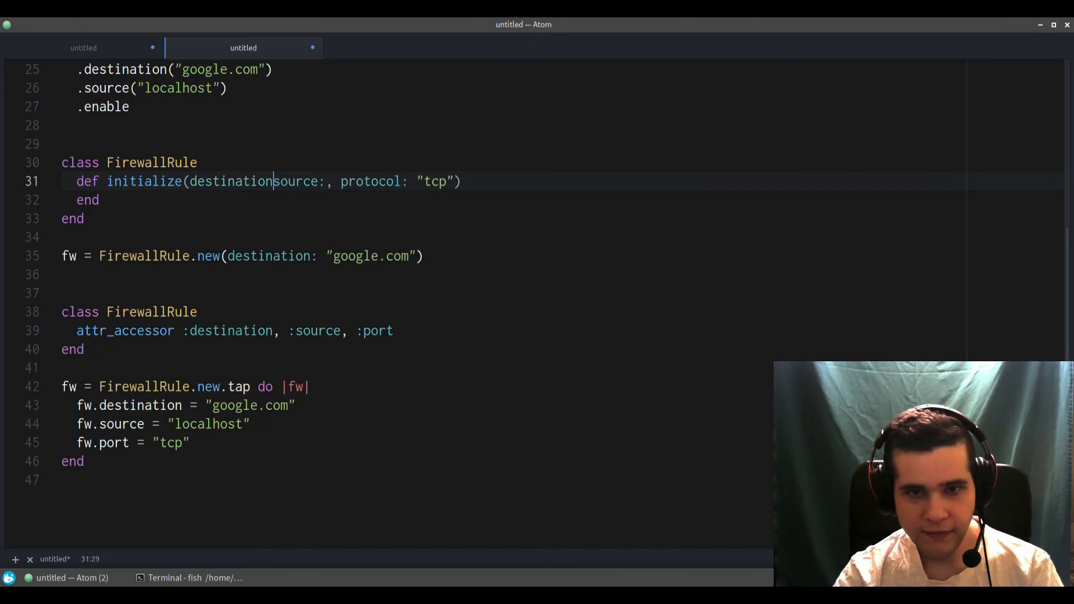
pyautogui.doubleClick(230, 181)
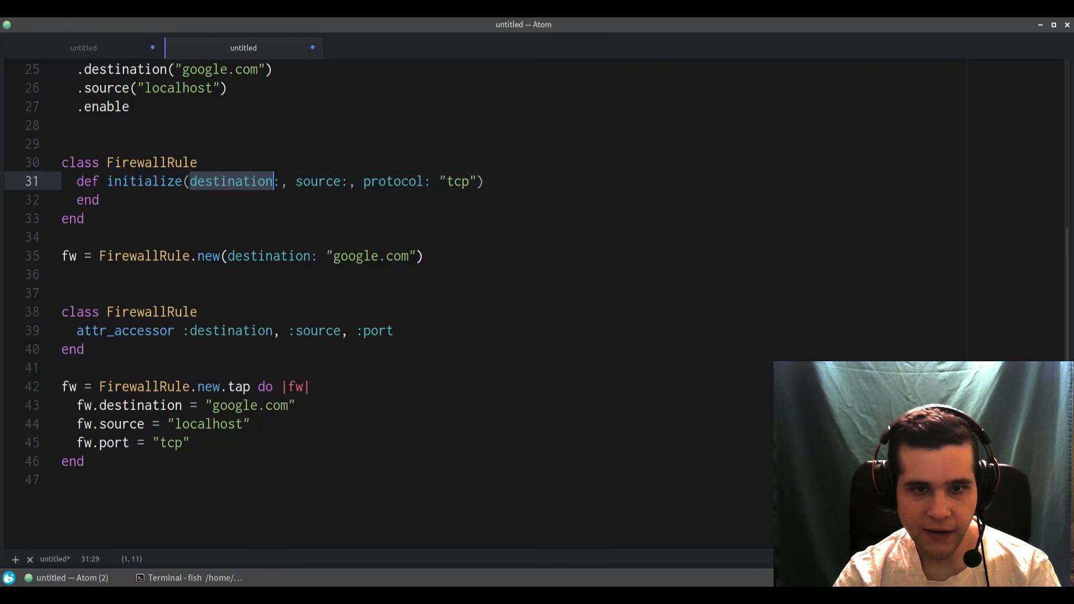
pyautogui.click(61, 292)
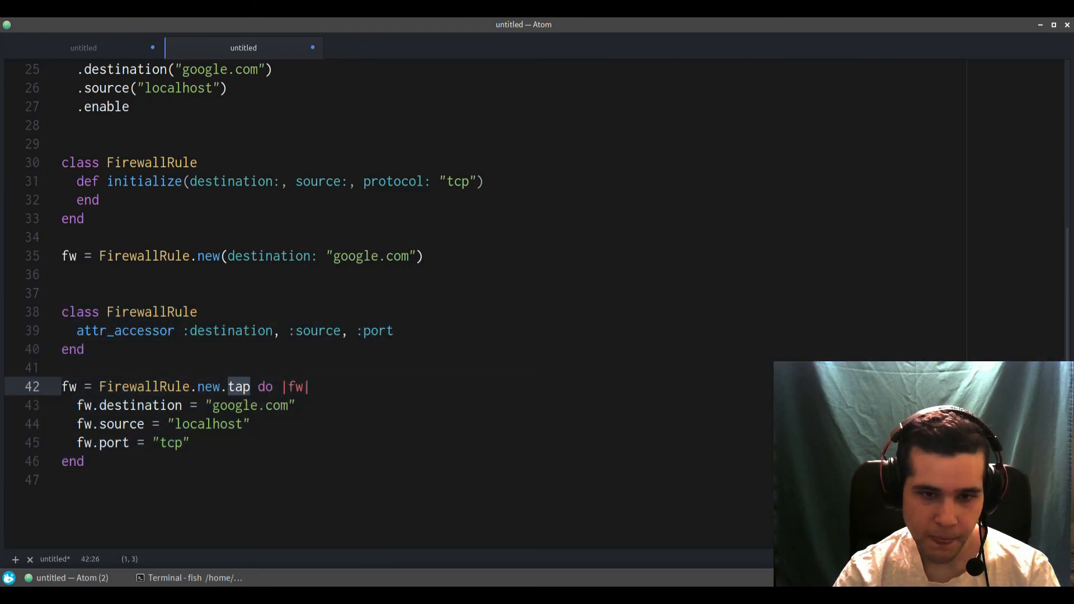
pyautogui.click(64, 480)
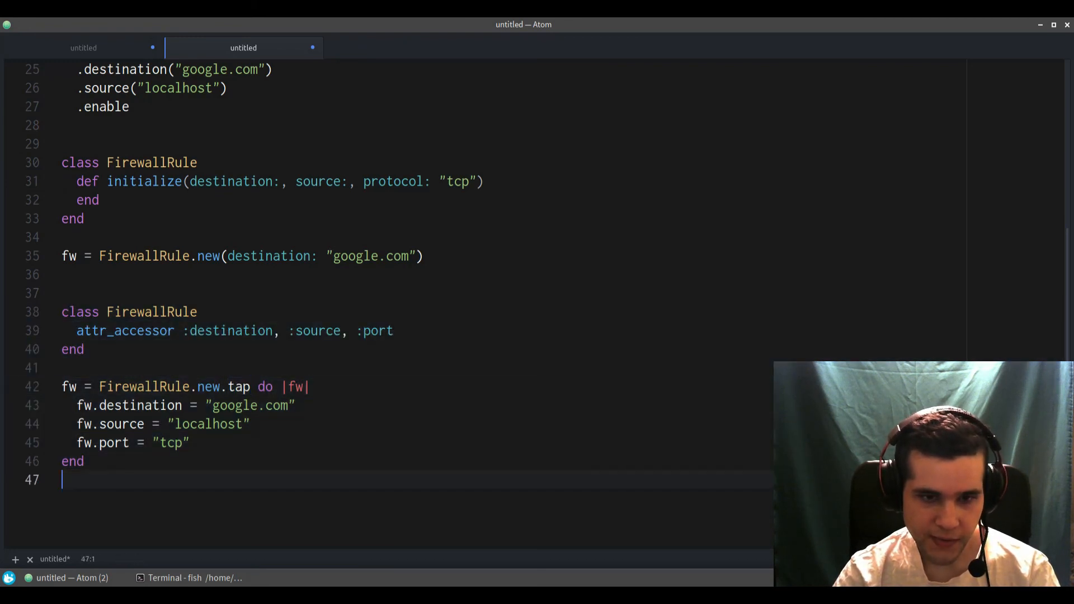